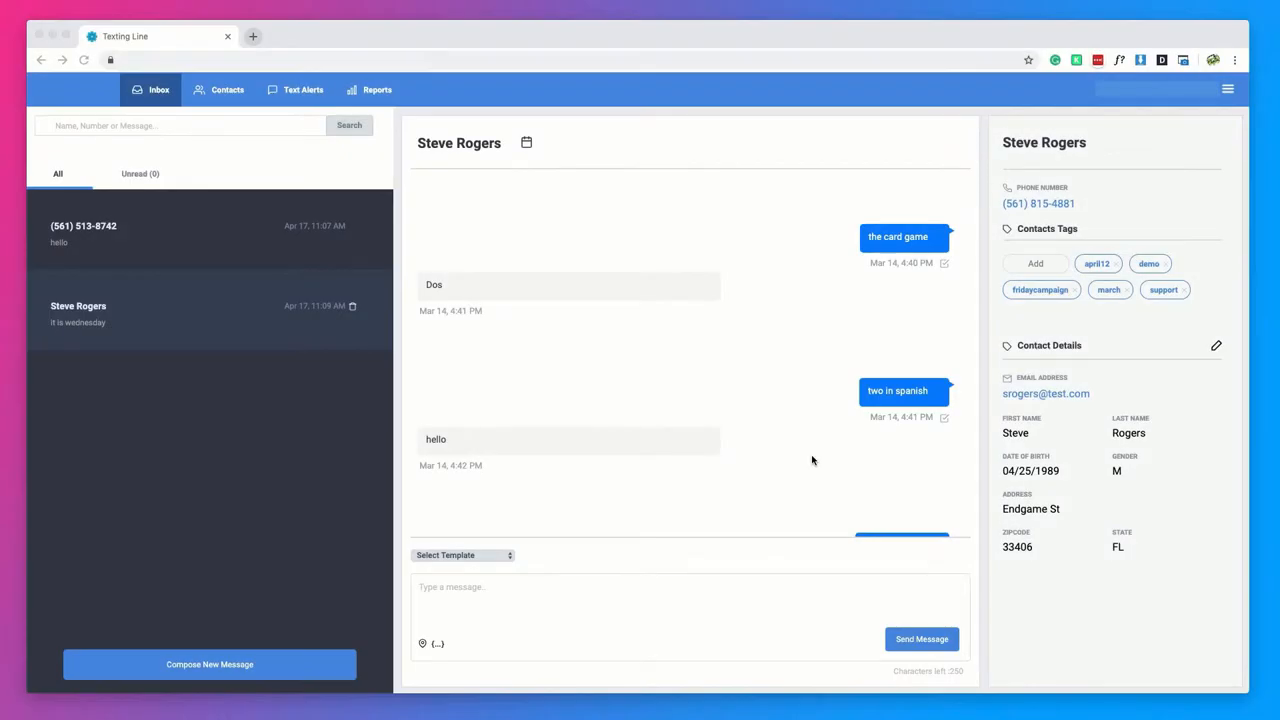
mouse_move(796, 468)
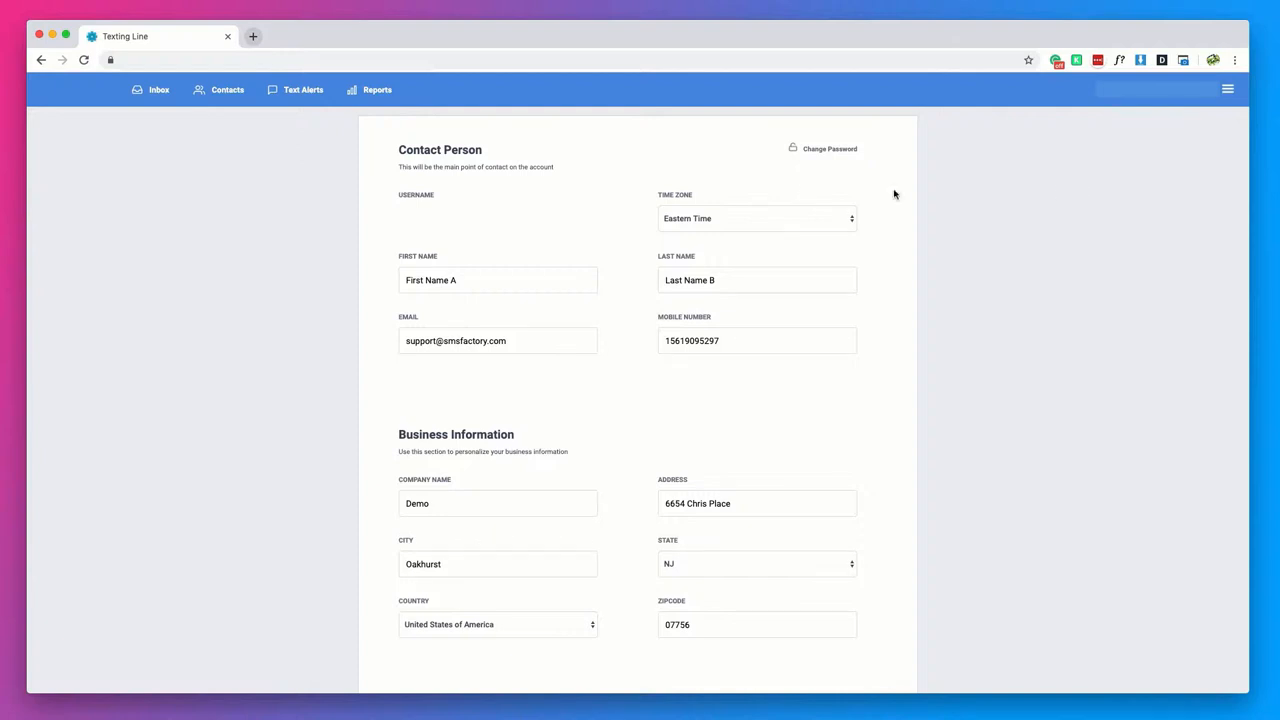
mouse_move(852, 168)
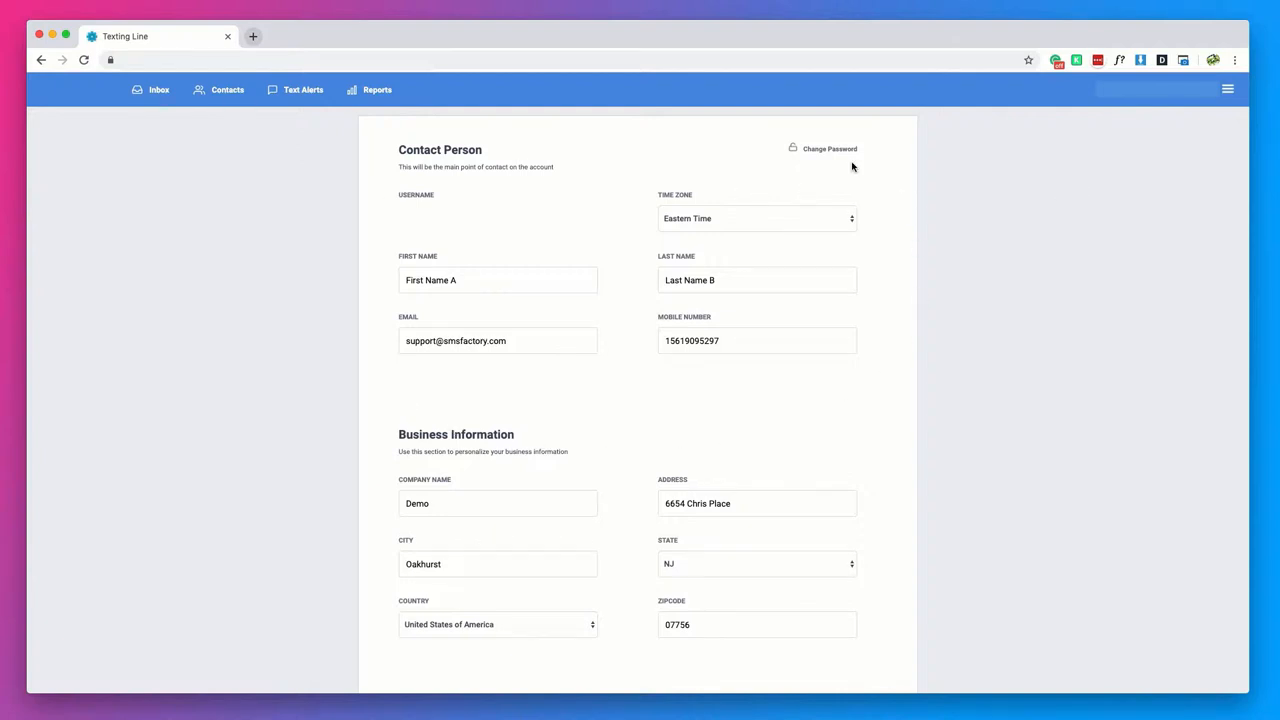
Change the account password to a new one and dismiss the success confirmation
left_click(828, 148)
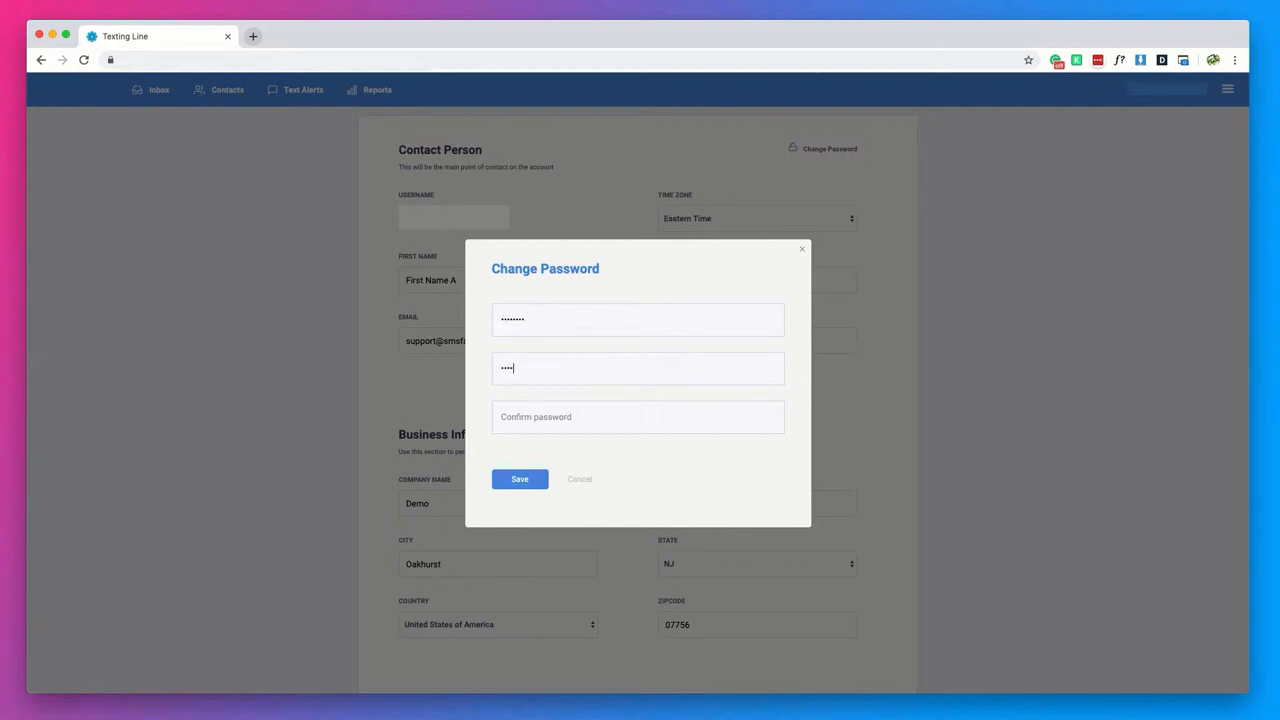
type("••••")
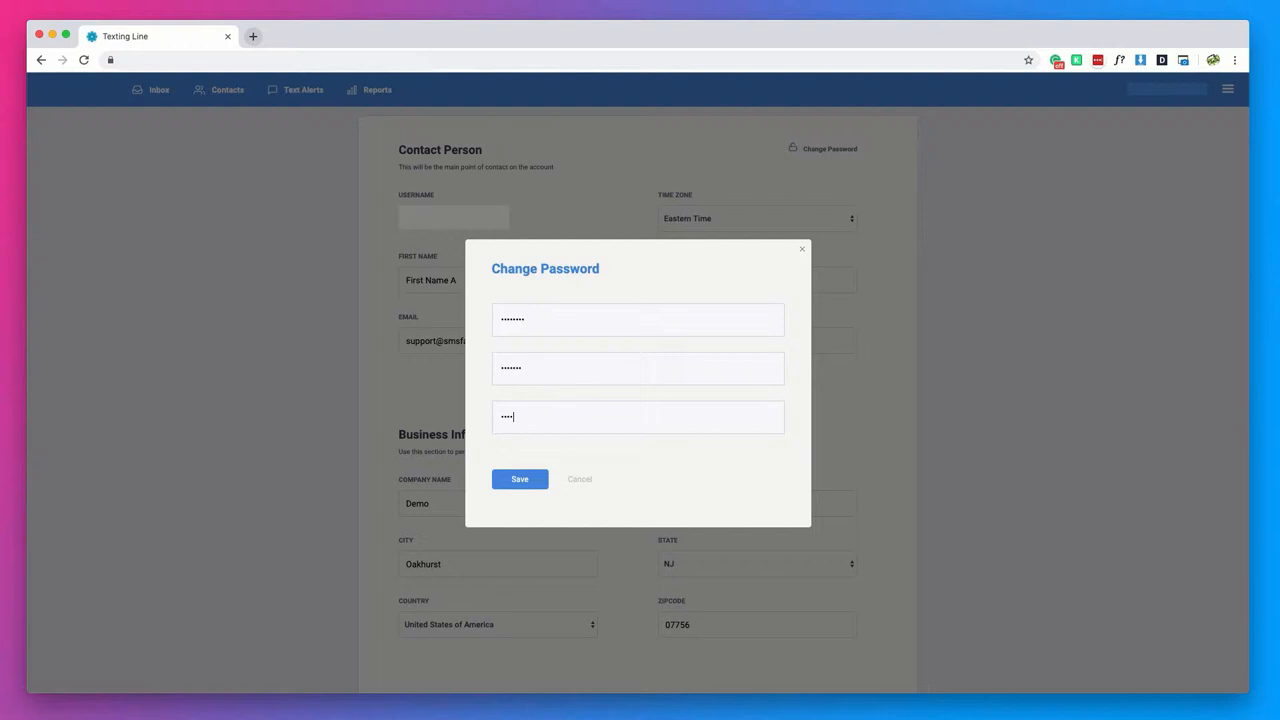
left_click(520, 480)
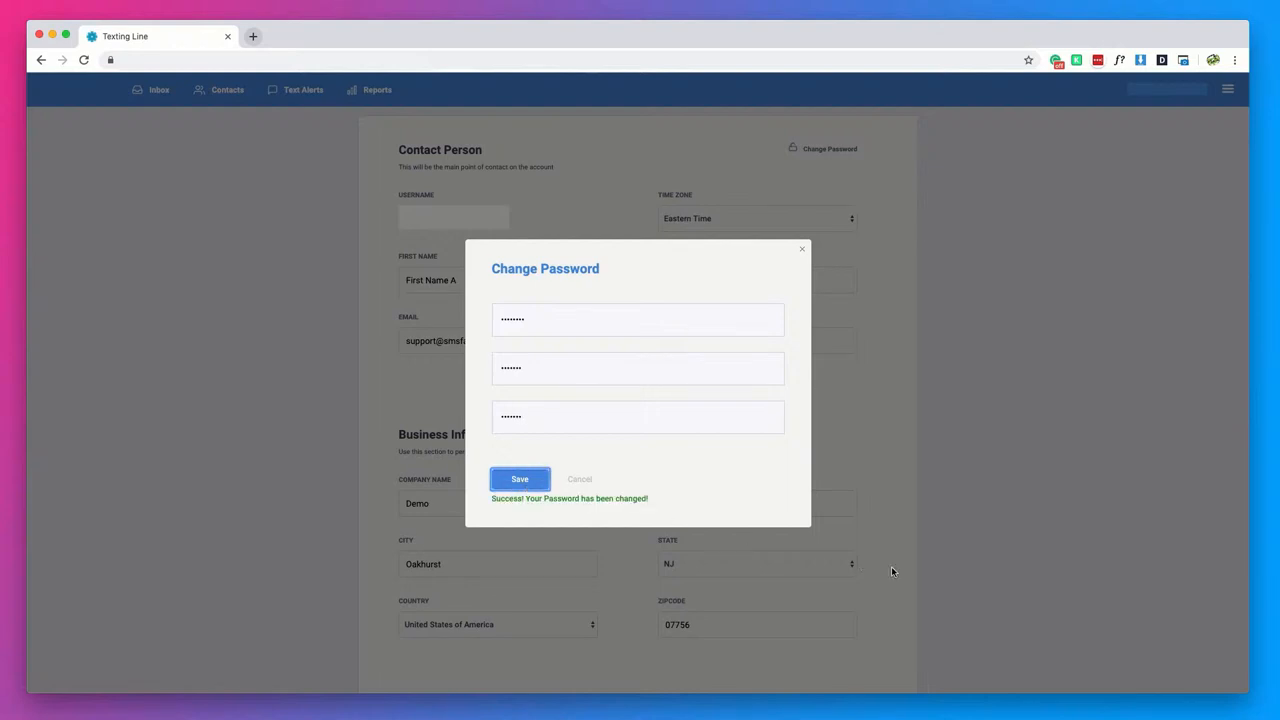
left_click(800, 248)
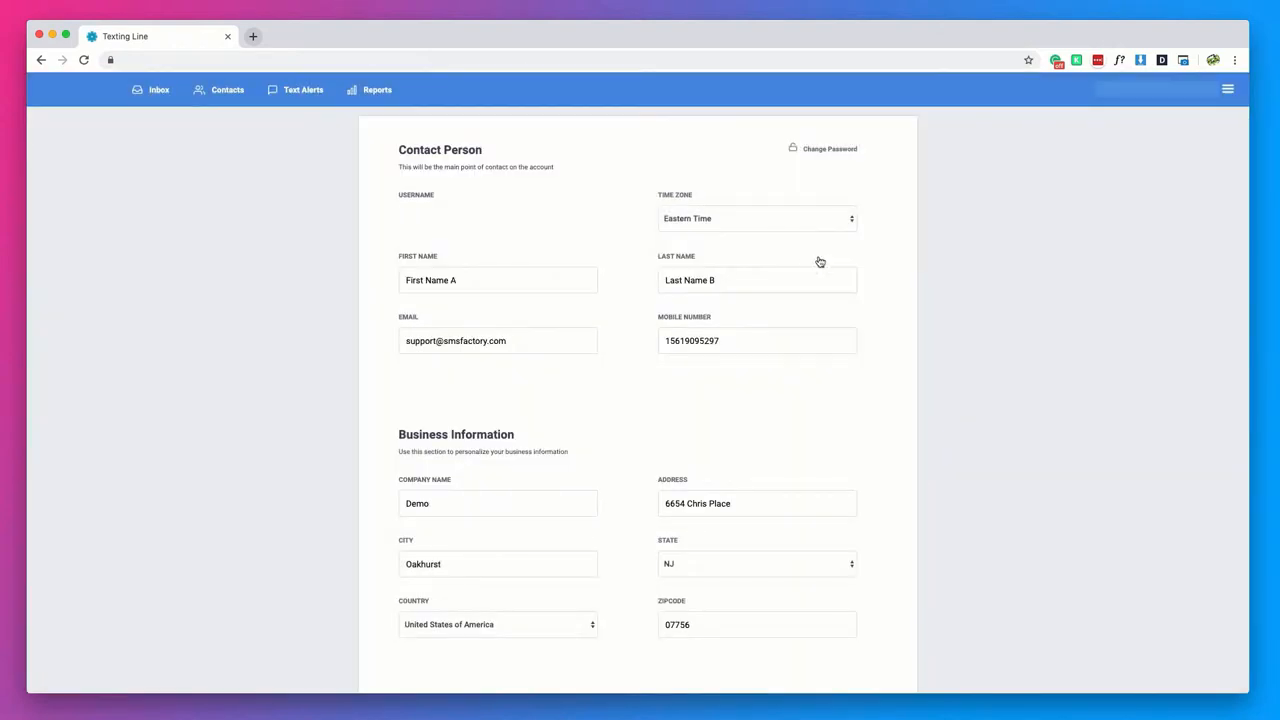
left_click(158, 90)
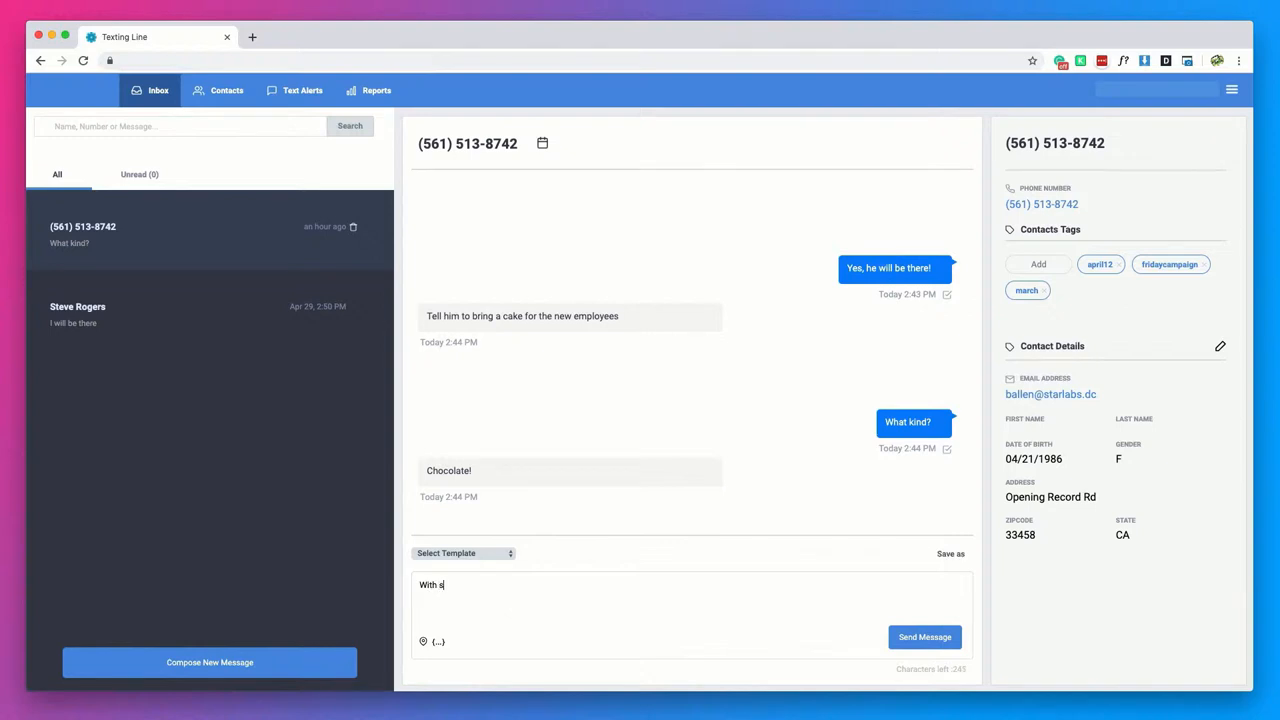
left_click(924, 636)
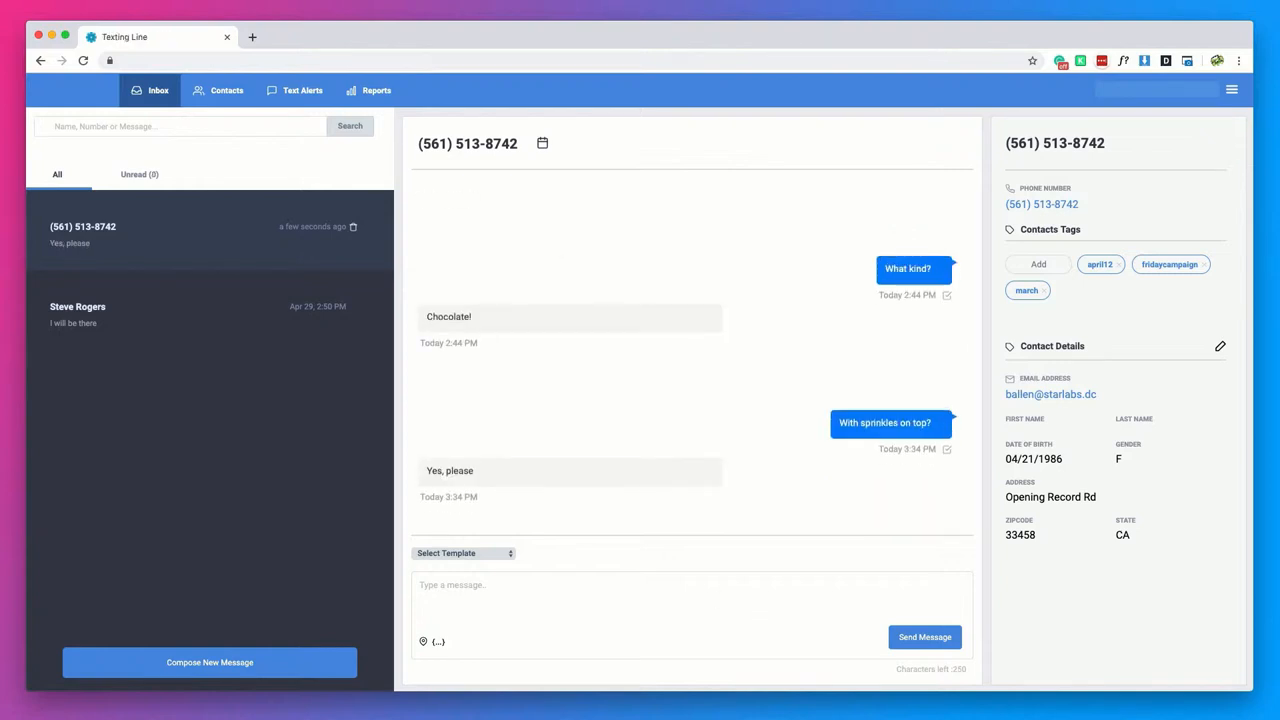
type("Will do! No")
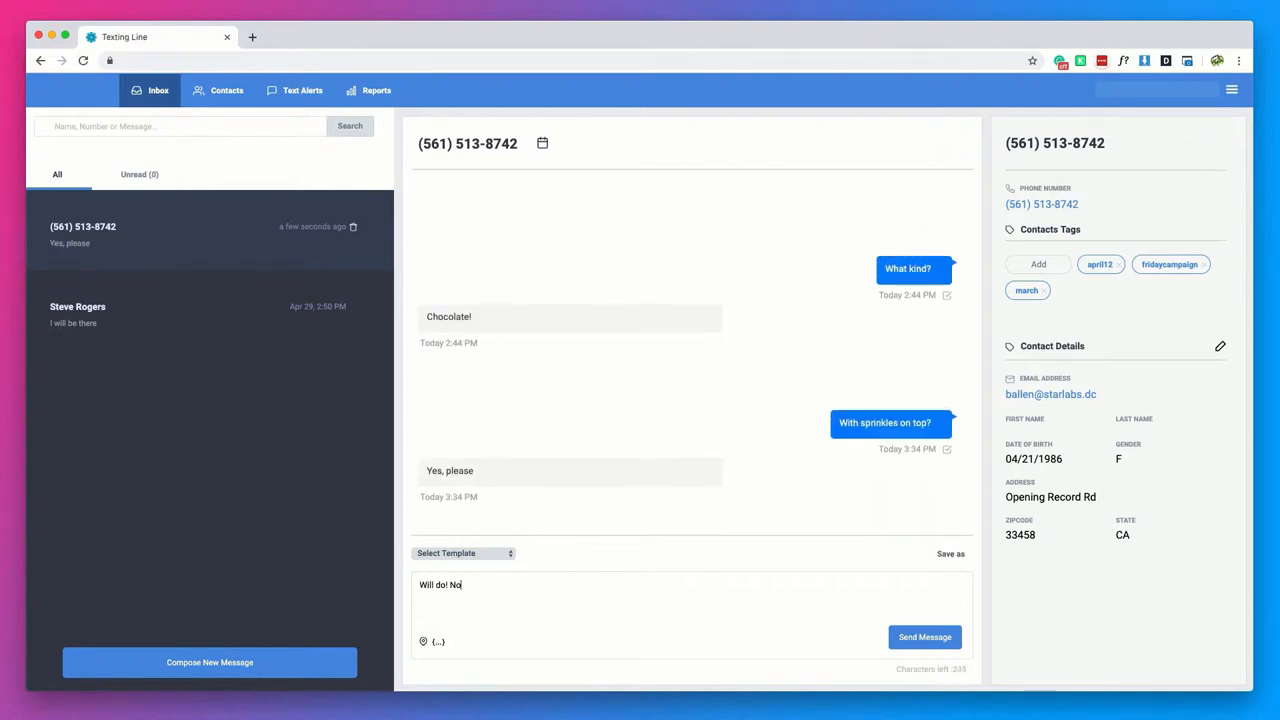
left_click(924, 636)
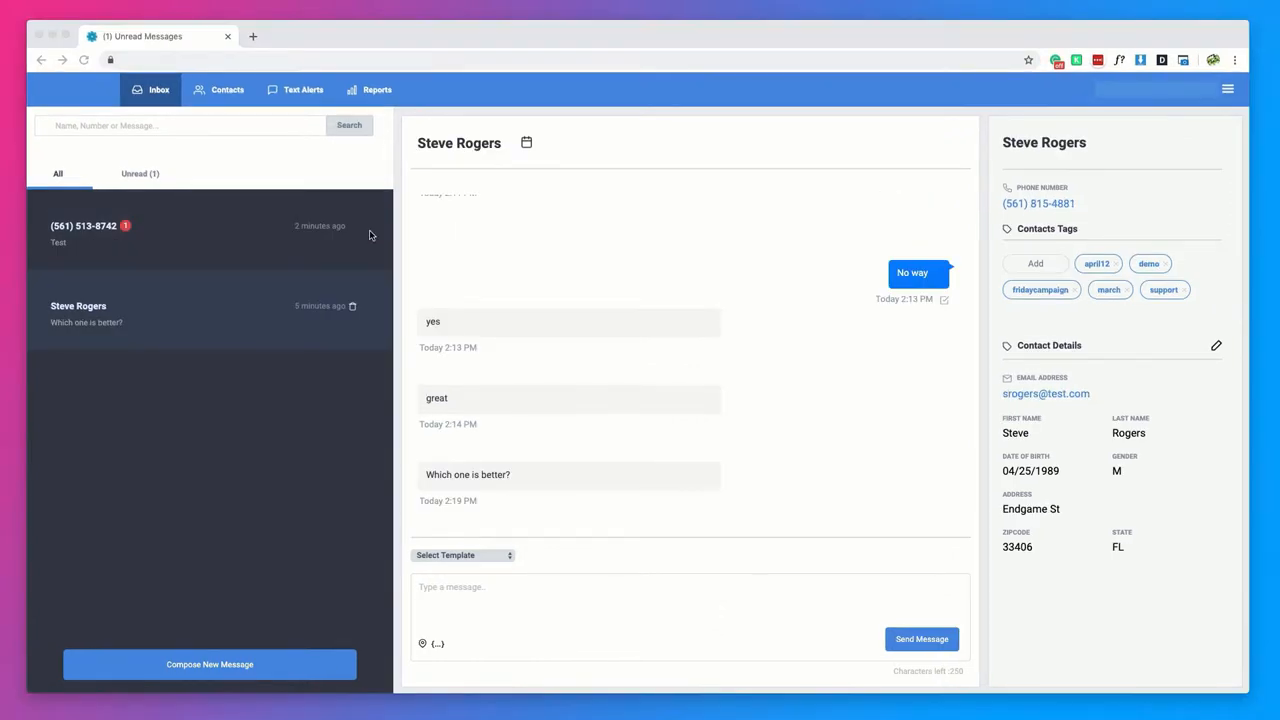
mouse_move(194, 280)
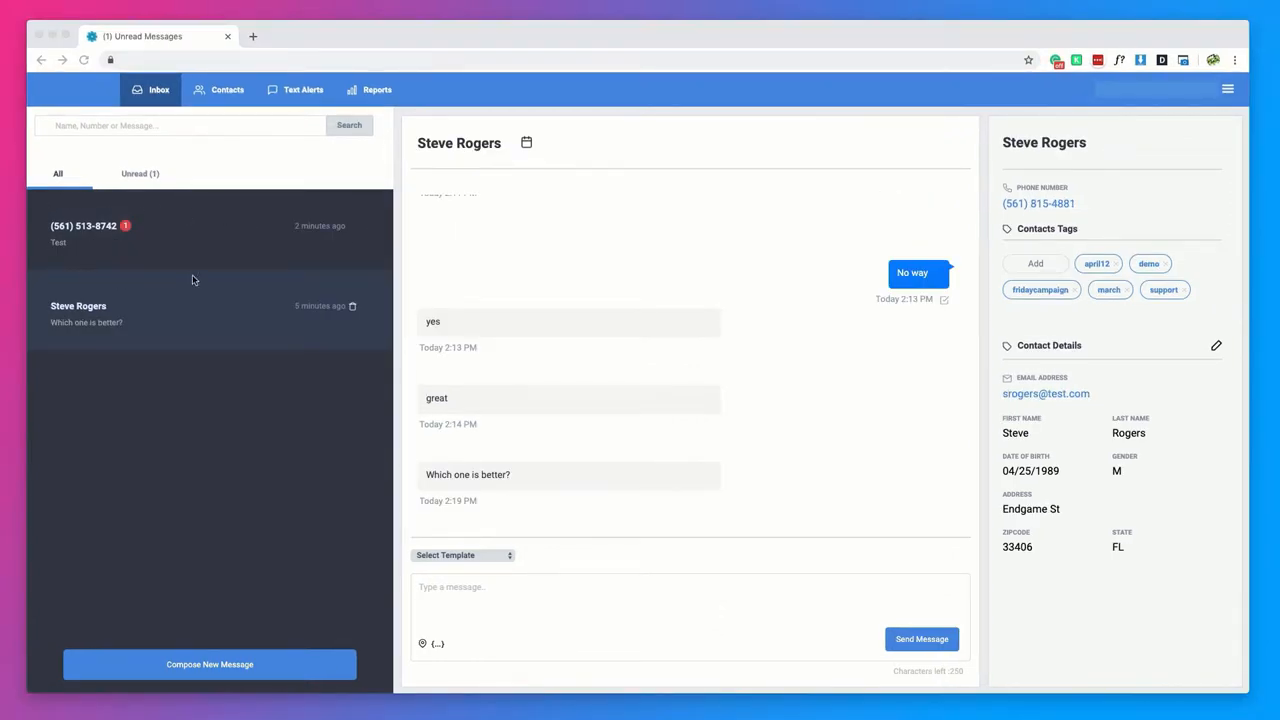
mouse_move(188, 204)
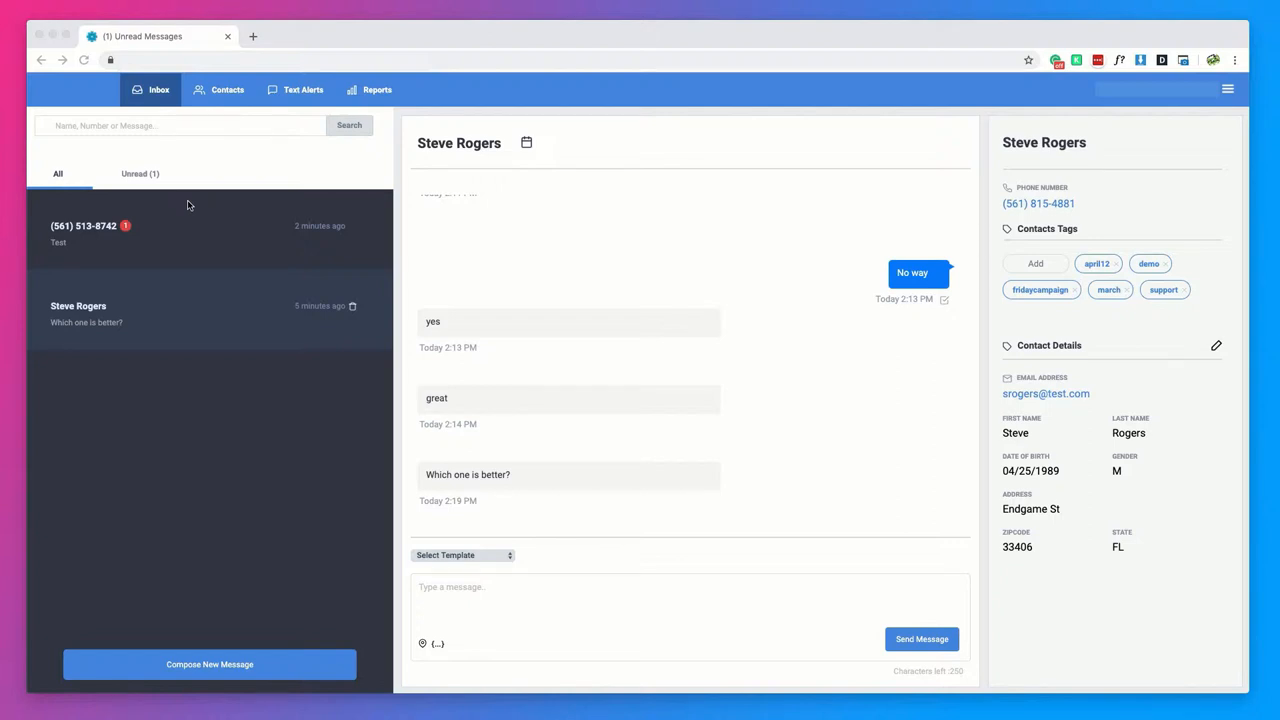
Filter the inbox to unread conversations, leaving Steve Rogers' "Tomorrow?" listed
left_click(140, 172)
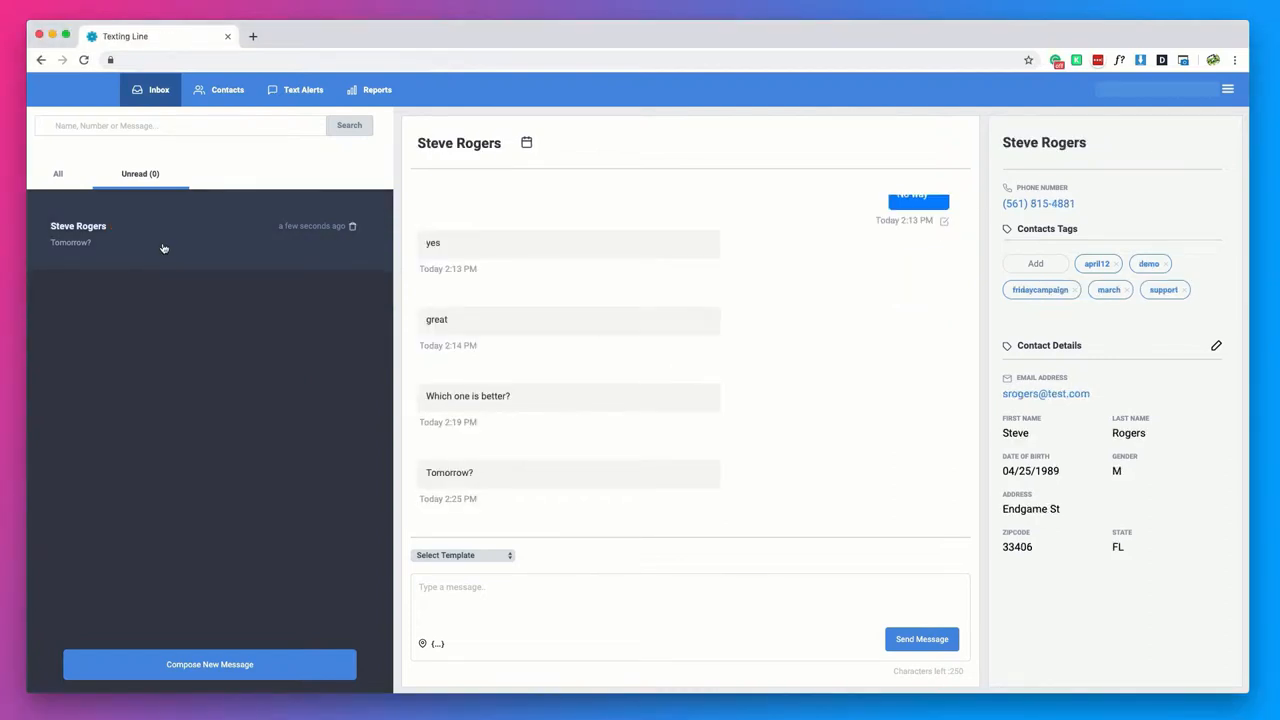
Answer Chrome's permission prompt so Texting Line may show notifications
left_click(56, 172)
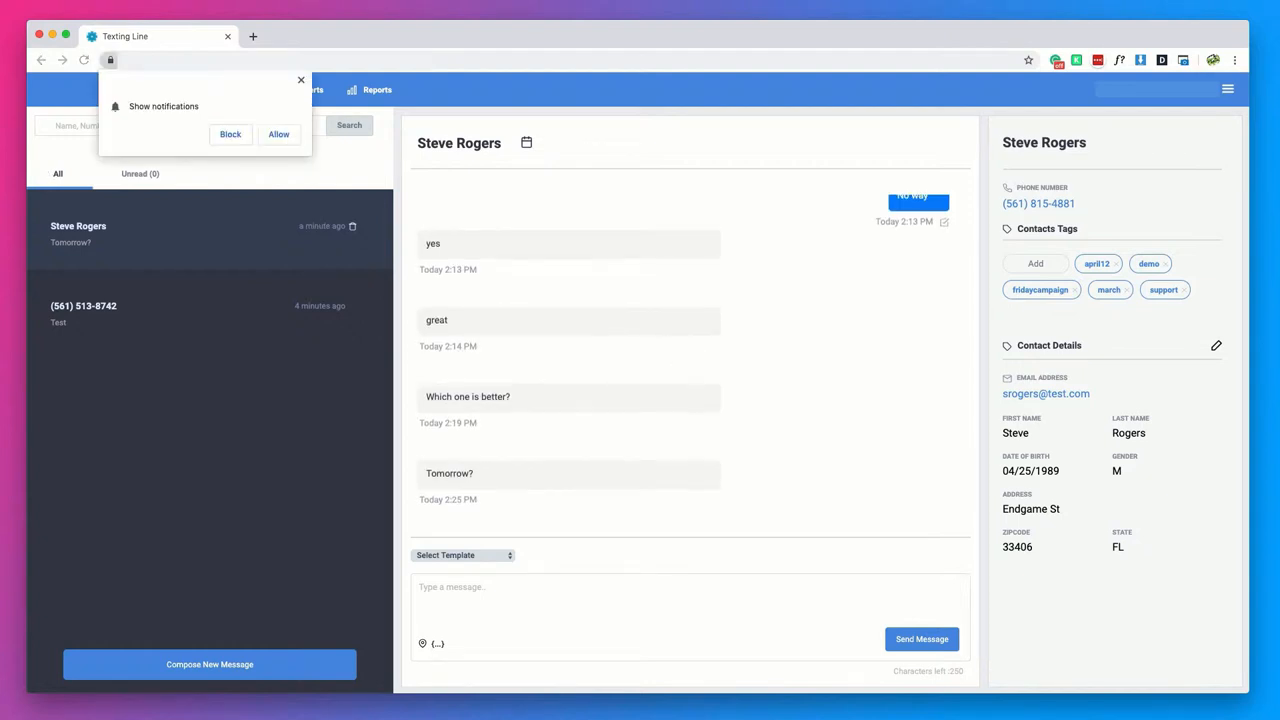
mouse_move(170, 380)
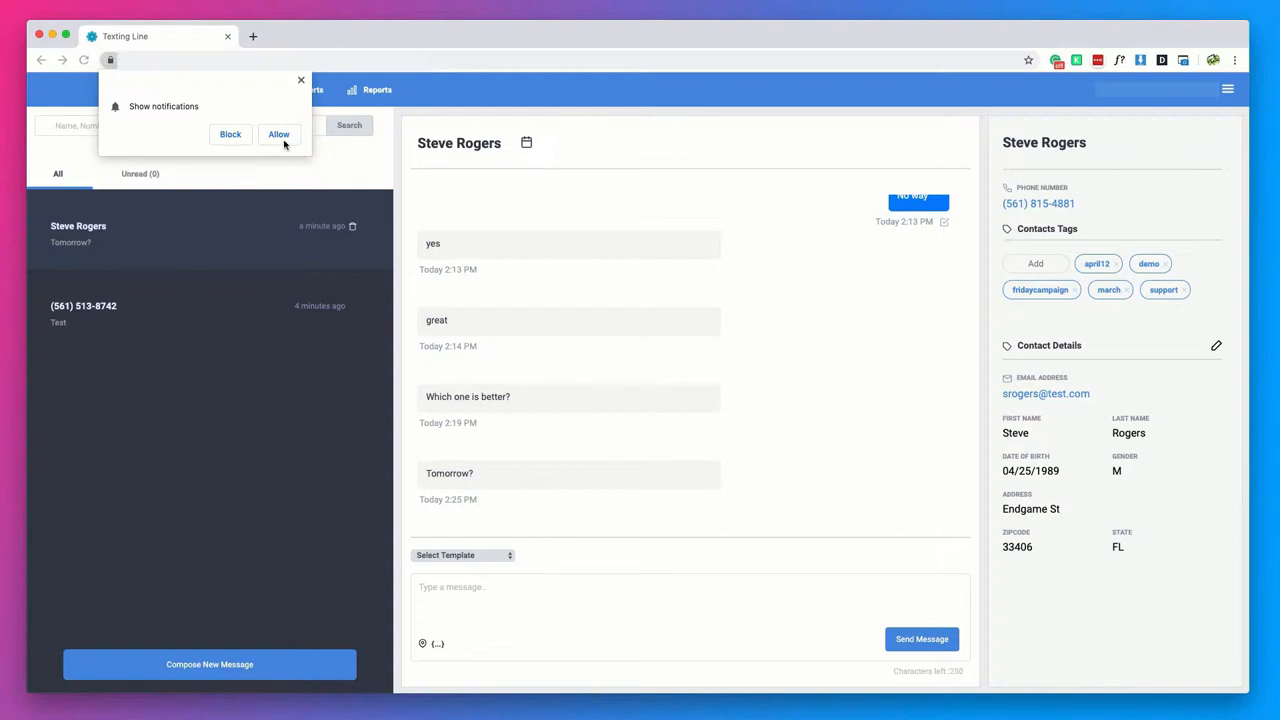
left_click(280, 134)
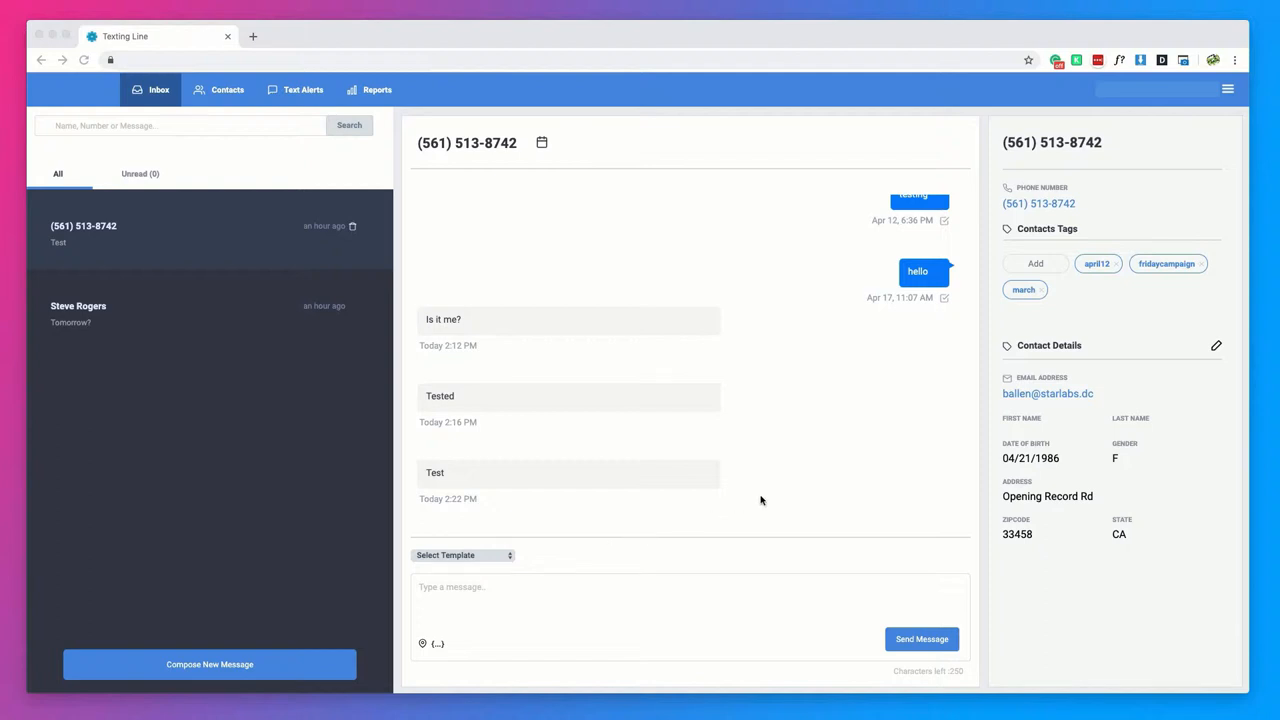
mouse_move(688, 482)
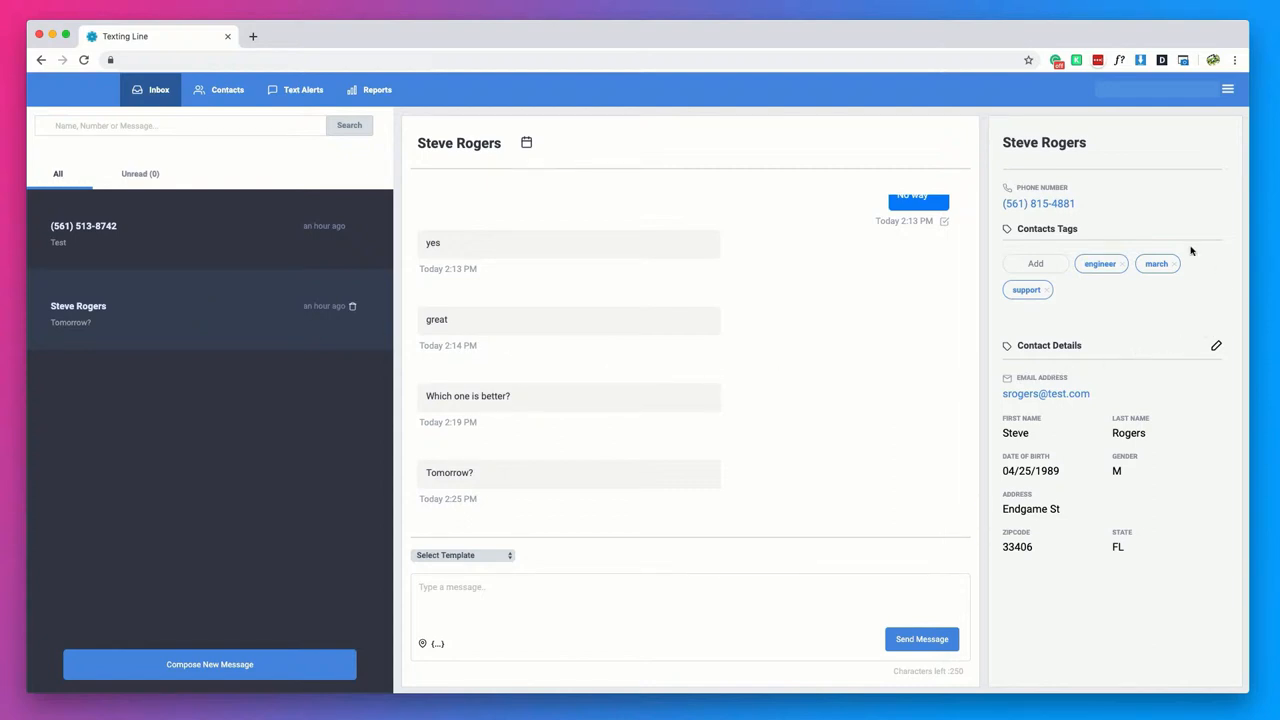
mouse_move(1132, 236)
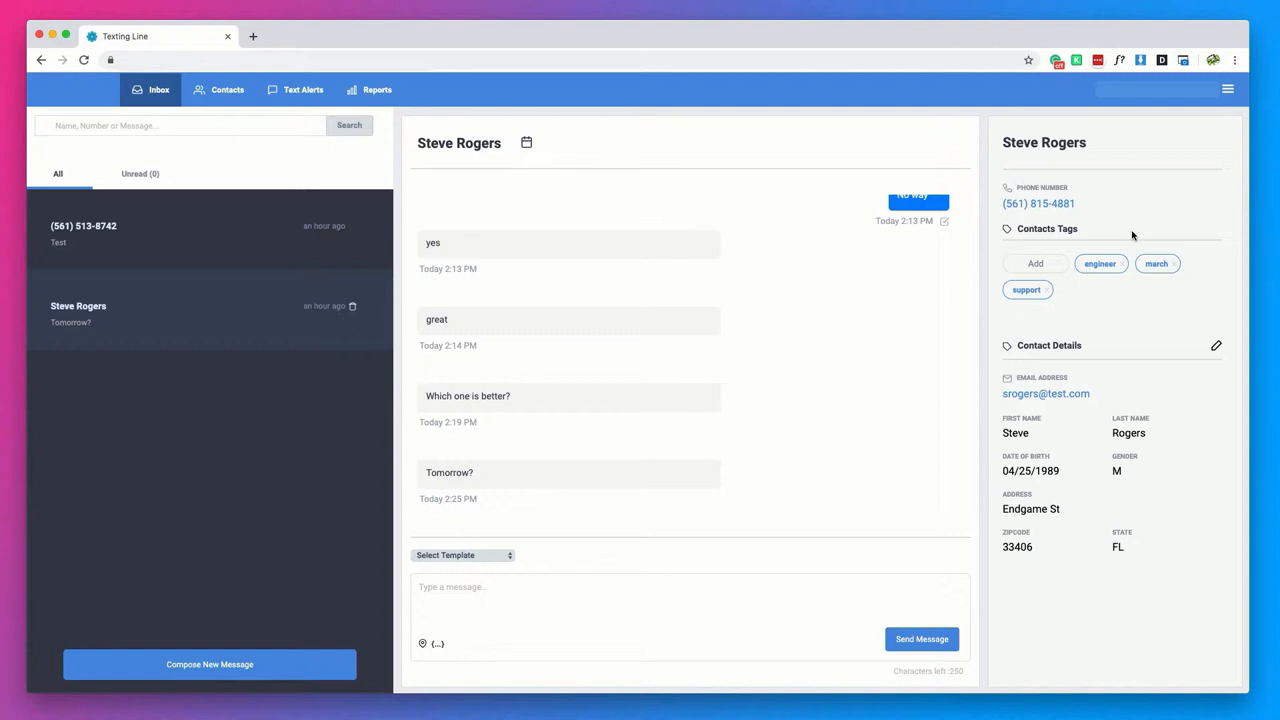
Create a new 'clients' tag on Steve Rogers' contact
left_click(1036, 264)
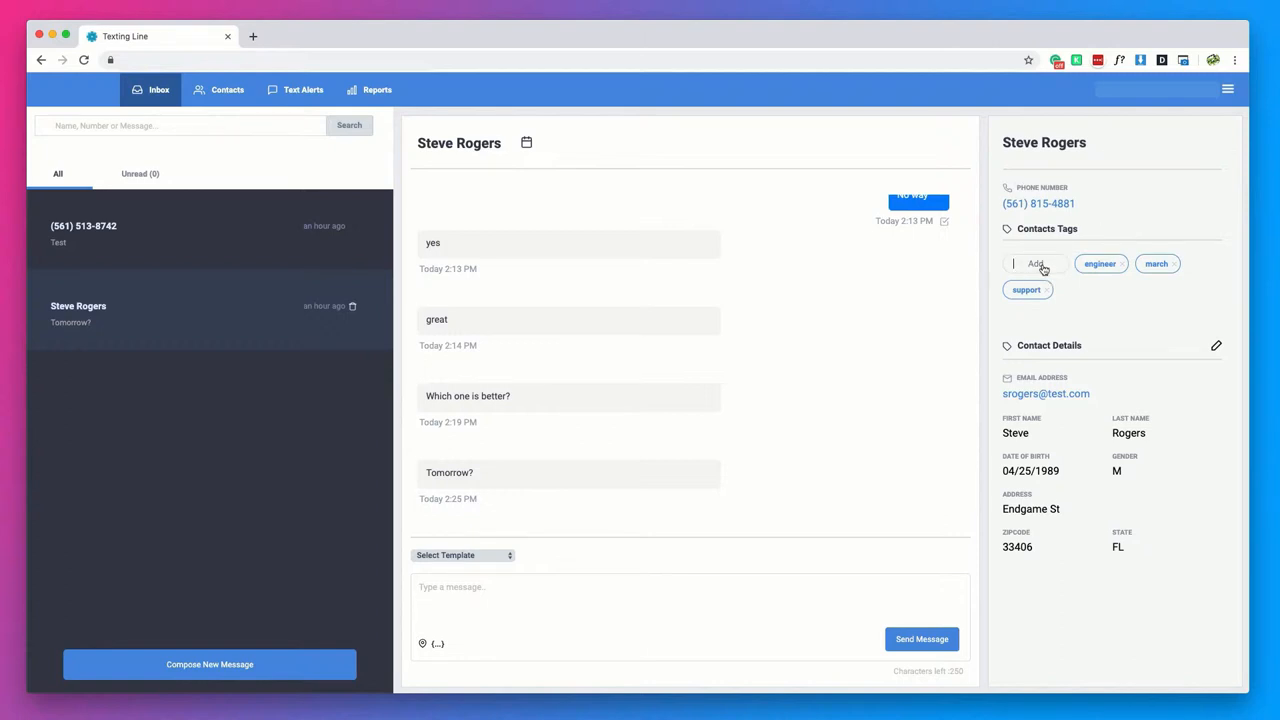
type("clients")
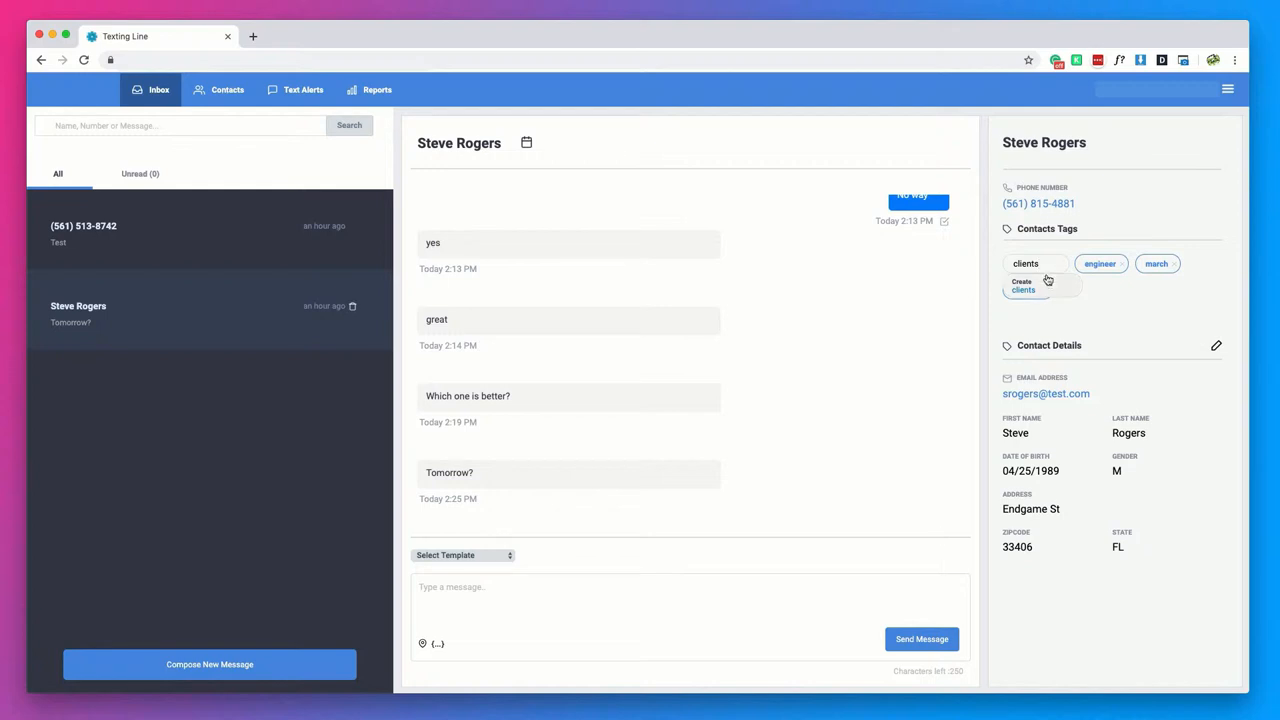
left_click(1022, 286)
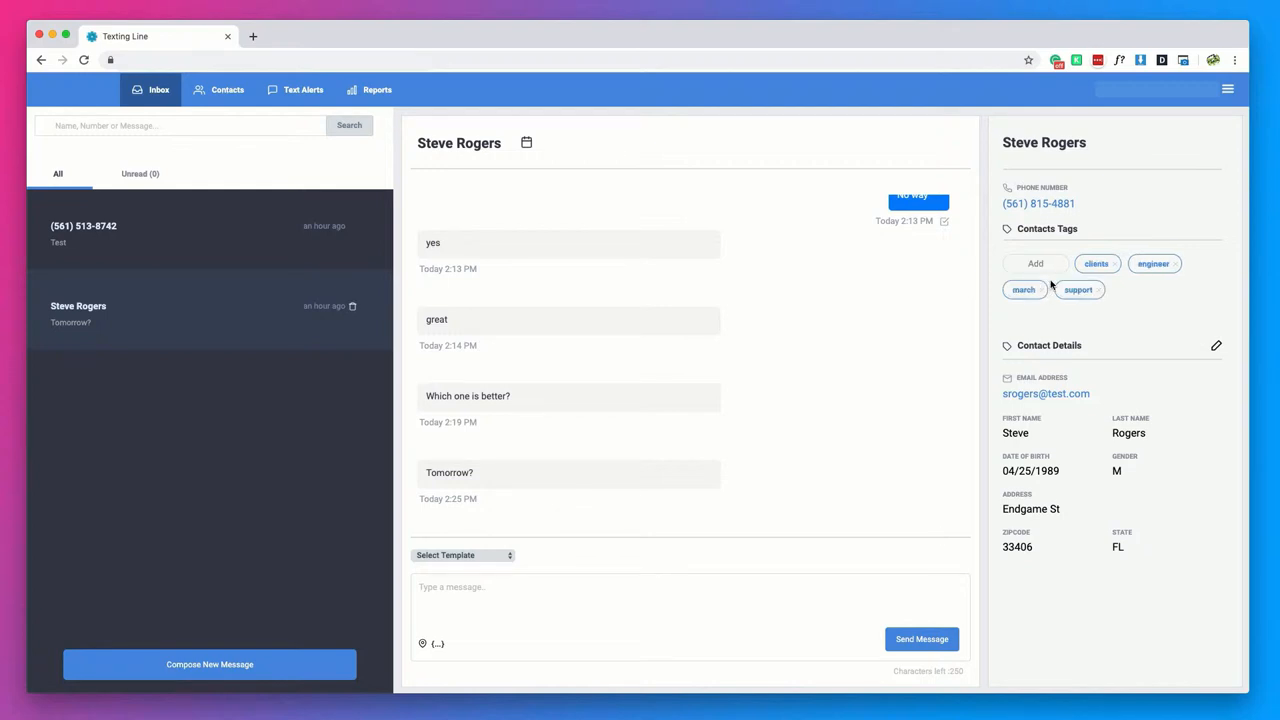
mouse_move(1168, 312)
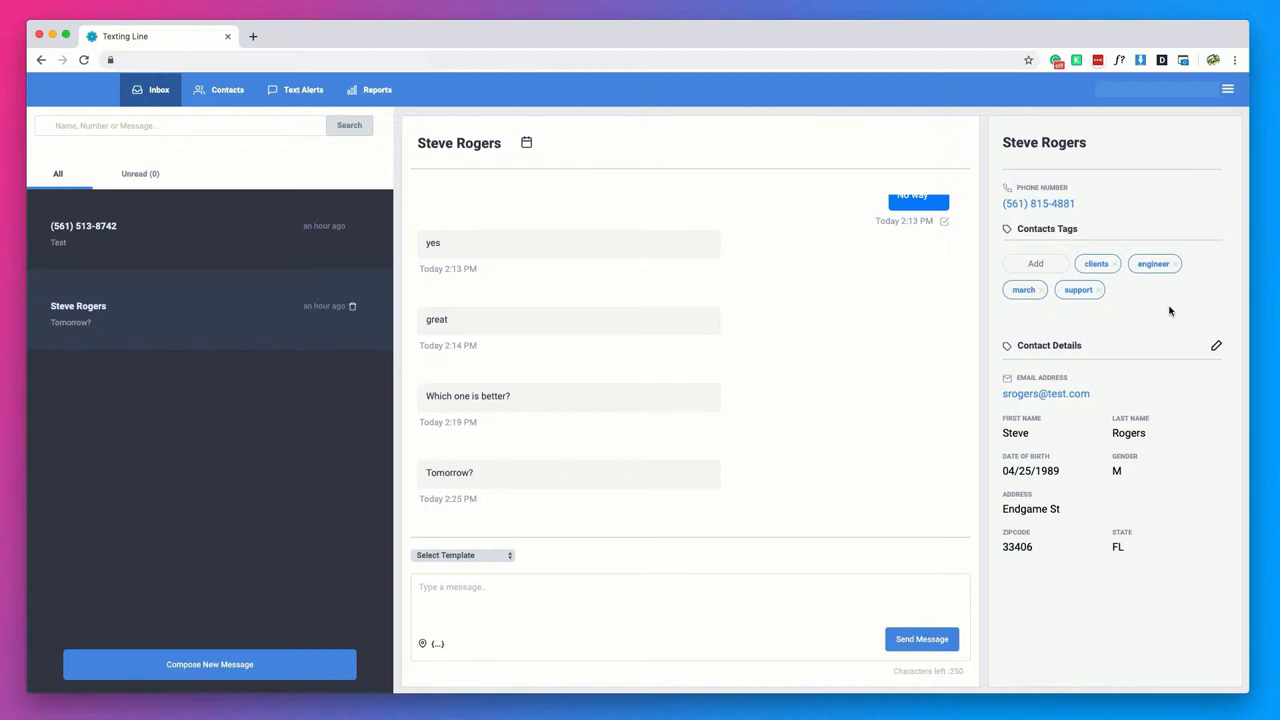
mouse_move(1068, 312)
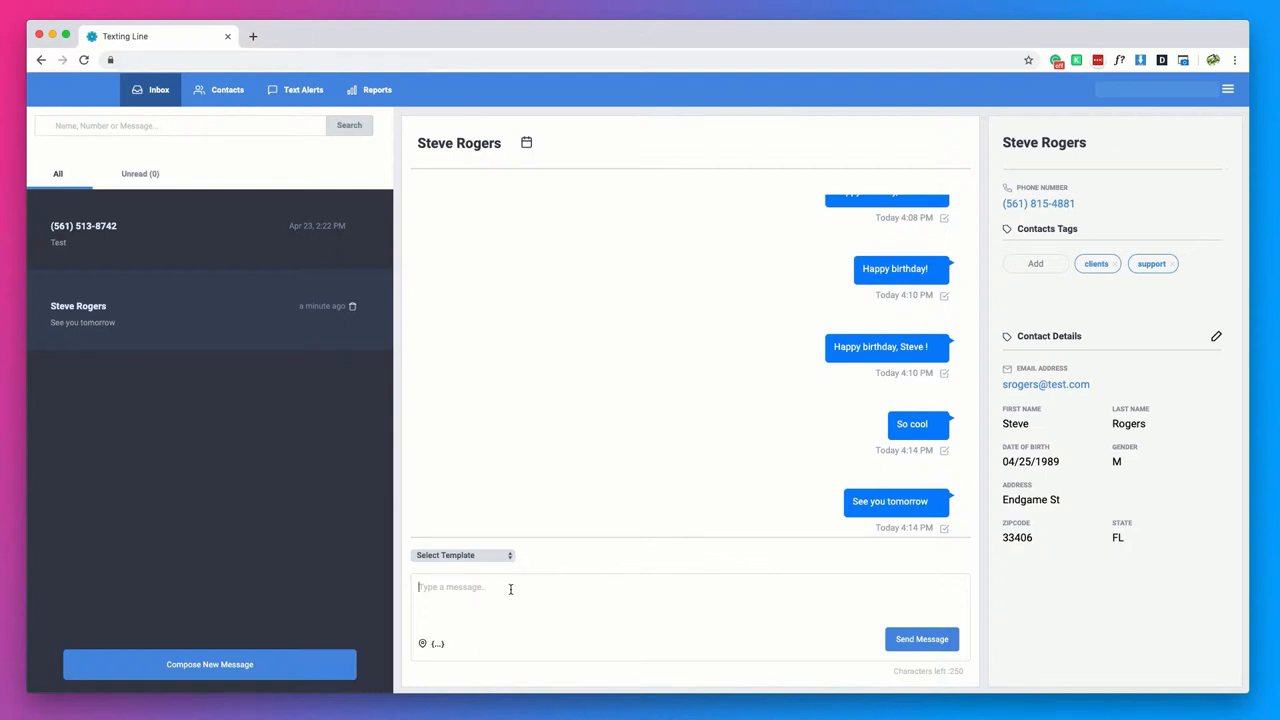
Send Steve Rogers the message "Hello"
type("Hel")
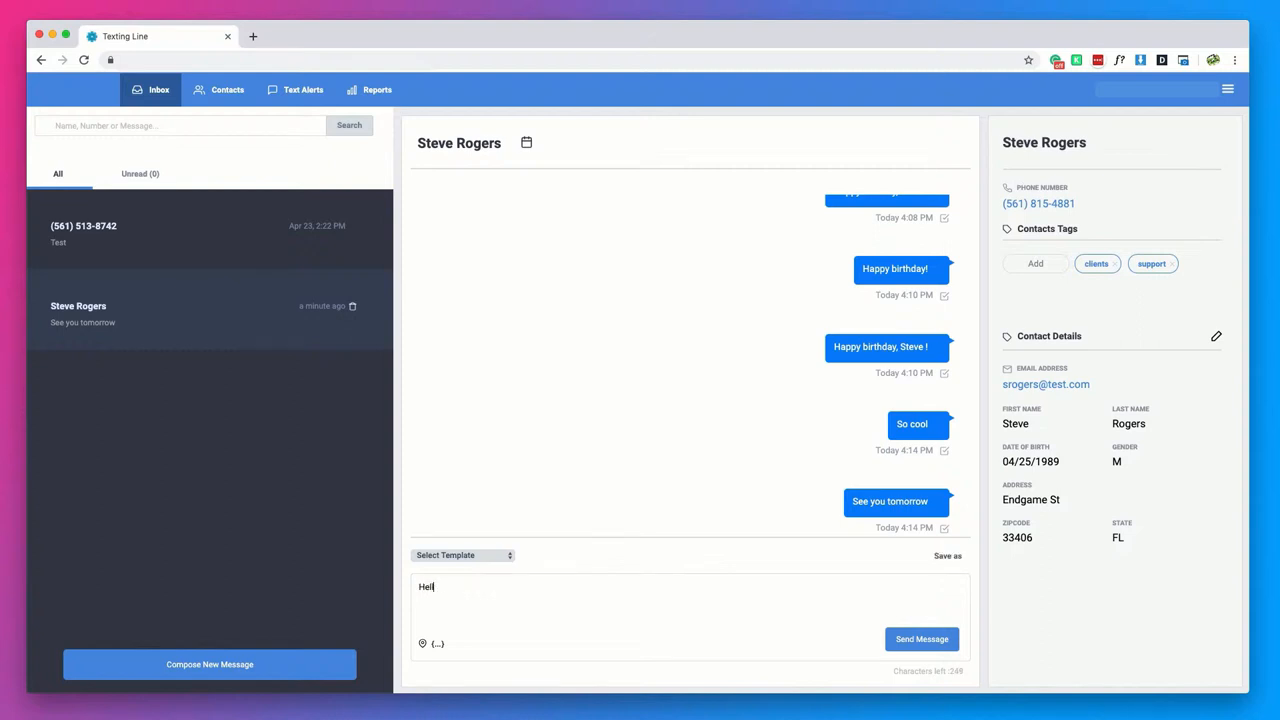
left_click(920, 640)
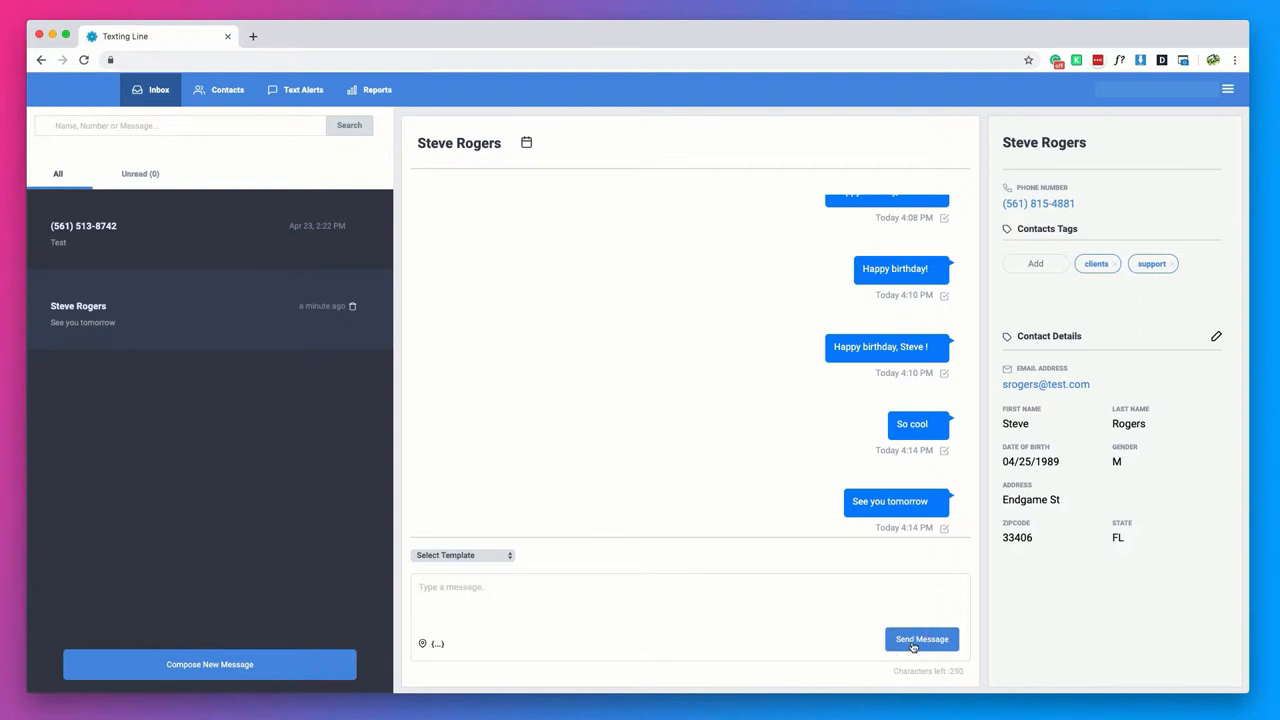
left_click(920, 640)
type("Happy Birthda")
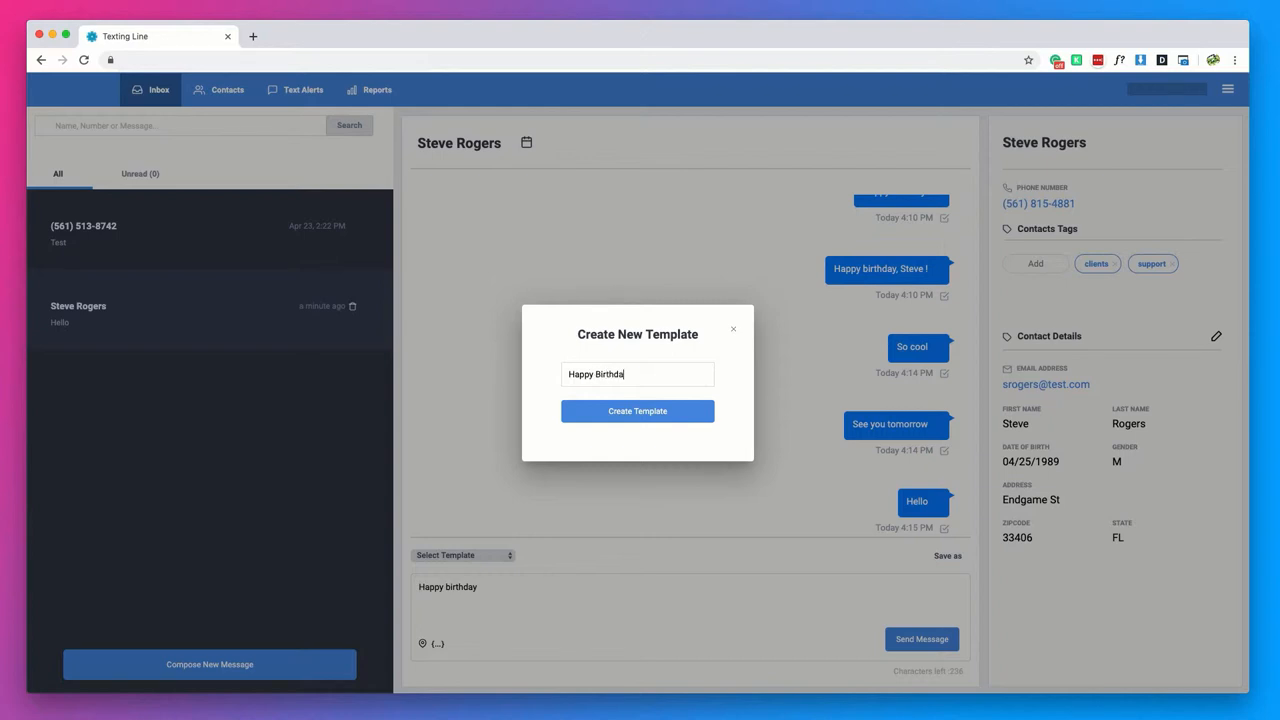
Send Steve Rogers 'Happy birthday, Steve !' using the Happy Birthday template with his First Name, then reload the template
left_click(636, 412)
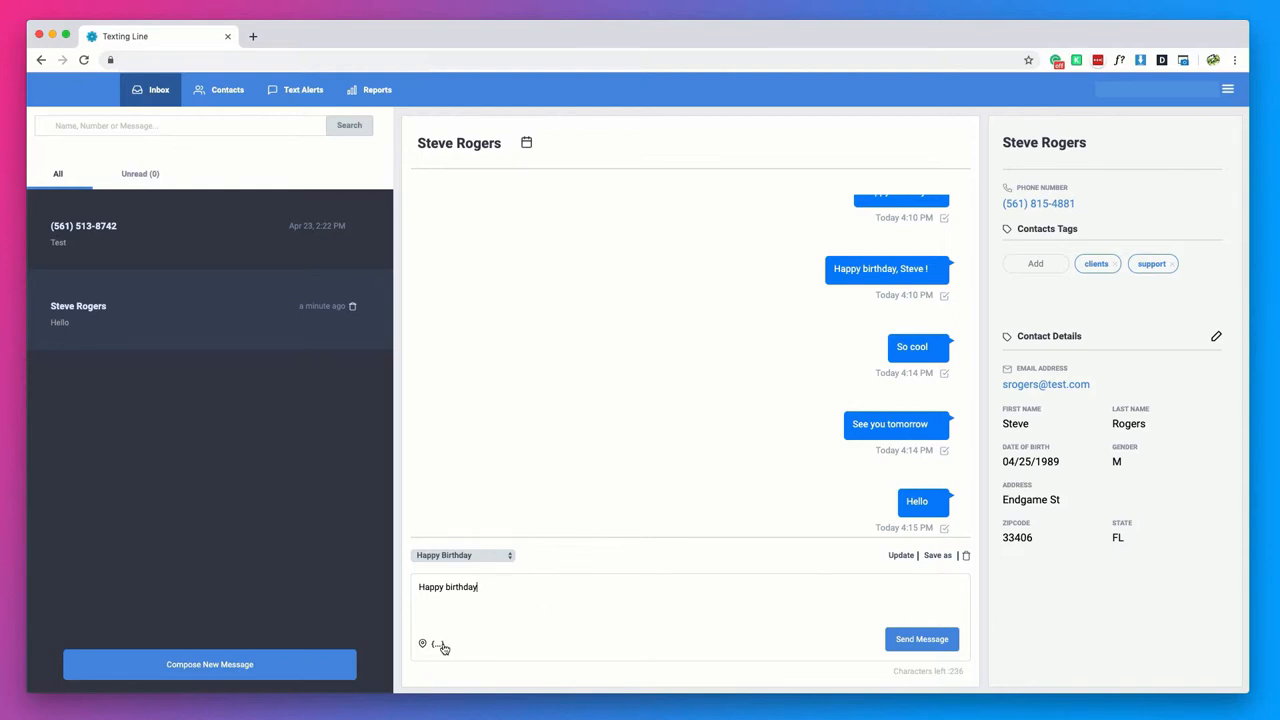
left_click(436, 644)
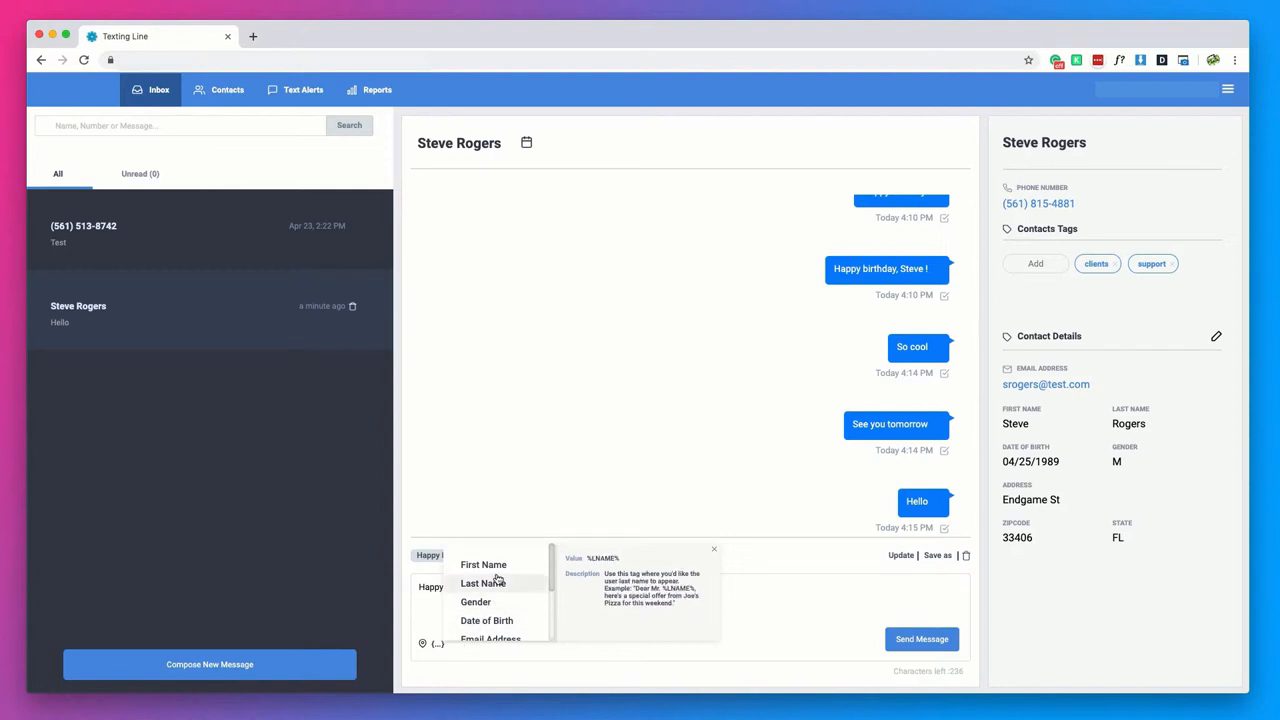
left_click(484, 584)
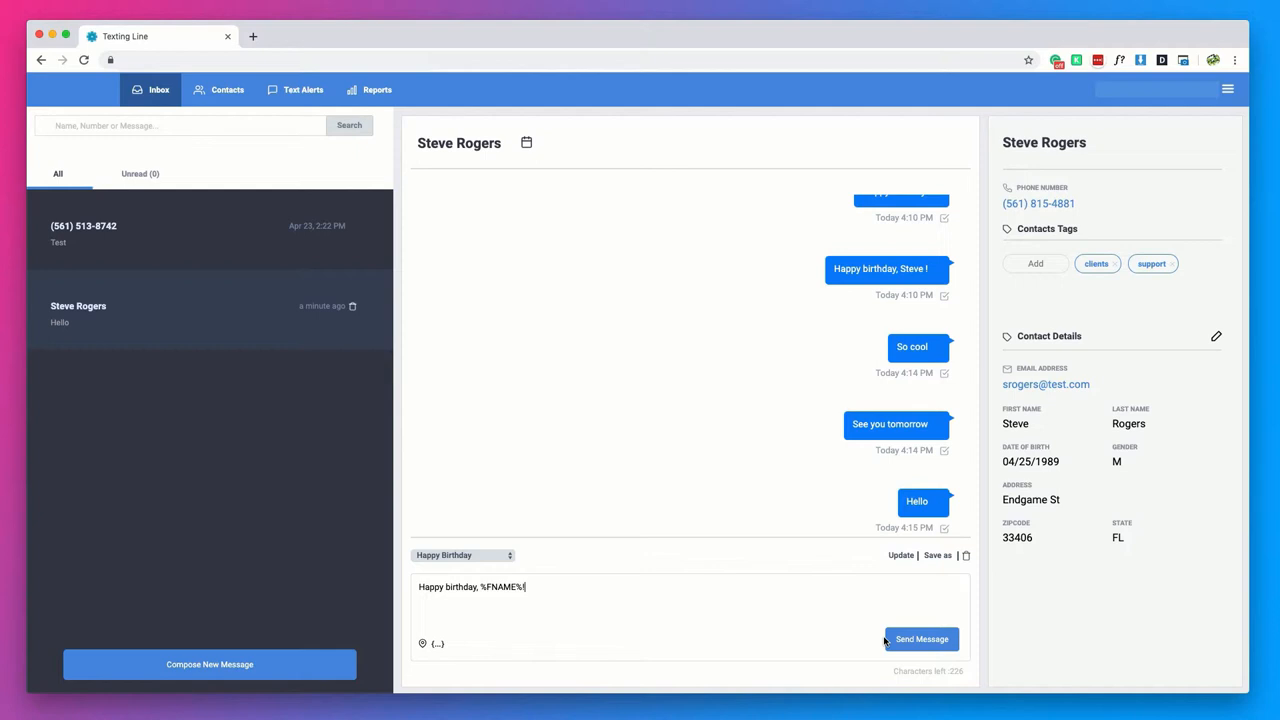
left_click(920, 638)
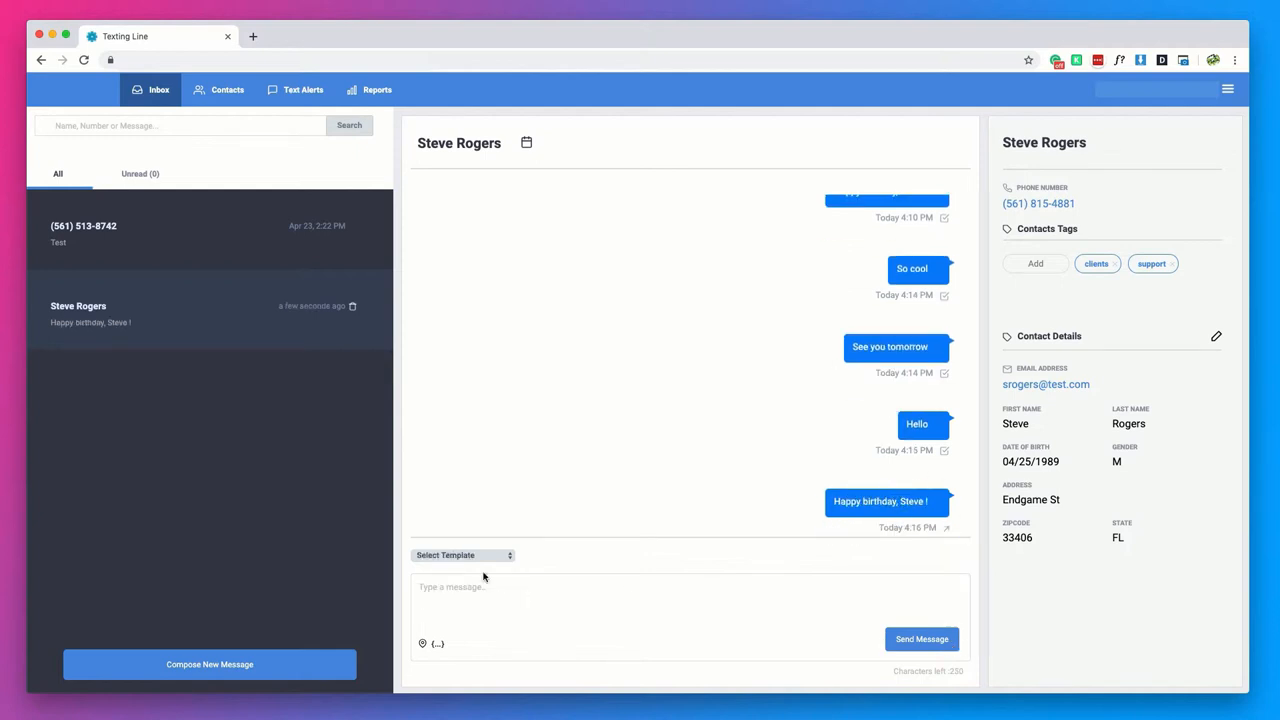
left_click(462, 556)
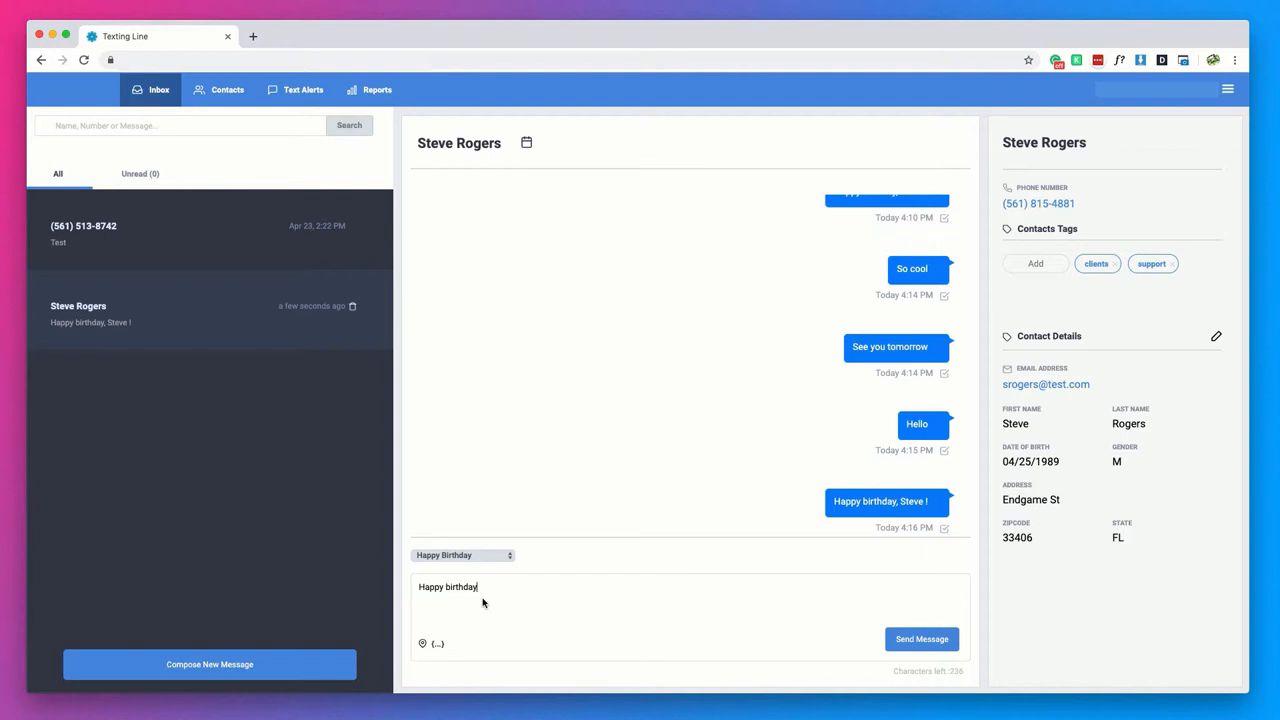
mouse_move(474, 616)
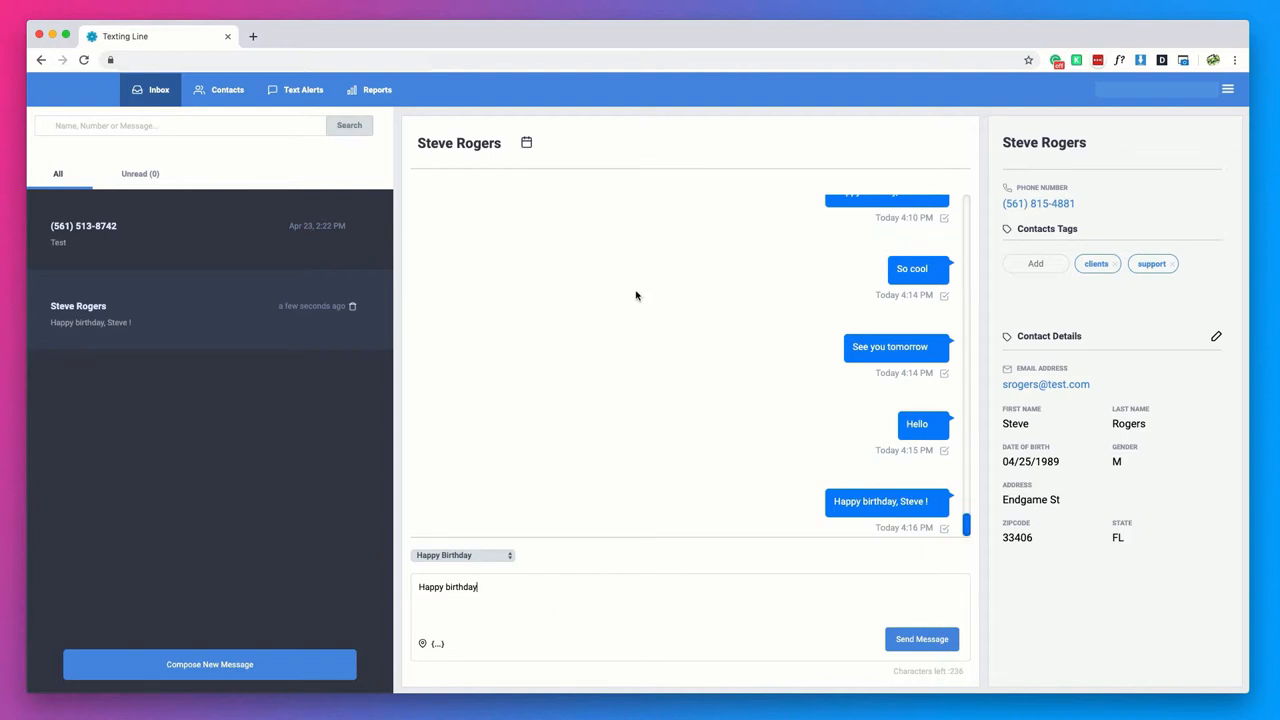
mouse_move(600, 236)
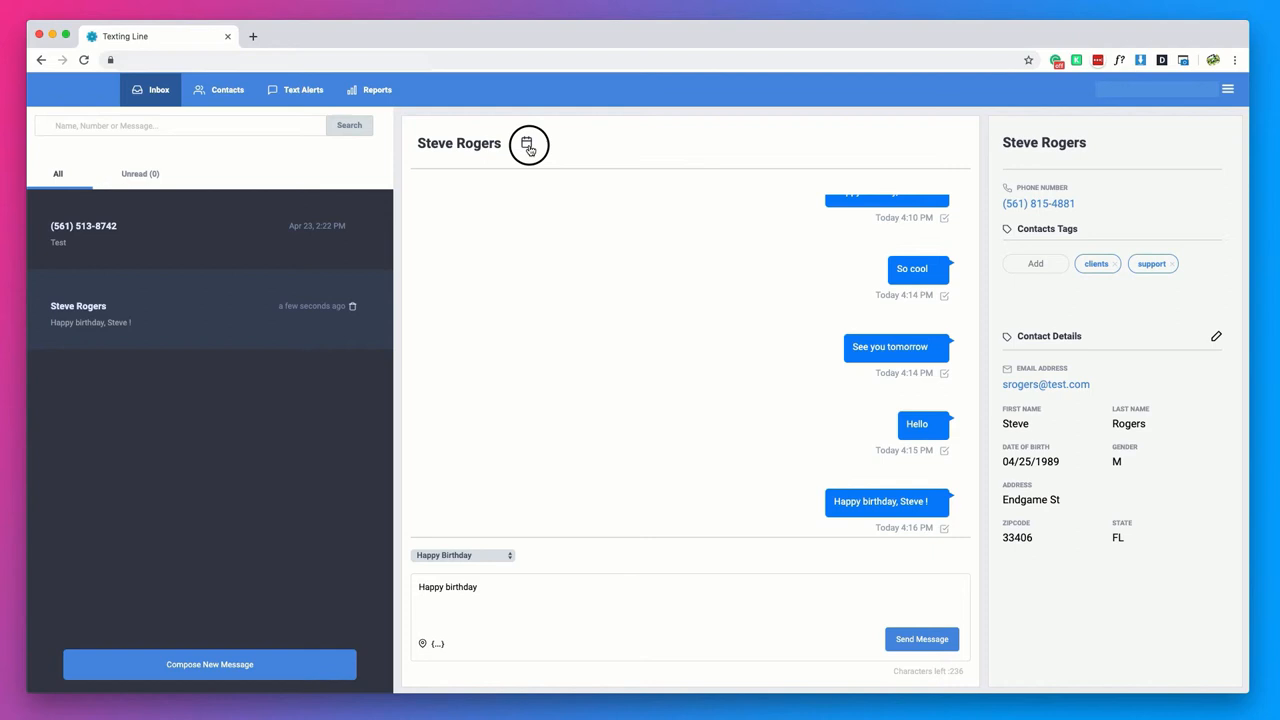
Schedule a Happy Birthday template reminder to Steve Rogers for 25 April 2019 at 3pm
left_click(528, 144)
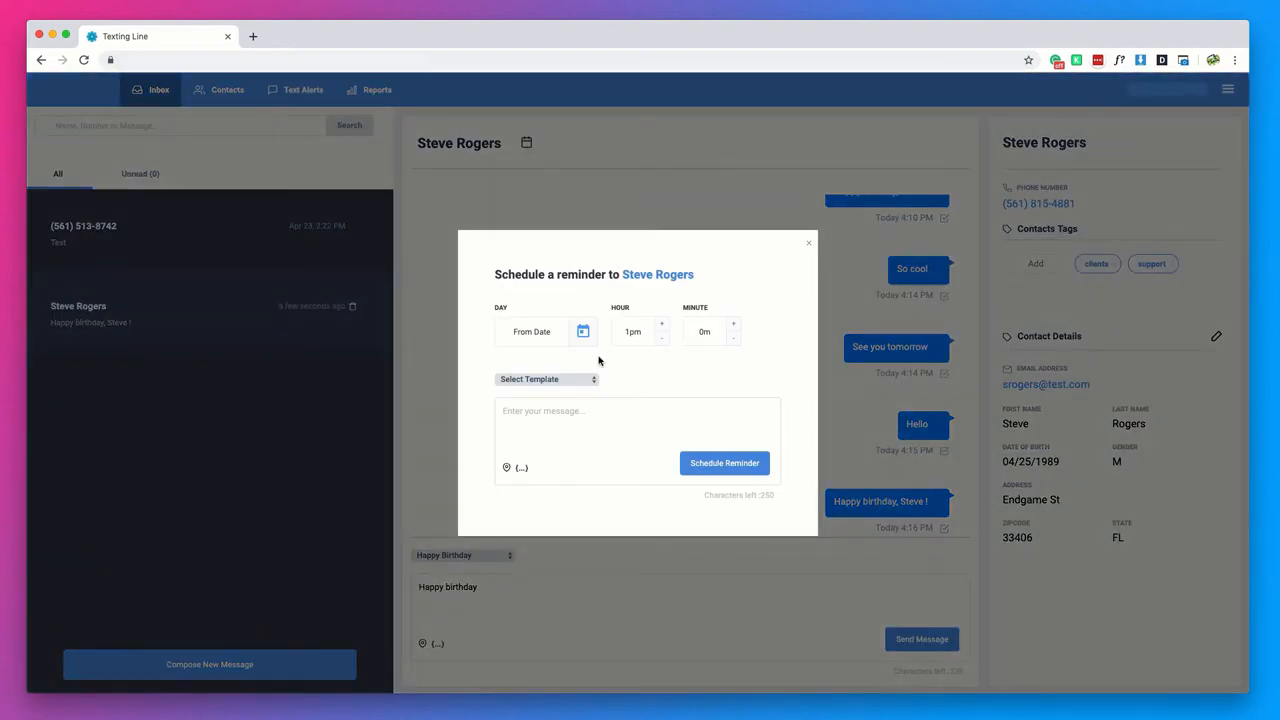
left_click(548, 380)
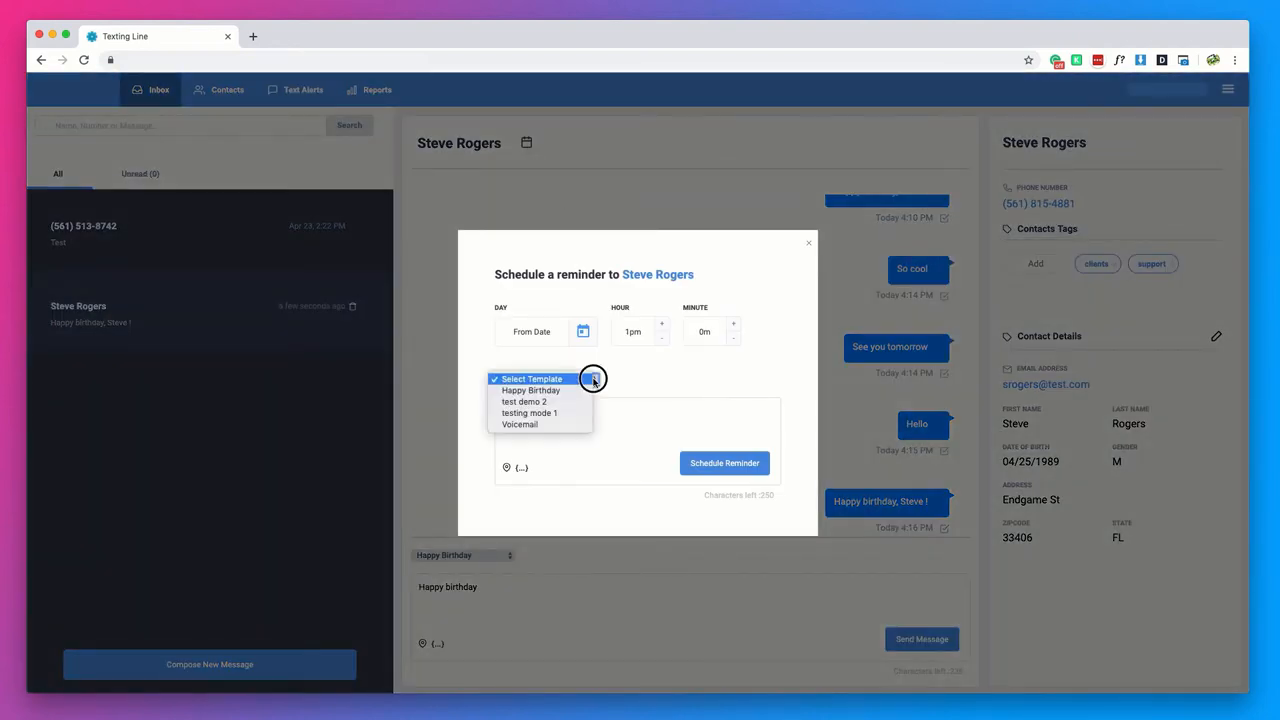
left_click(532, 390)
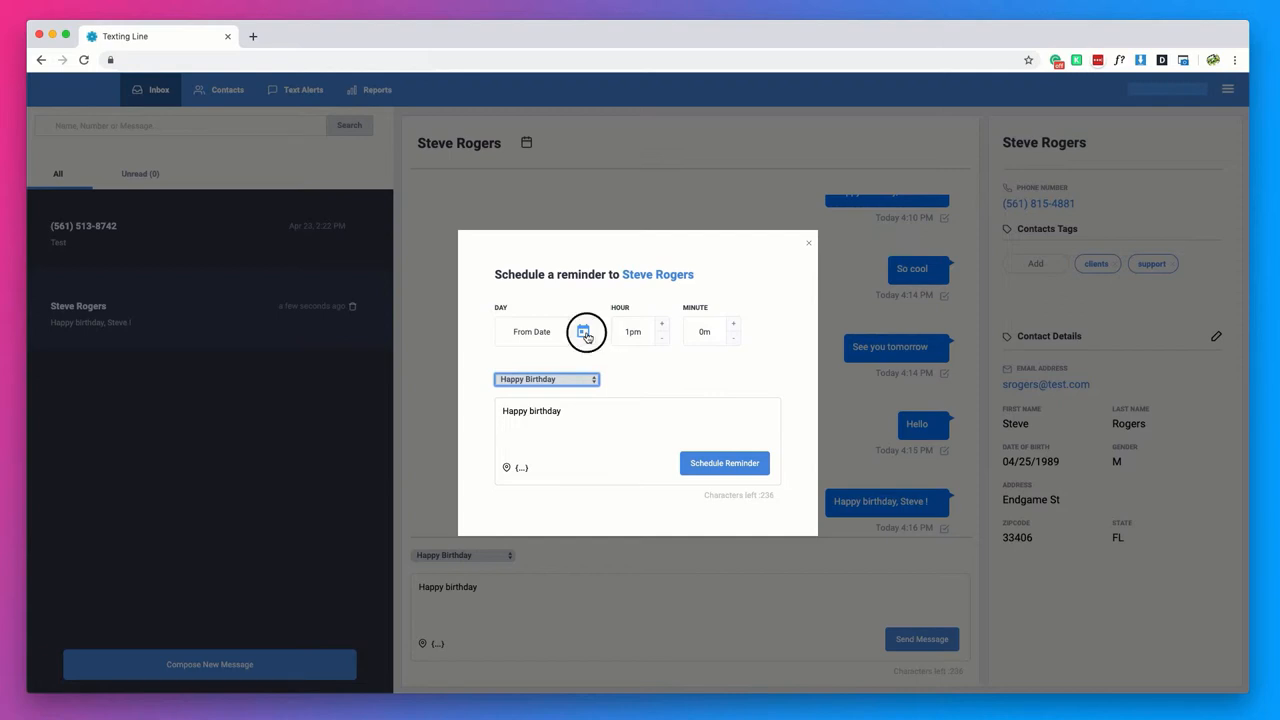
left_click(584, 332)
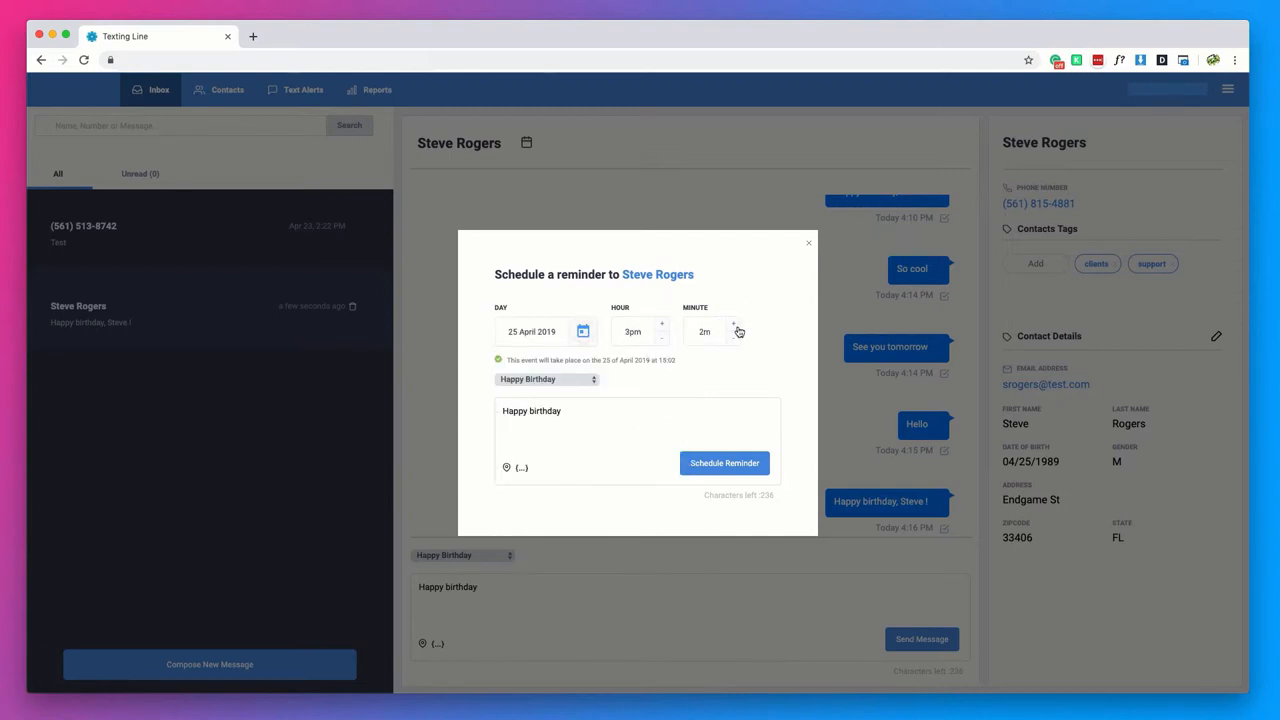
left_click(732, 326)
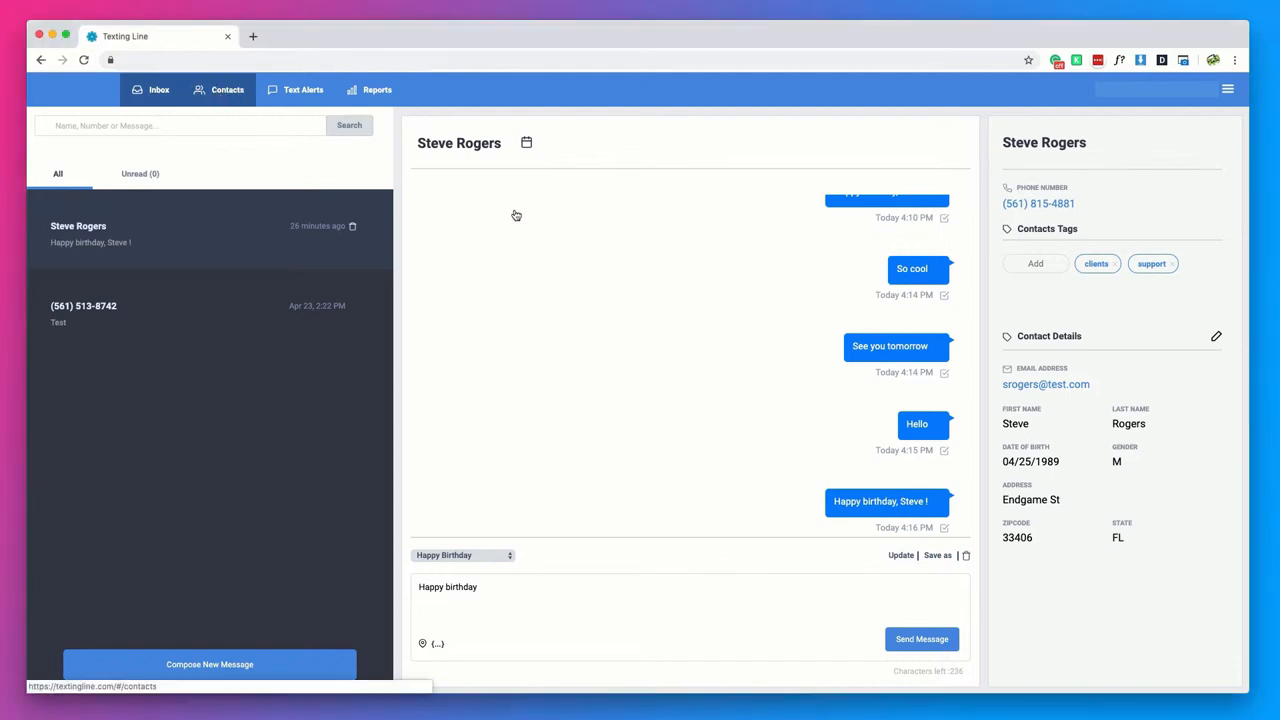
View the list of 18305 contacts and preview the Add Contact form
left_click(228, 88)
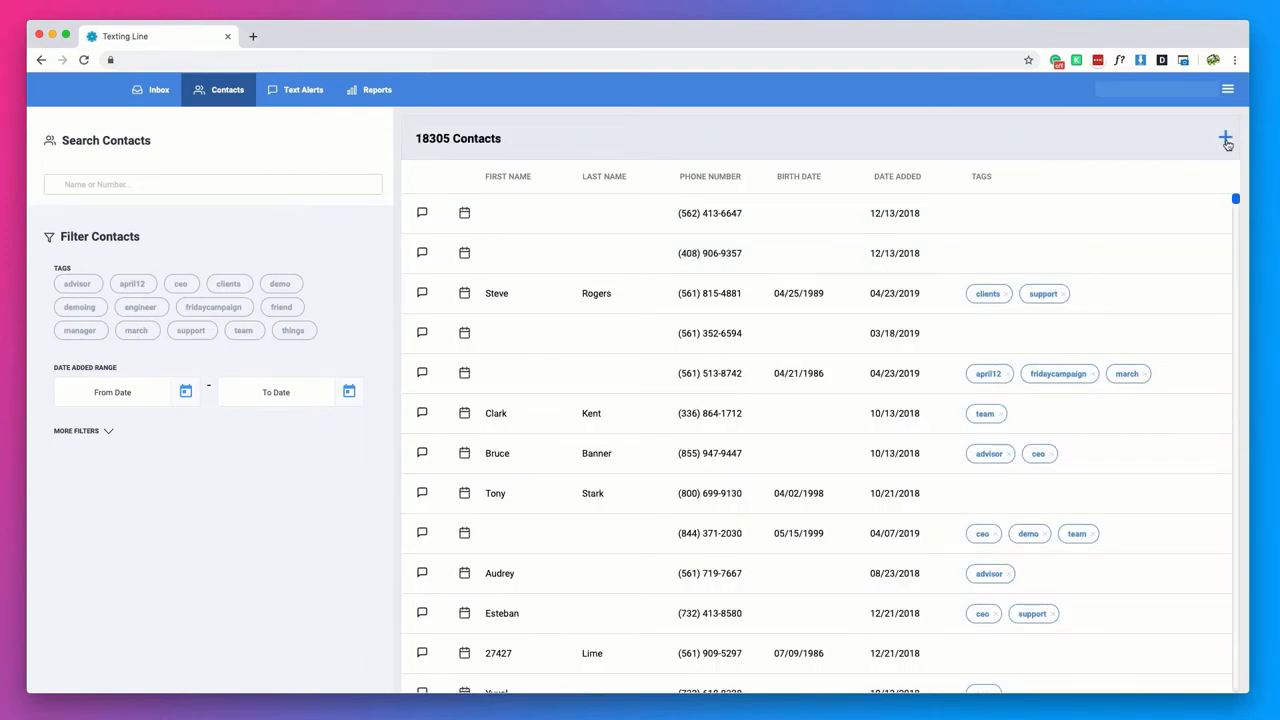
left_click(1224, 138)
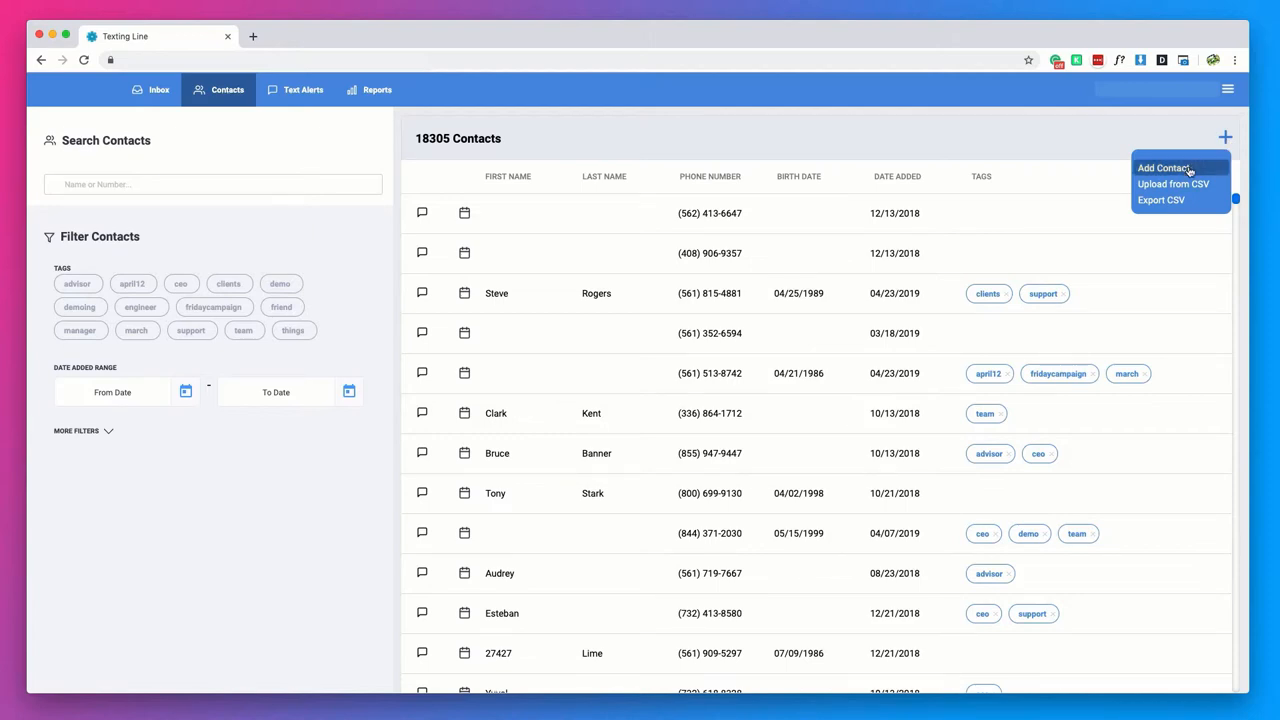
left_click(1164, 168)
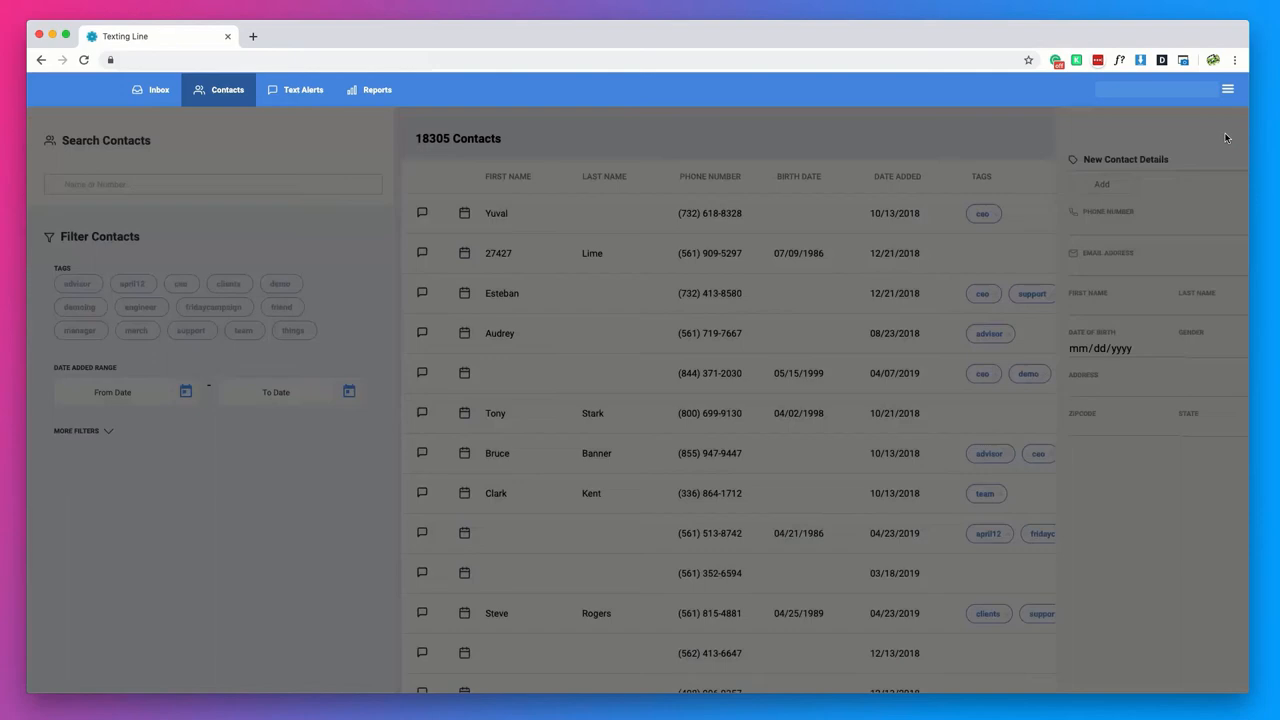
Preview the Upload from CSV import dialog and return to the contacts list
left_click(1224, 136)
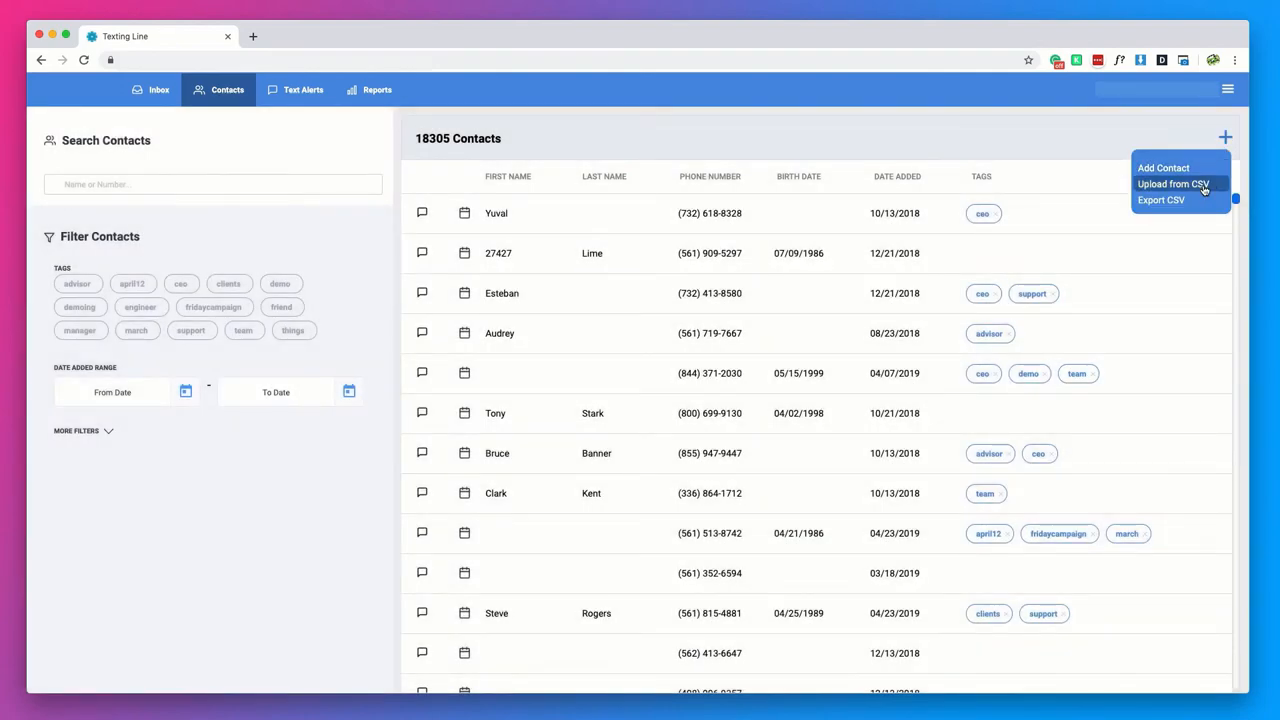
left_click(1172, 184)
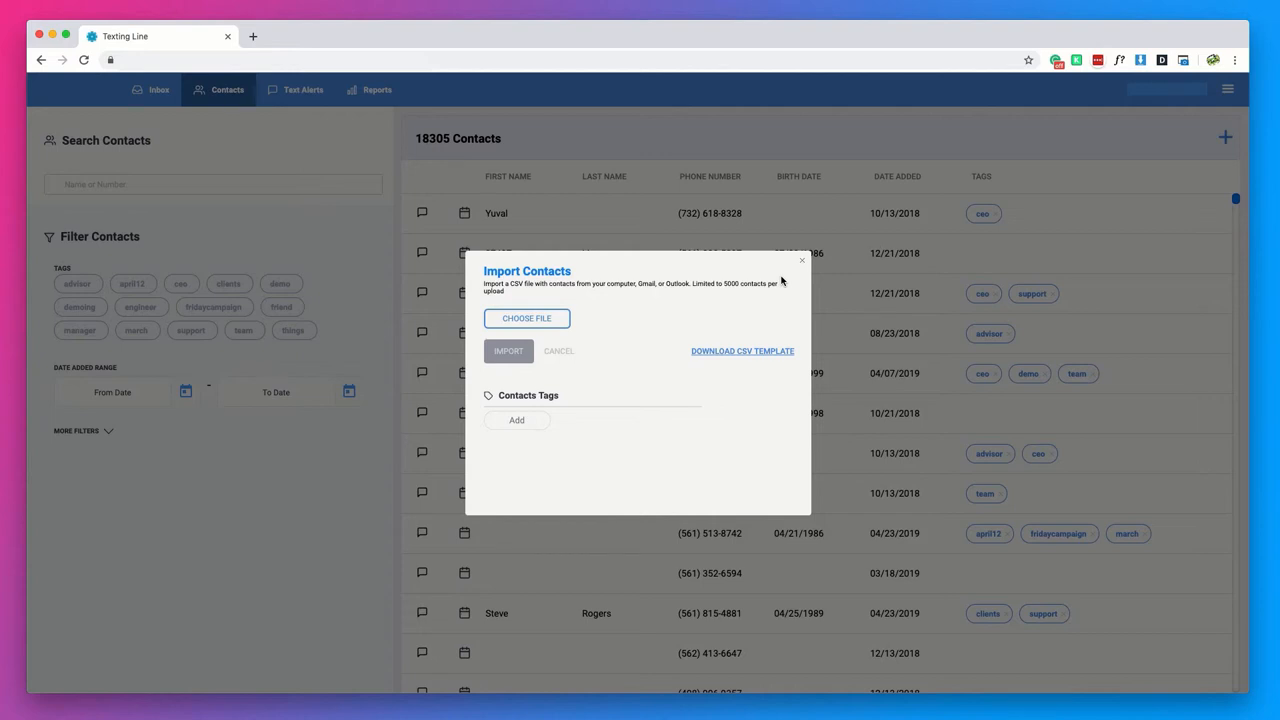
mouse_move(804, 264)
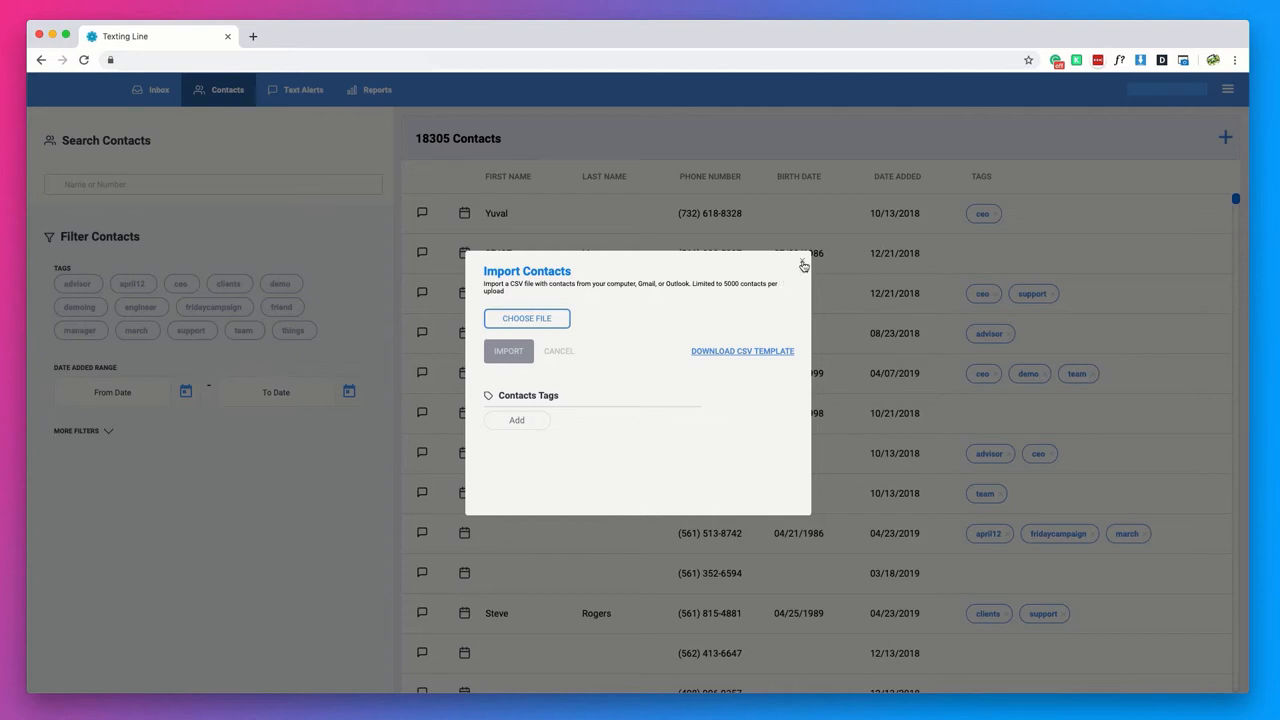
left_click(804, 264)
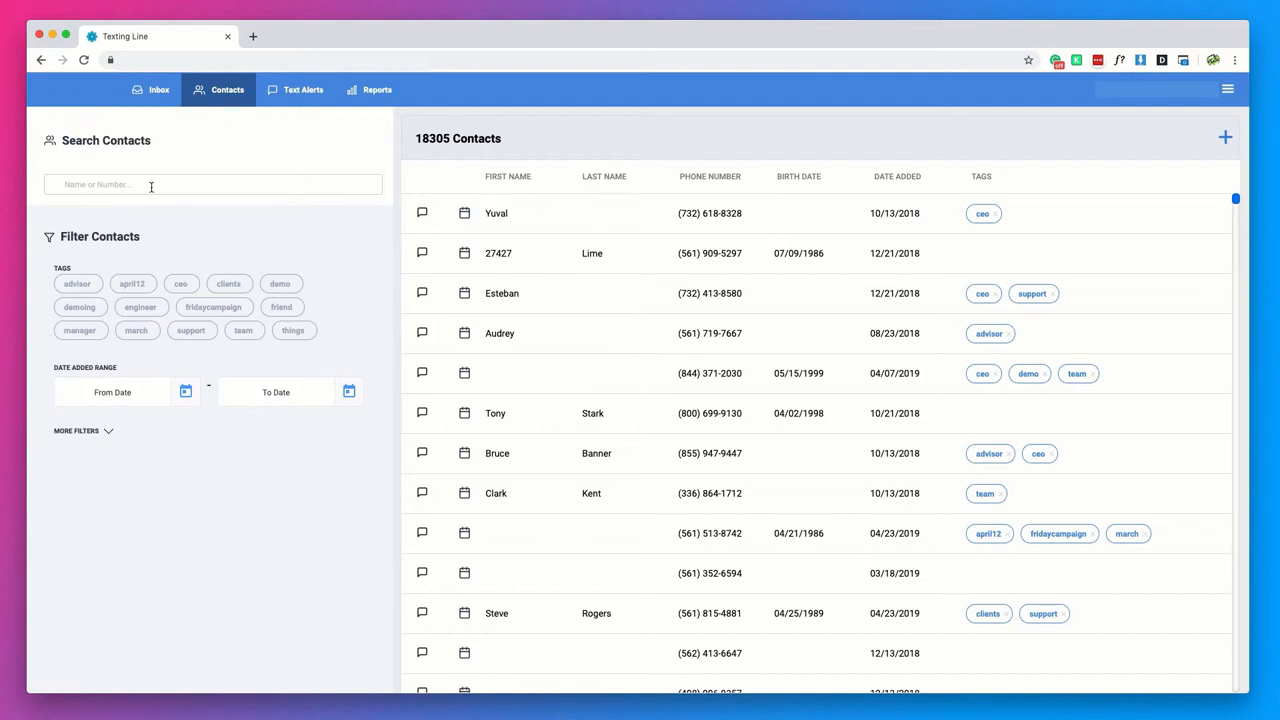
left_click(180, 284)
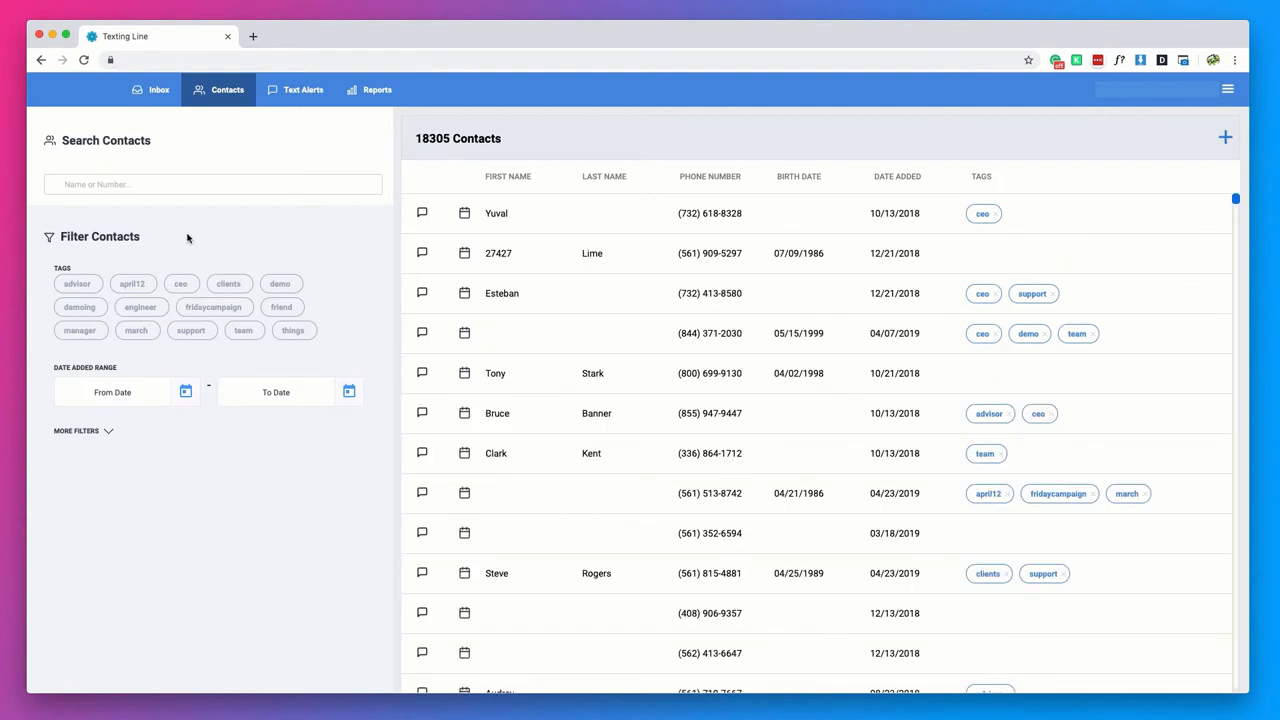
scroll("down", 3)
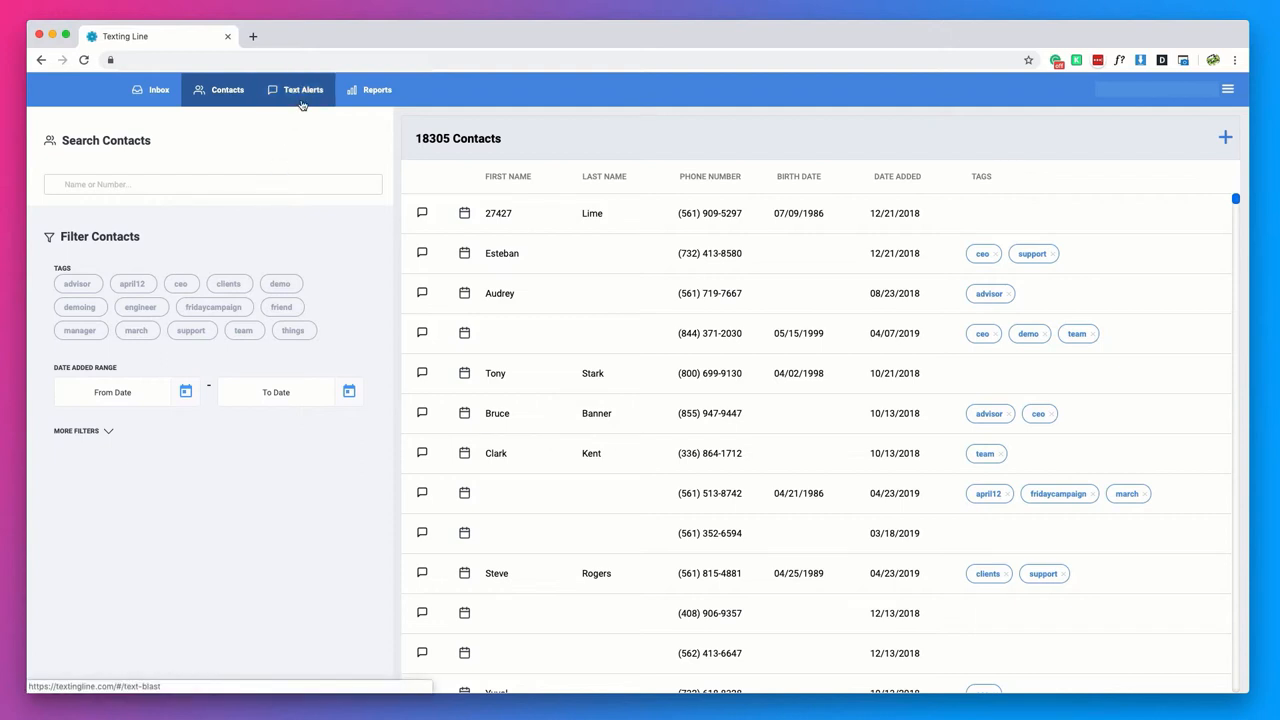
Draft a text alert reading "Hello team!"
left_click(304, 88)
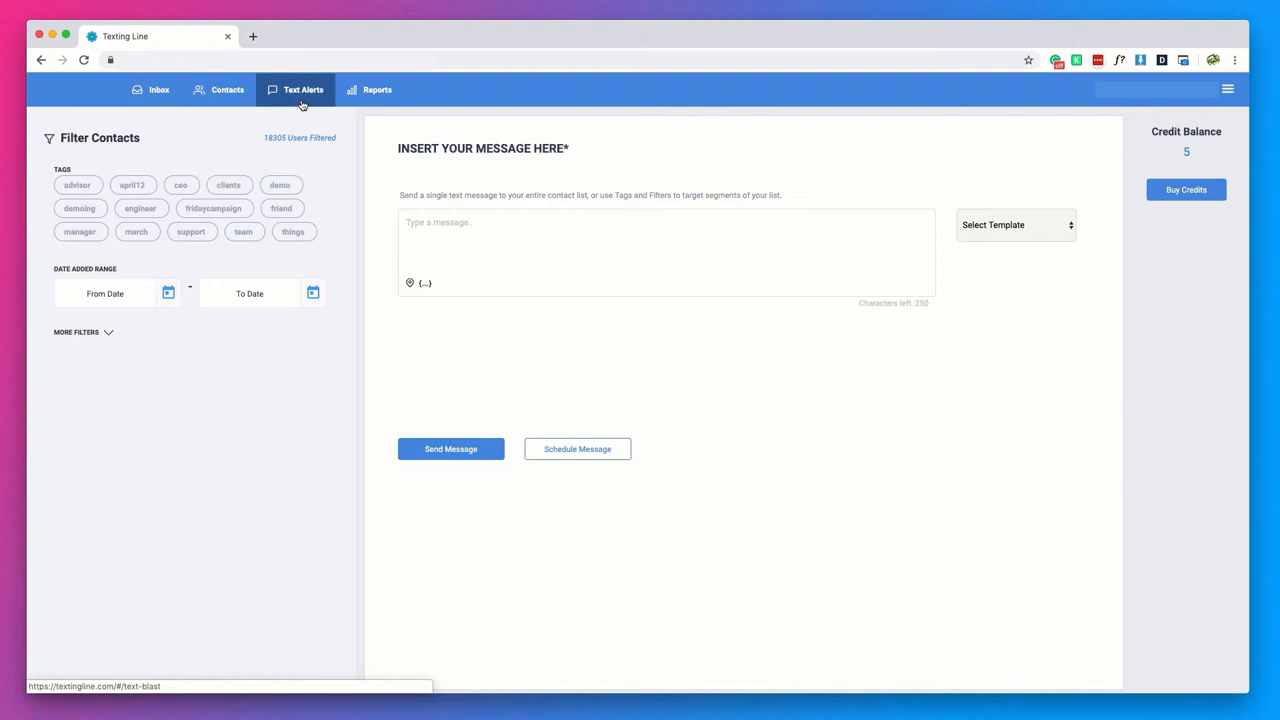
left_click(444, 228)
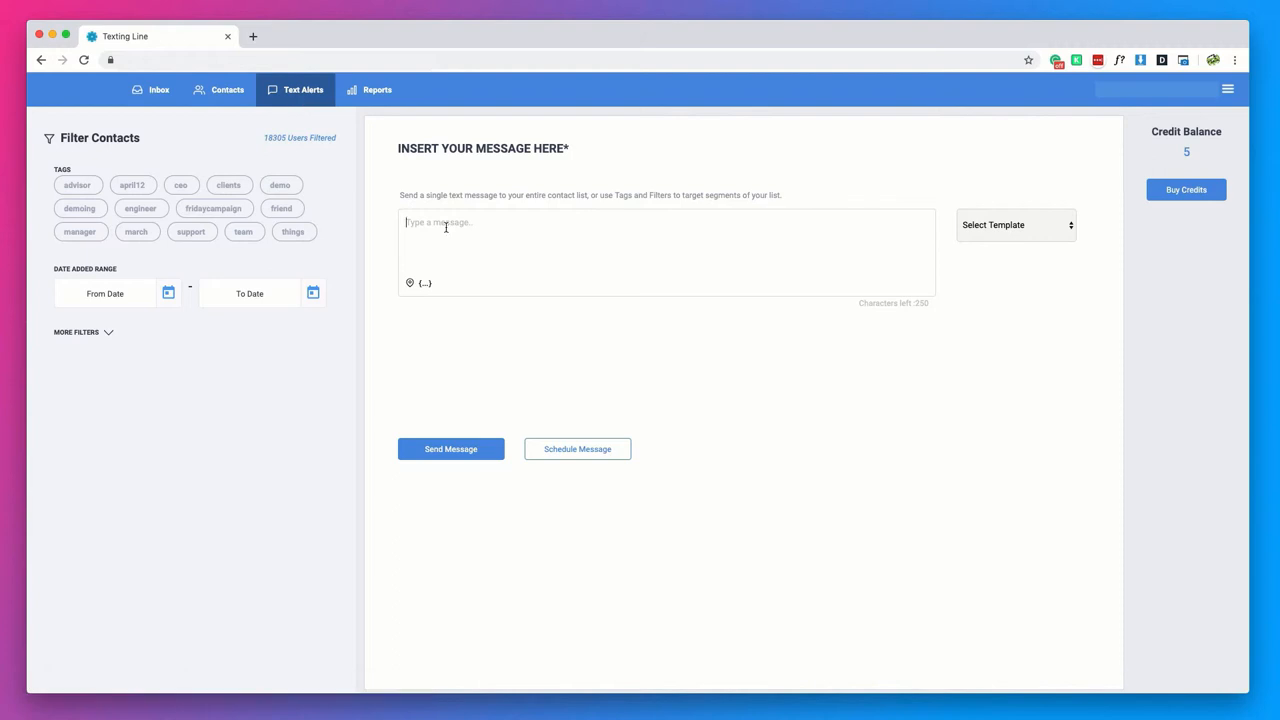
type("Hello")
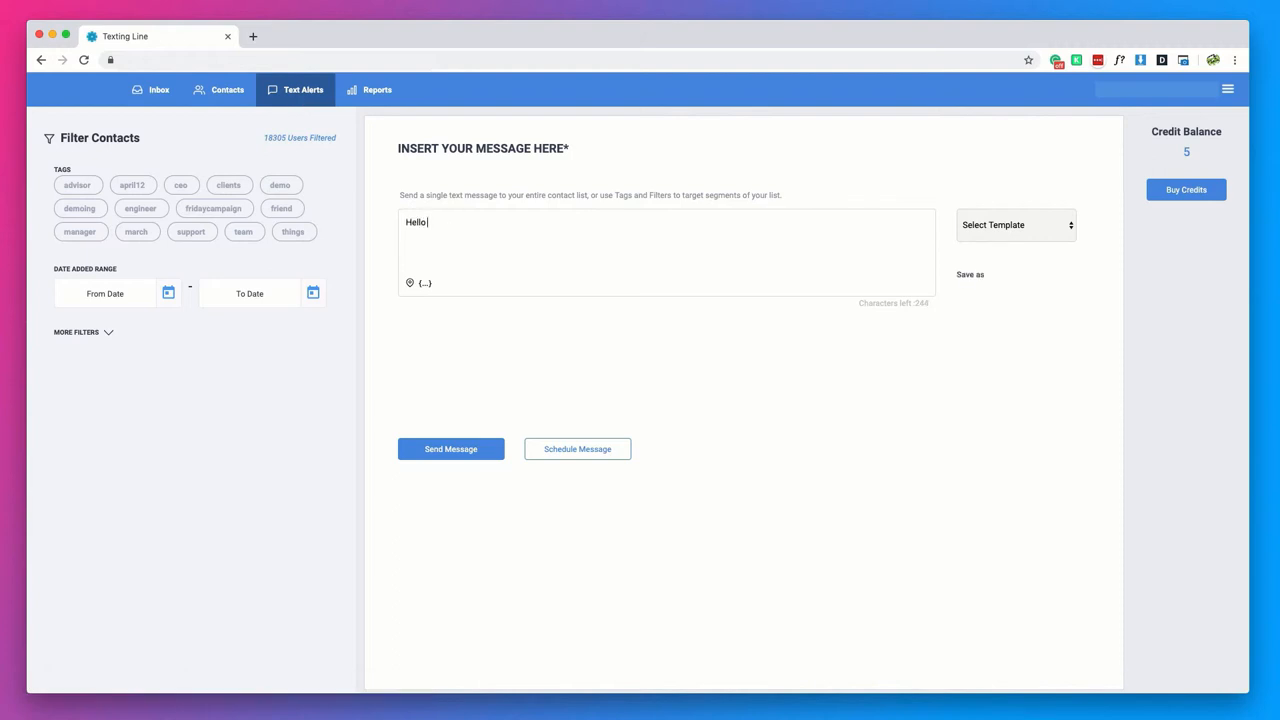
type("team")
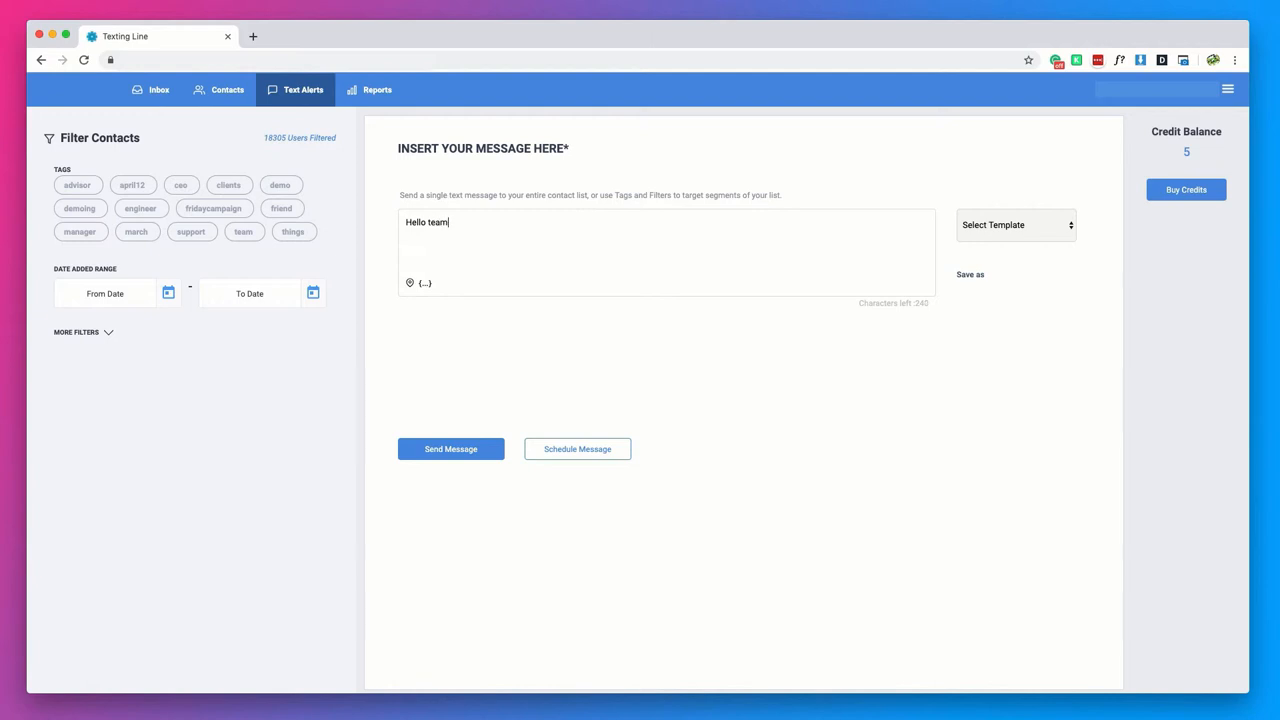
Limit the alert to contacts tagged demo and check the insertable contact fields
left_click(280, 184)
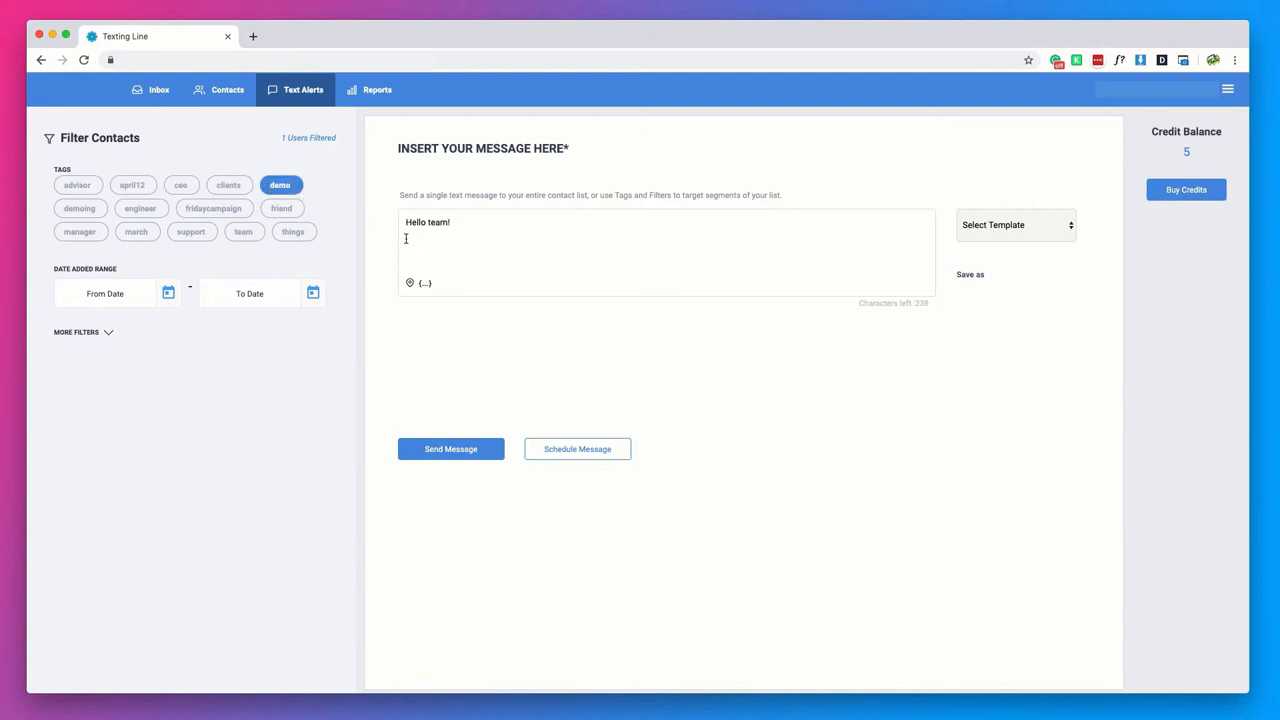
left_click(424, 284)
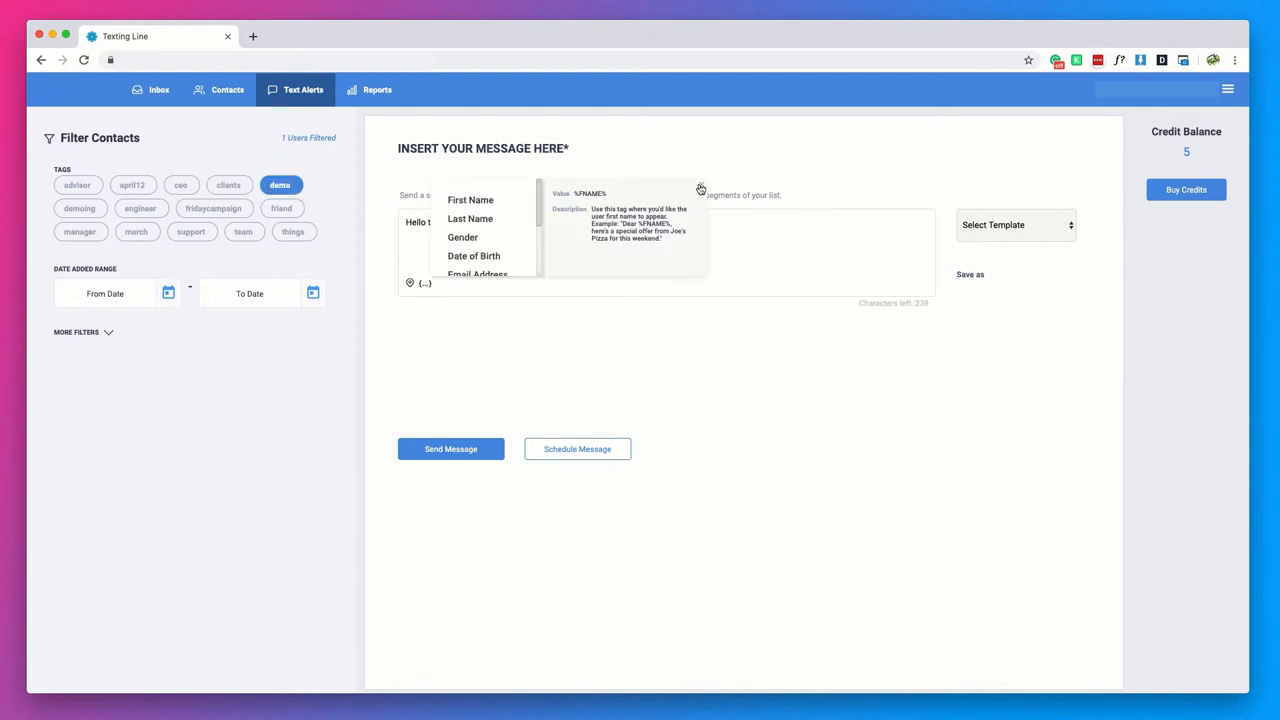
left_click(676, 244)
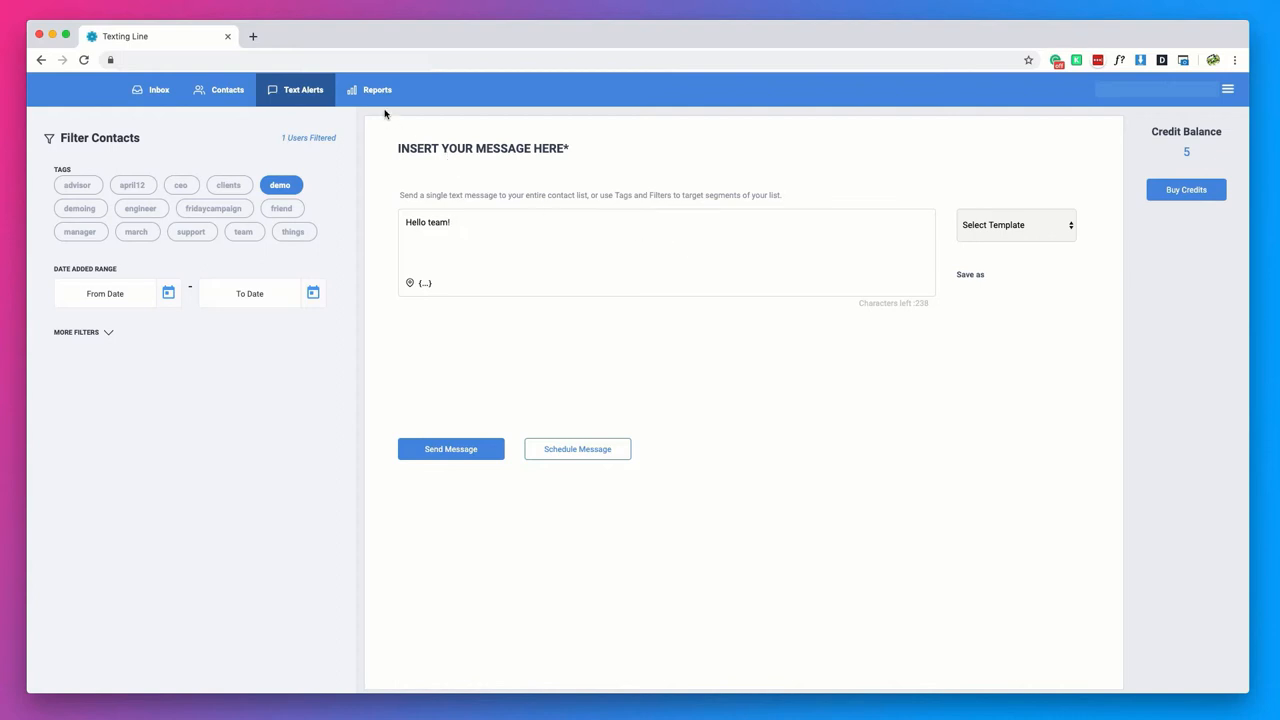
left_click(376, 88)
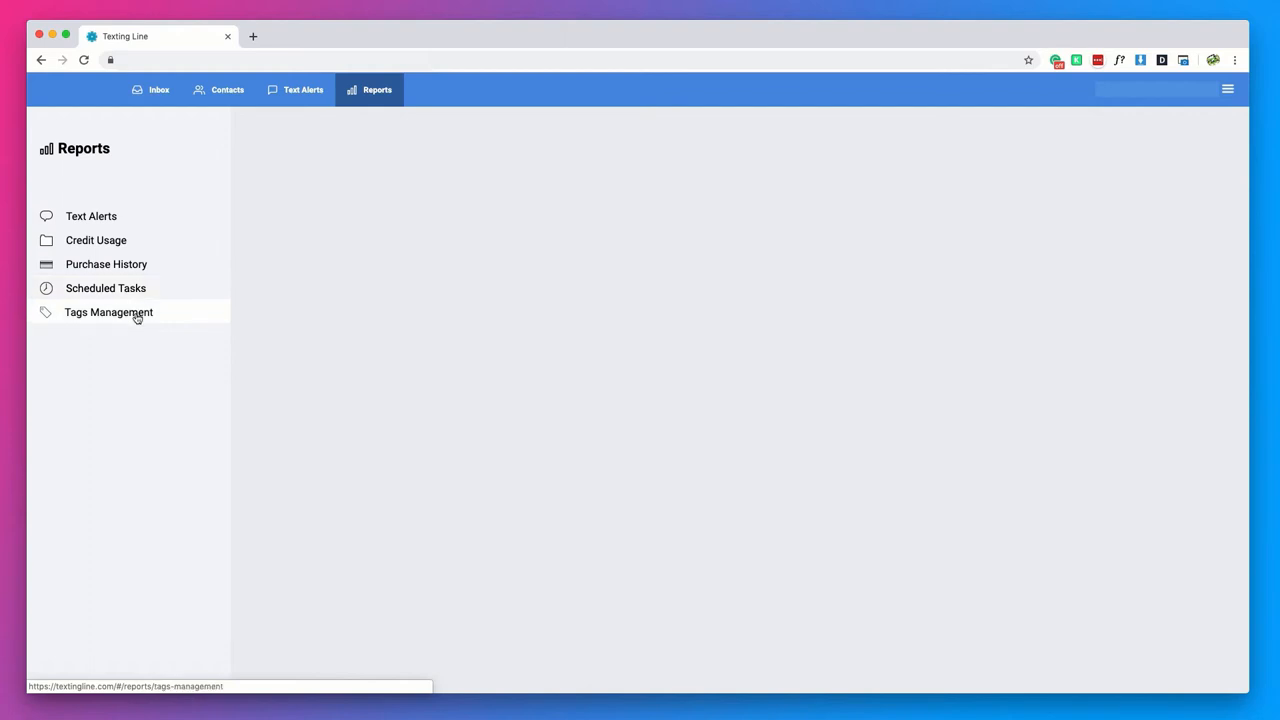
mouse_move(186, 176)
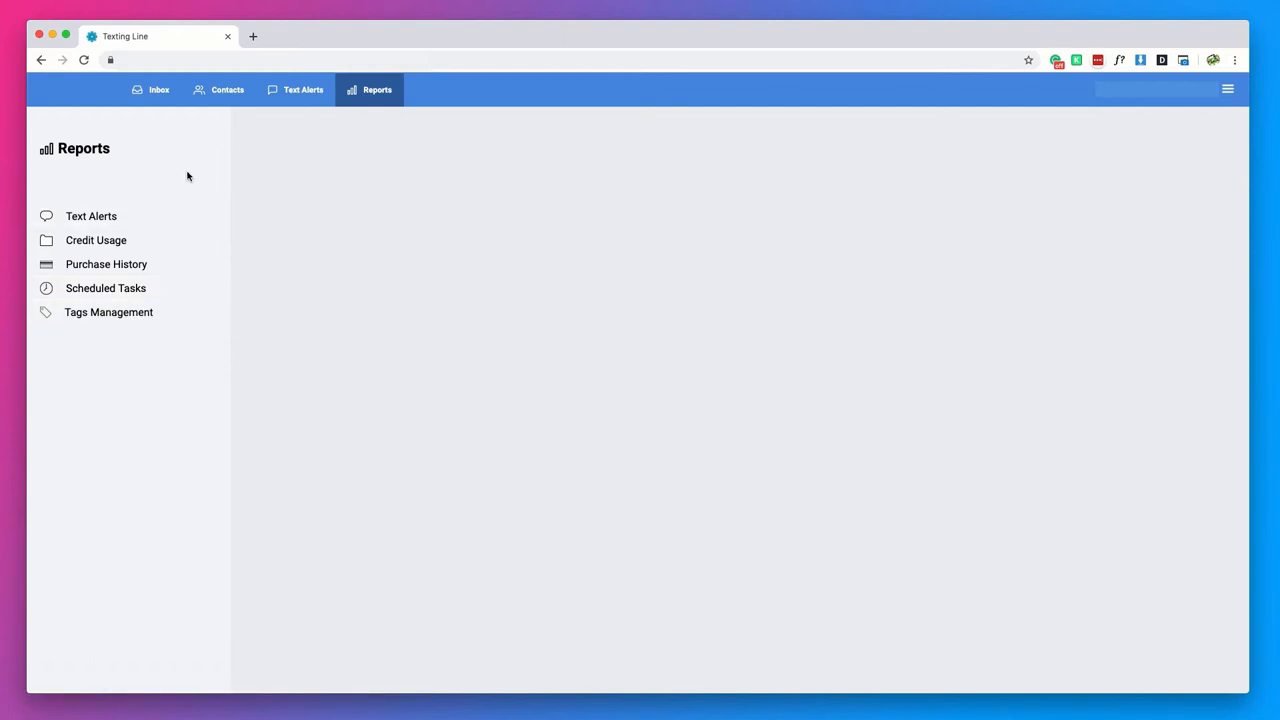
View the Text Alerts report of sent messages, then switch to the Credit Usage report
left_click(92, 216)
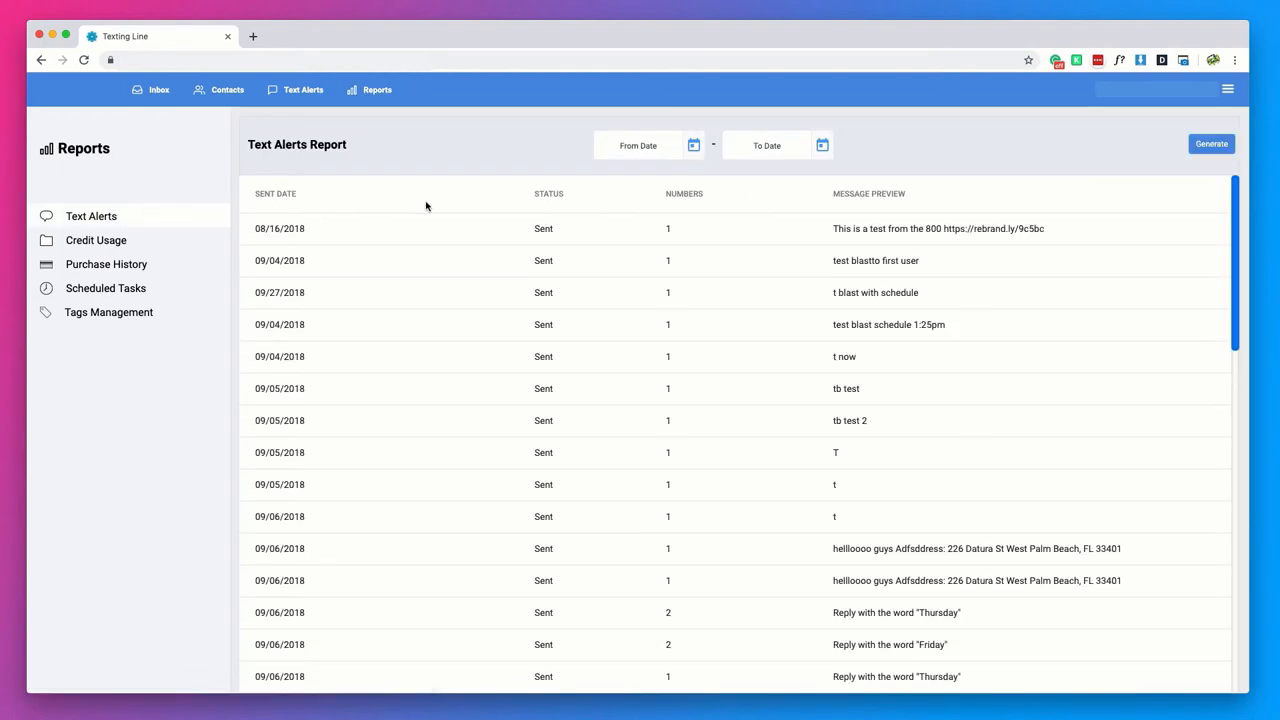
mouse_move(640, 260)
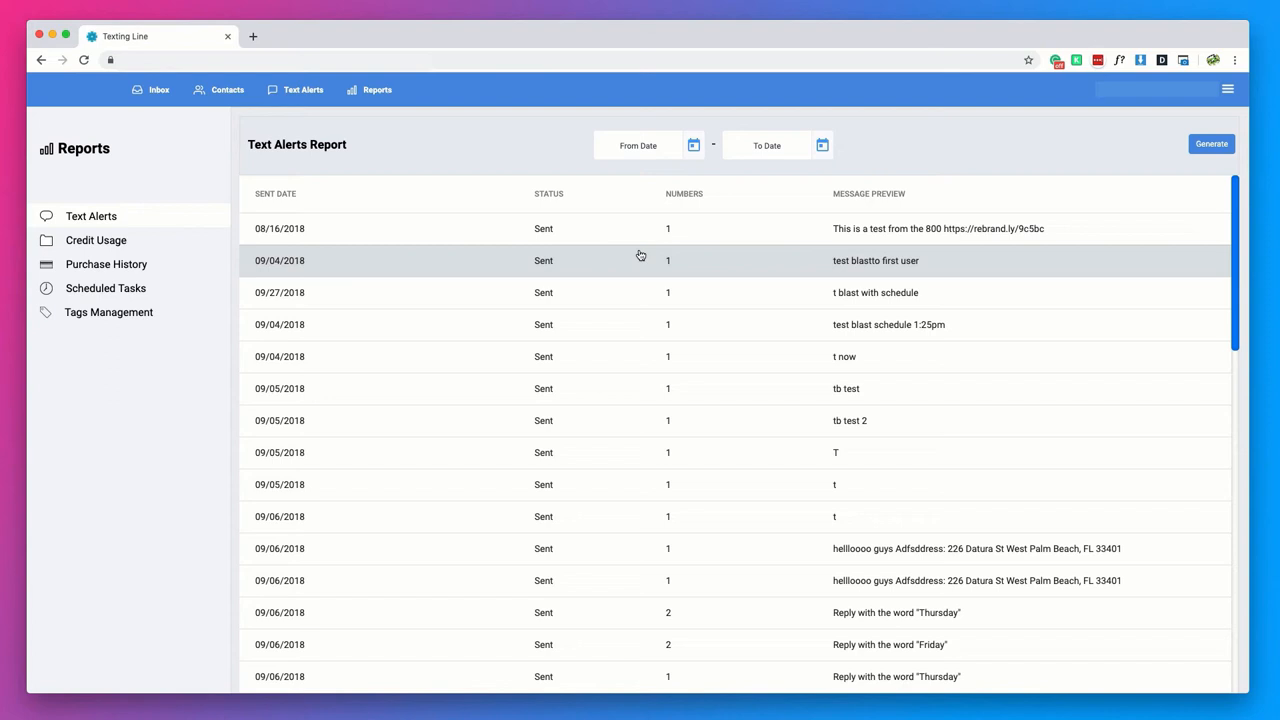
left_click(822, 144)
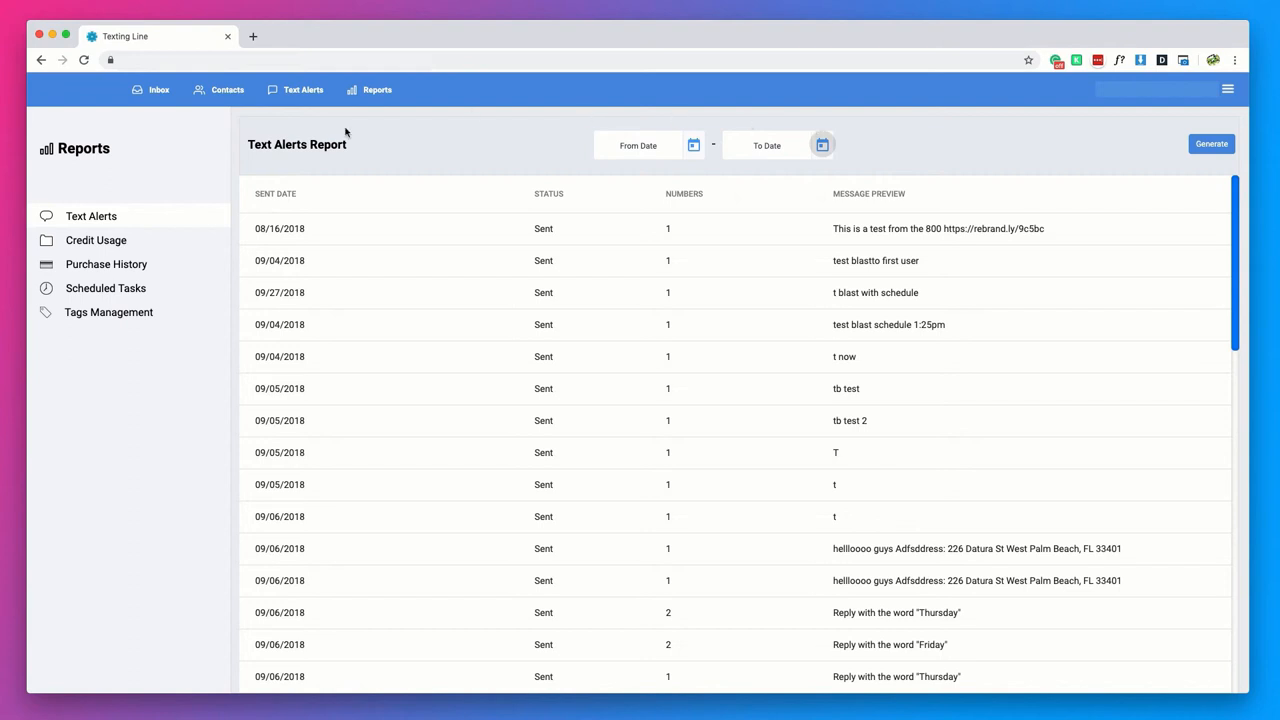
left_click(96, 240)
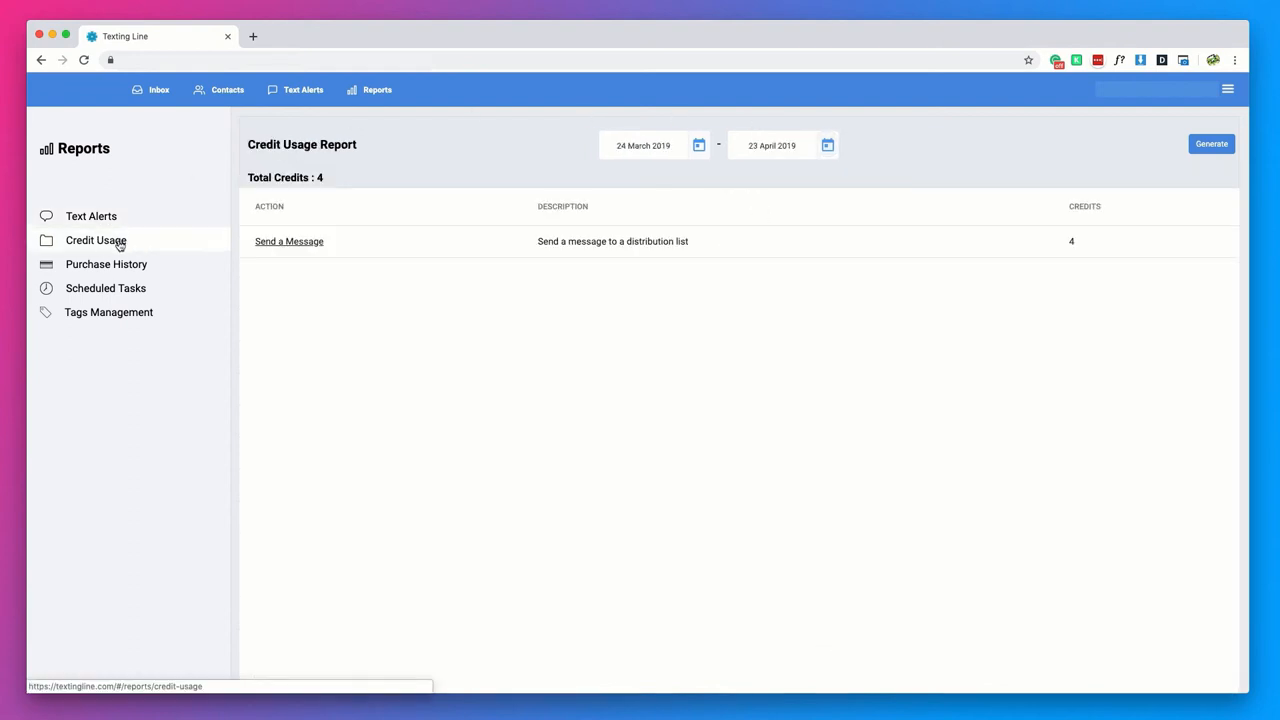
mouse_move(590, 324)
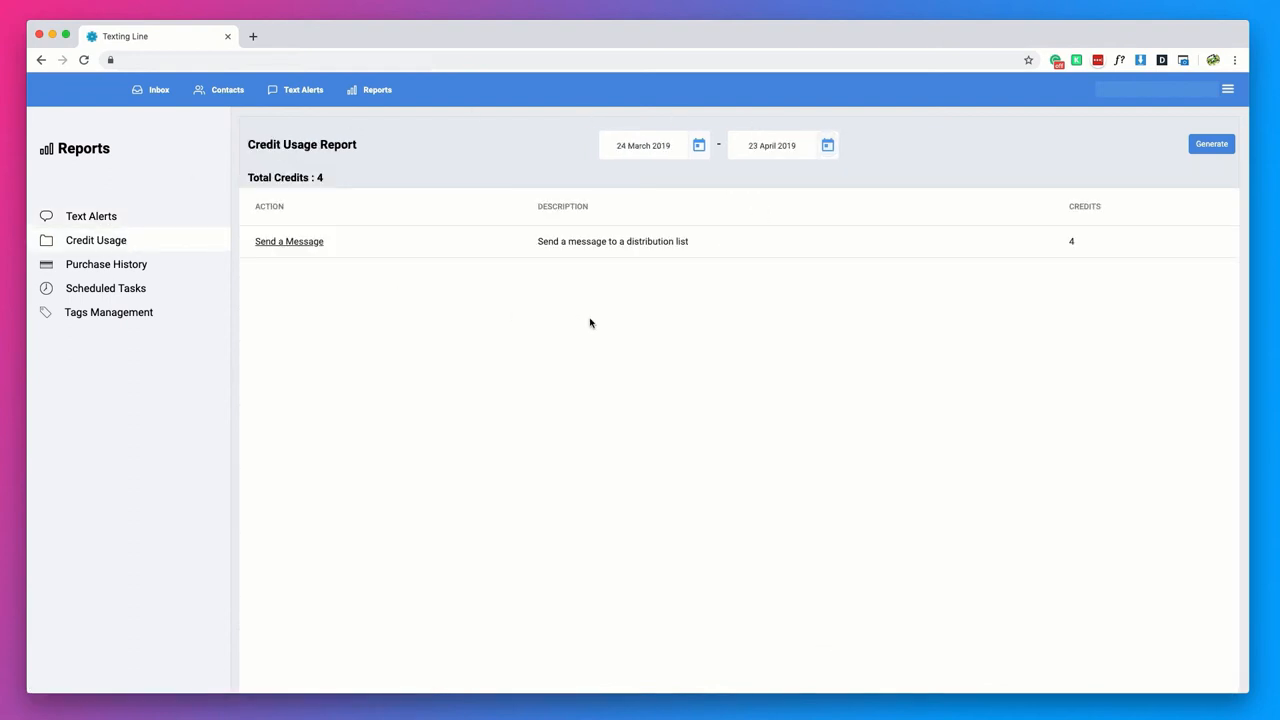
mouse_move(856, 236)
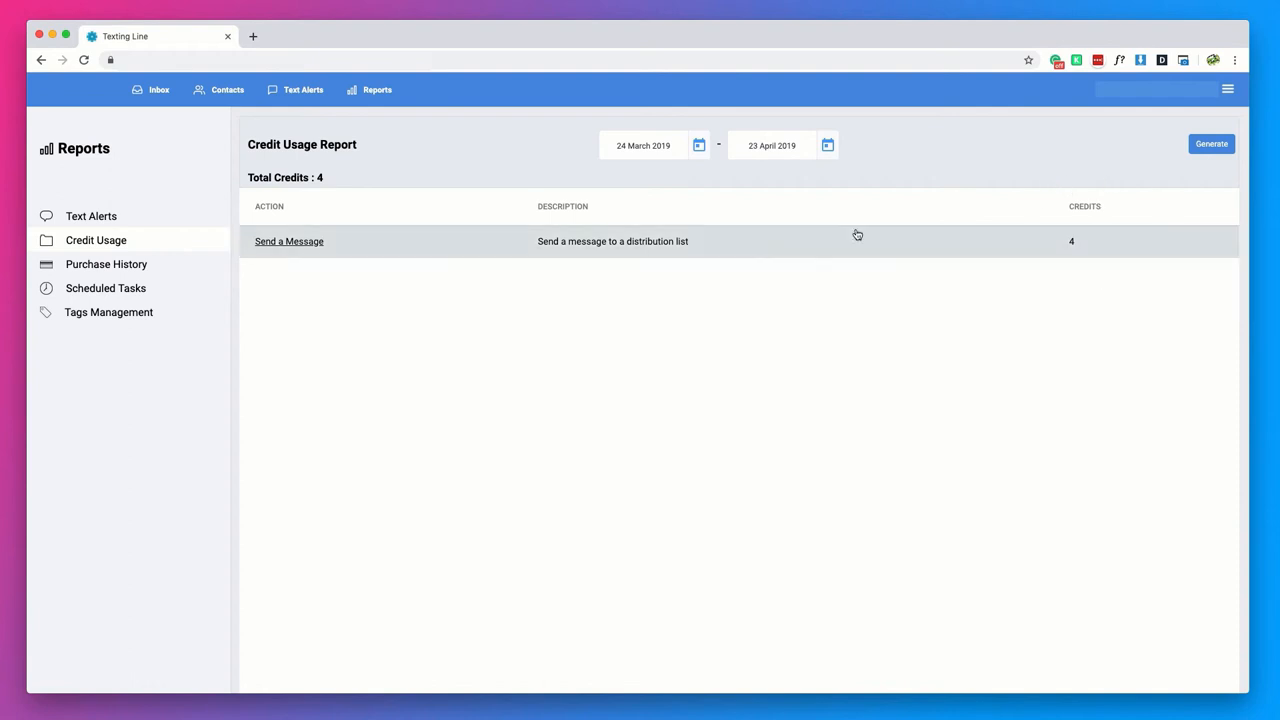
View the per-number credit breakdown for Send a Message, then go to Scheduled Tasks
left_click(288, 240)
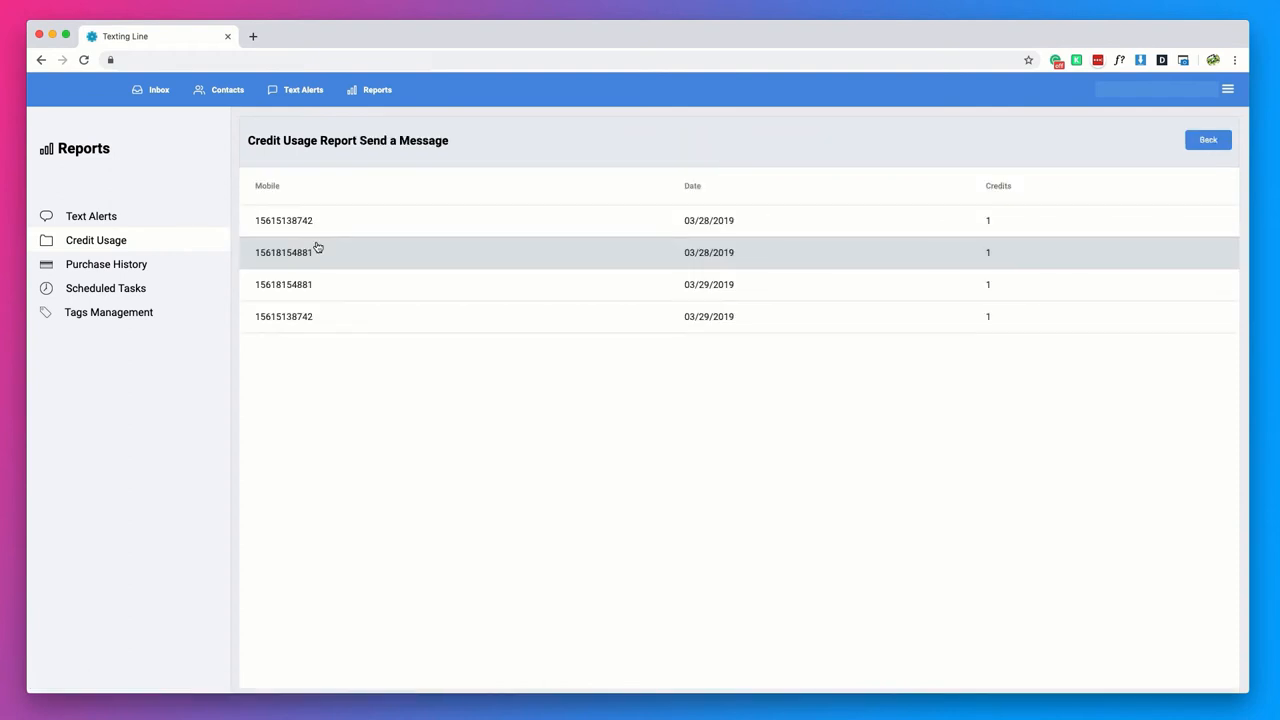
mouse_move(332, 350)
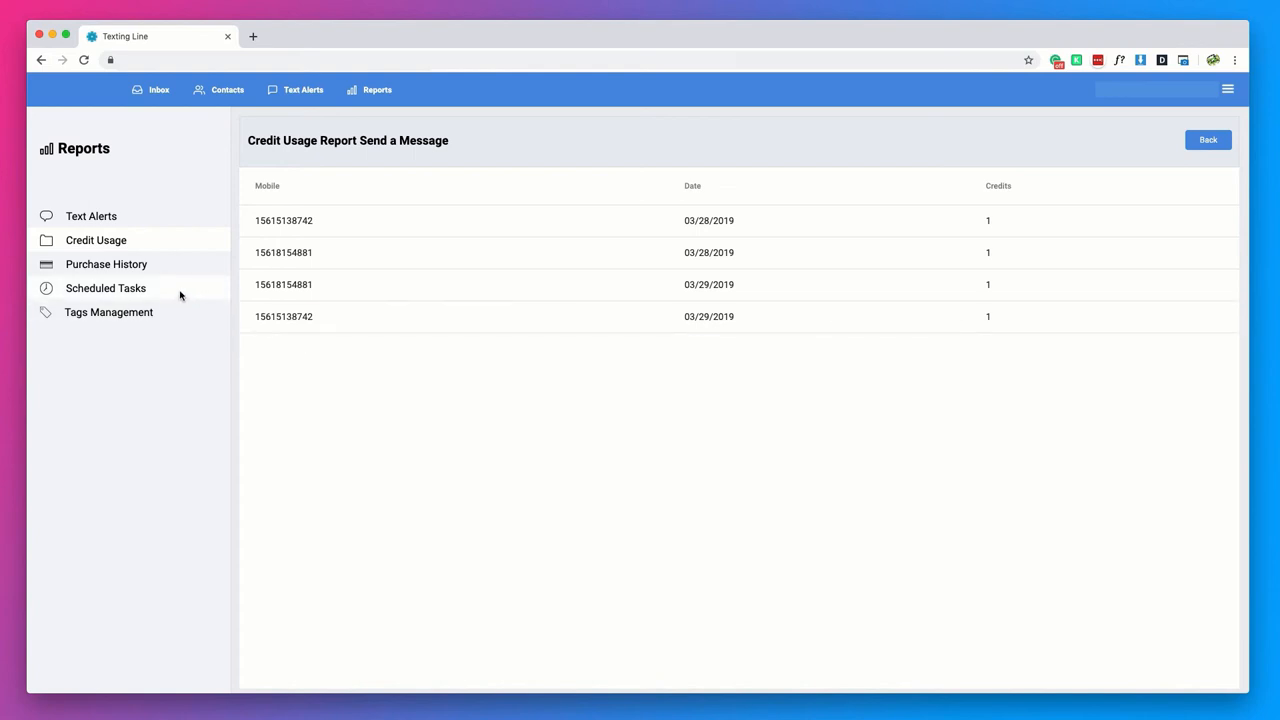
left_click(104, 288)
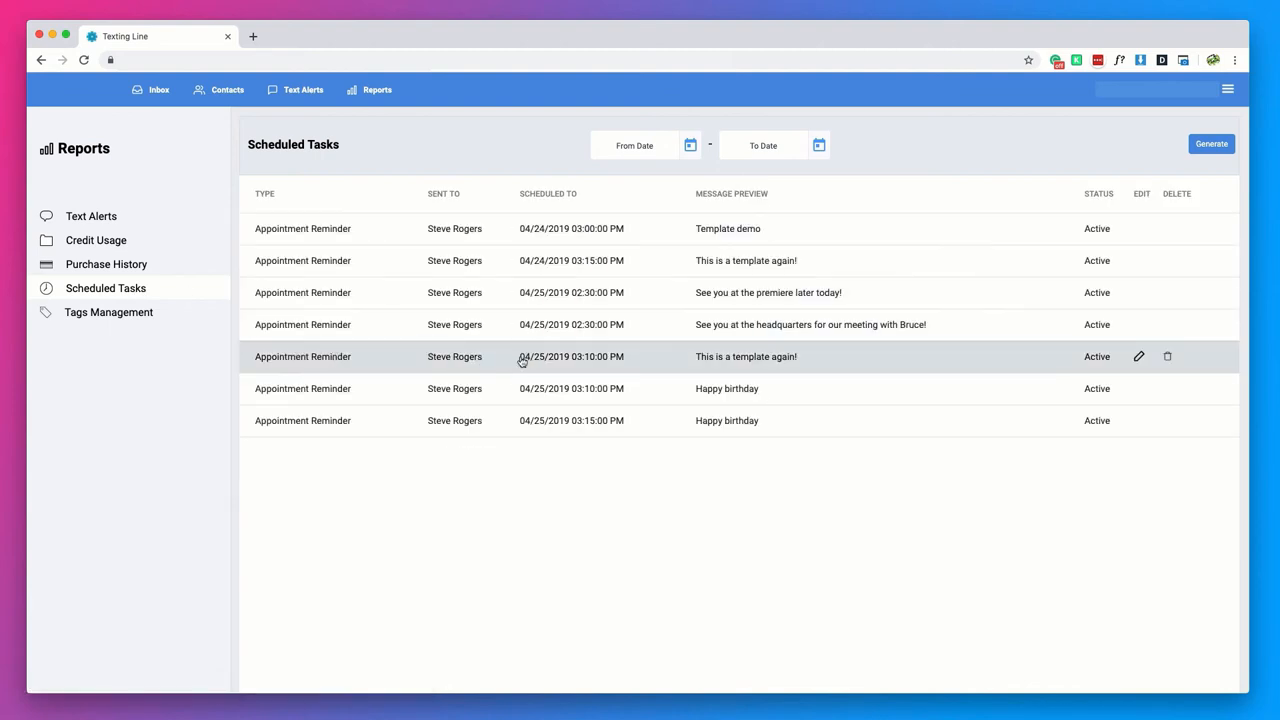
mouse_move(696, 150)
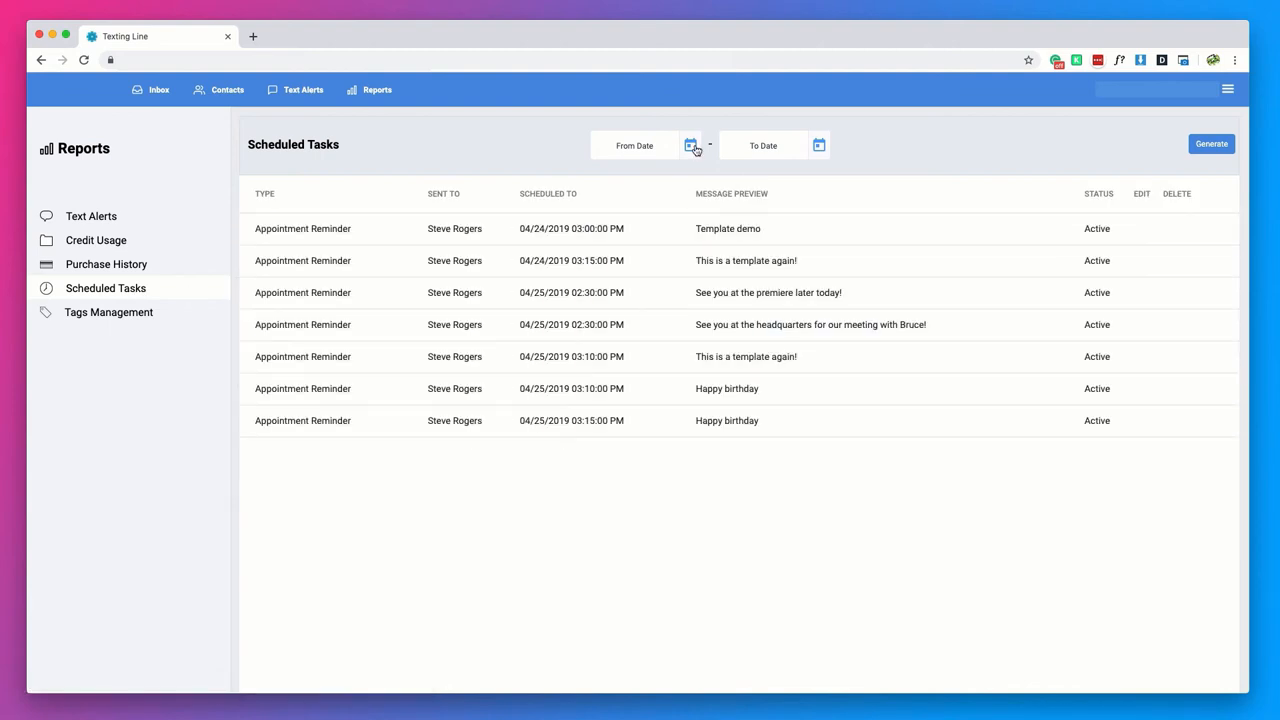
mouse_move(964, 146)
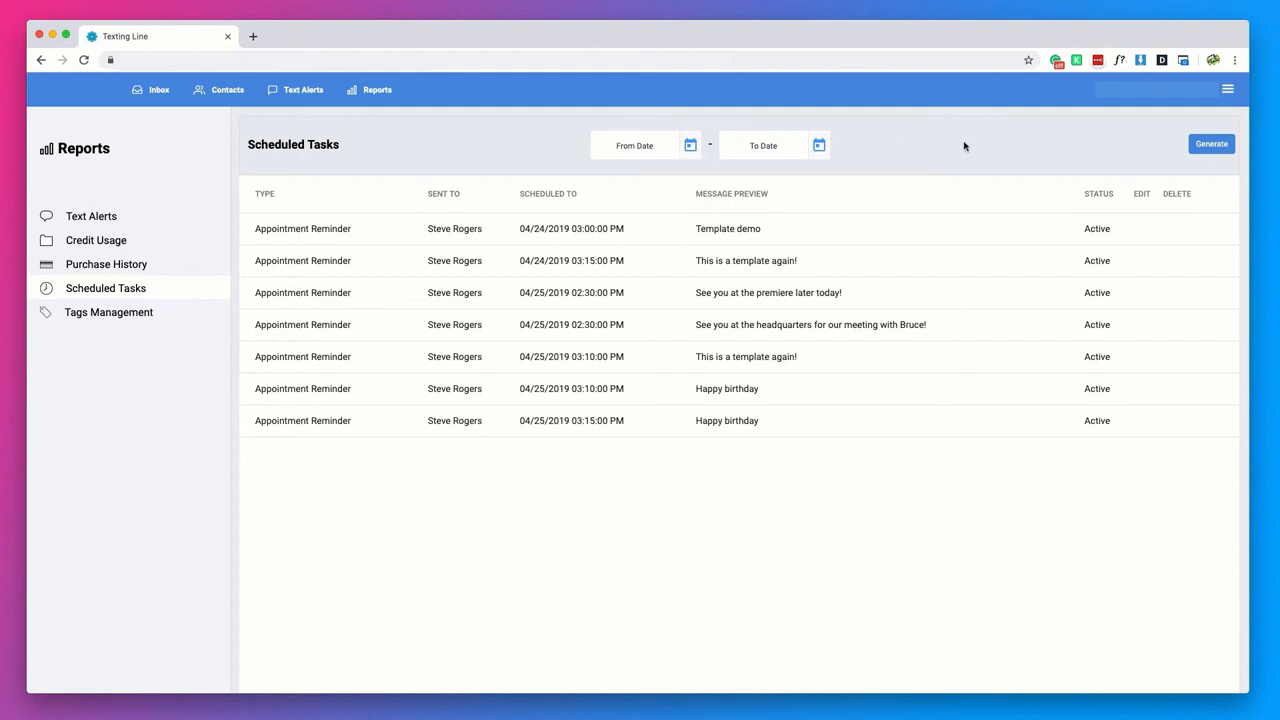
mouse_move(704, 152)
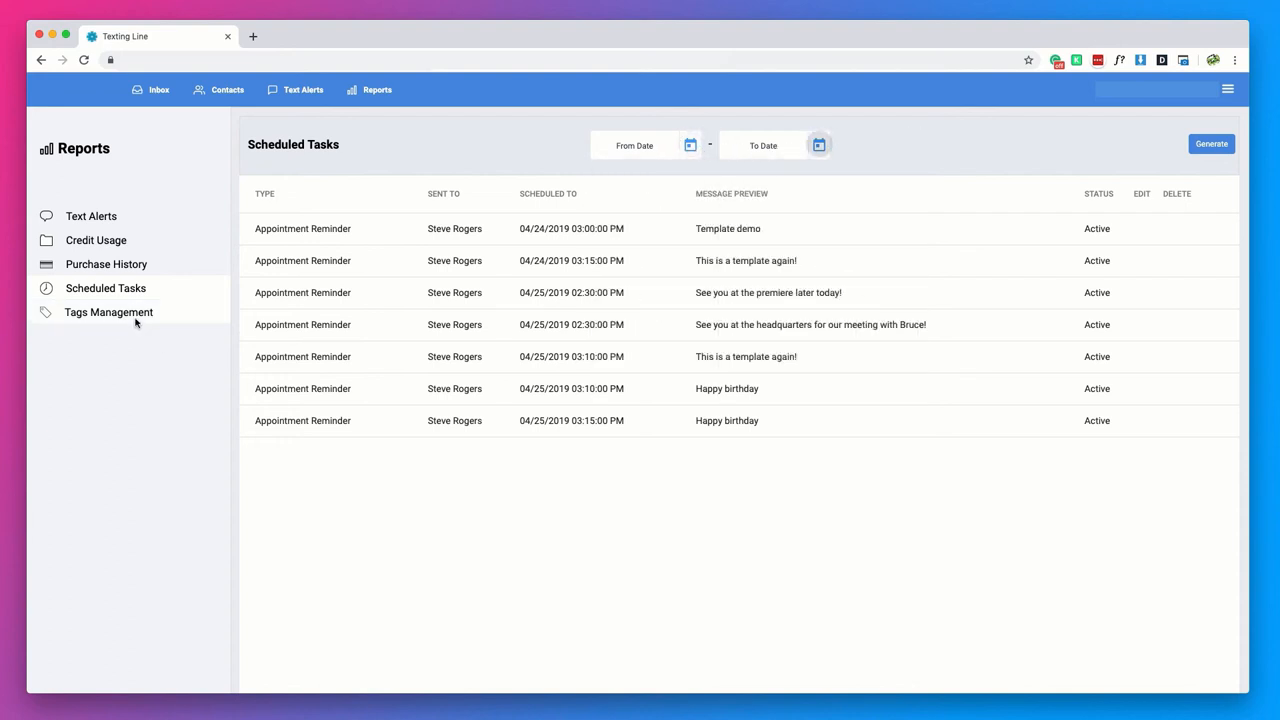
On the Tags Management page, enter 'demo' as the new tag name
left_click(108, 312)
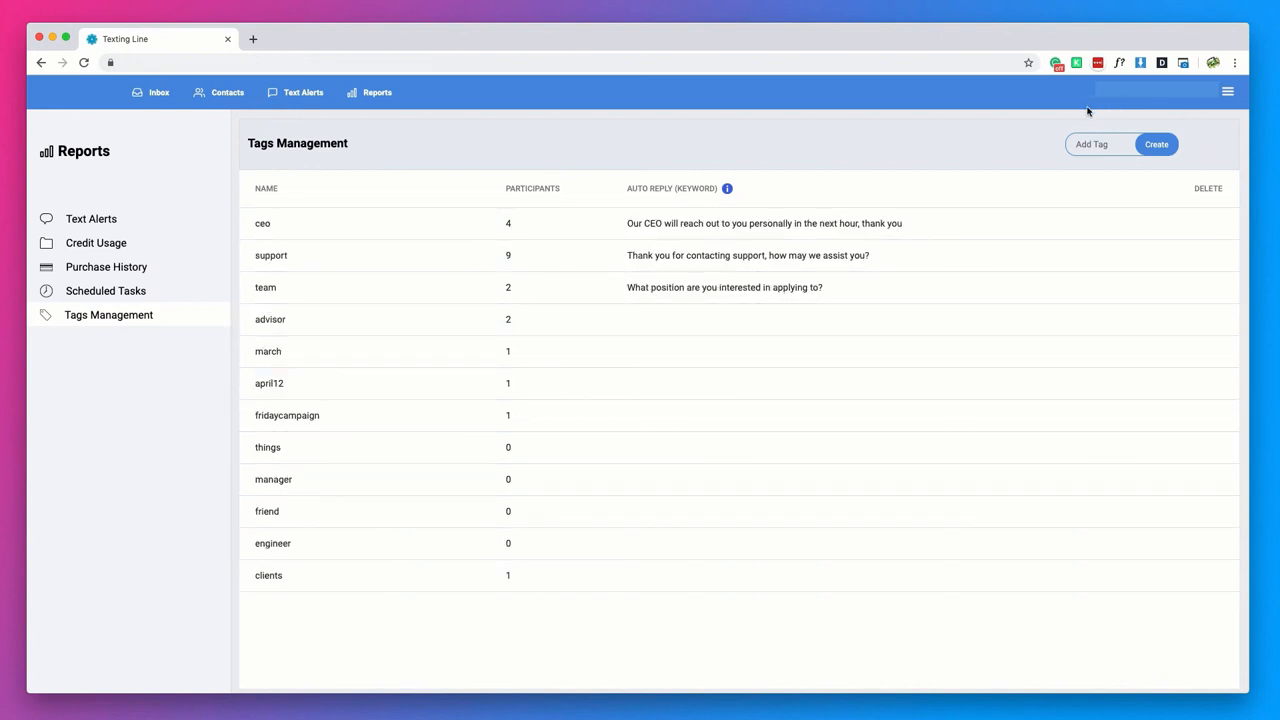
mouse_move(944, 132)
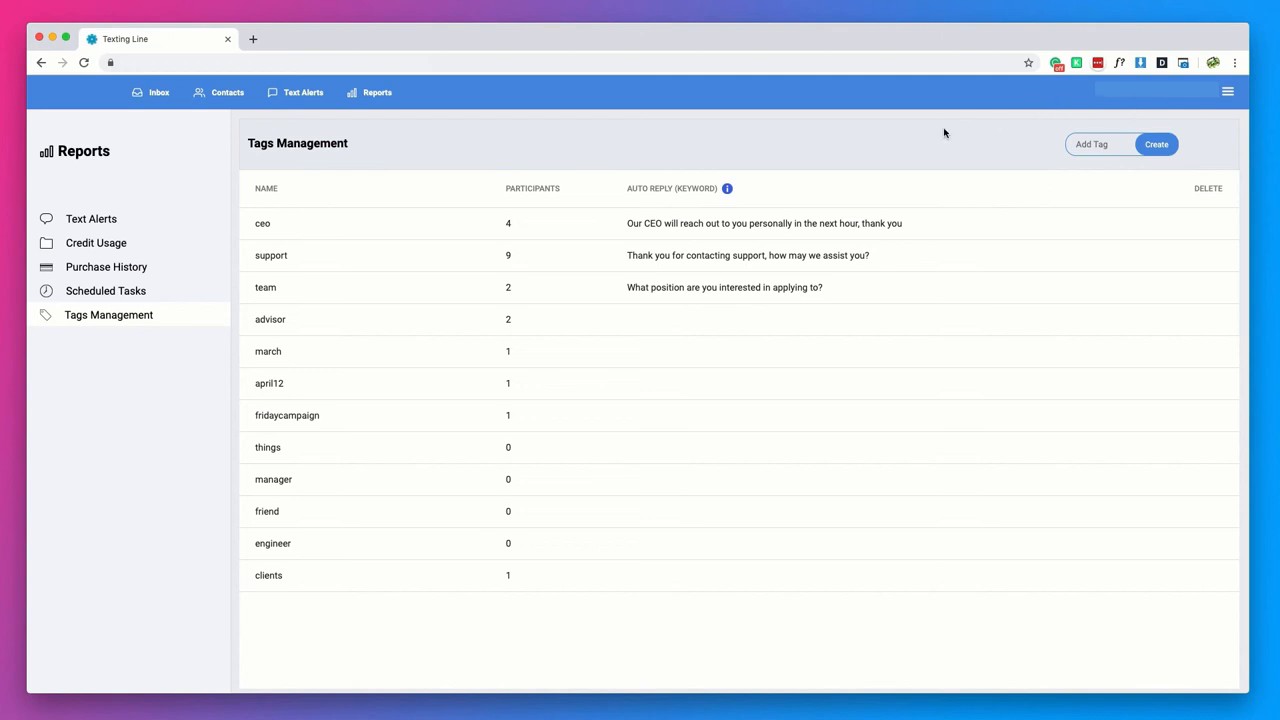
mouse_move(736, 210)
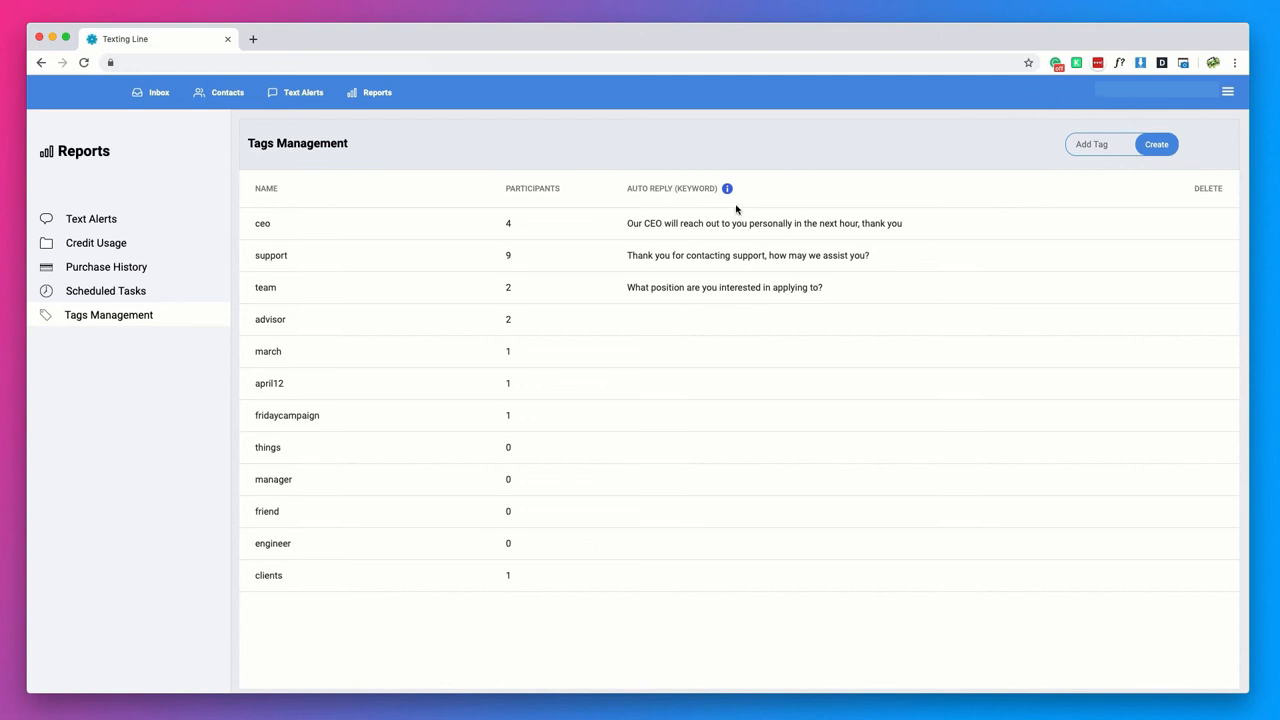
mouse_move(790, 256)
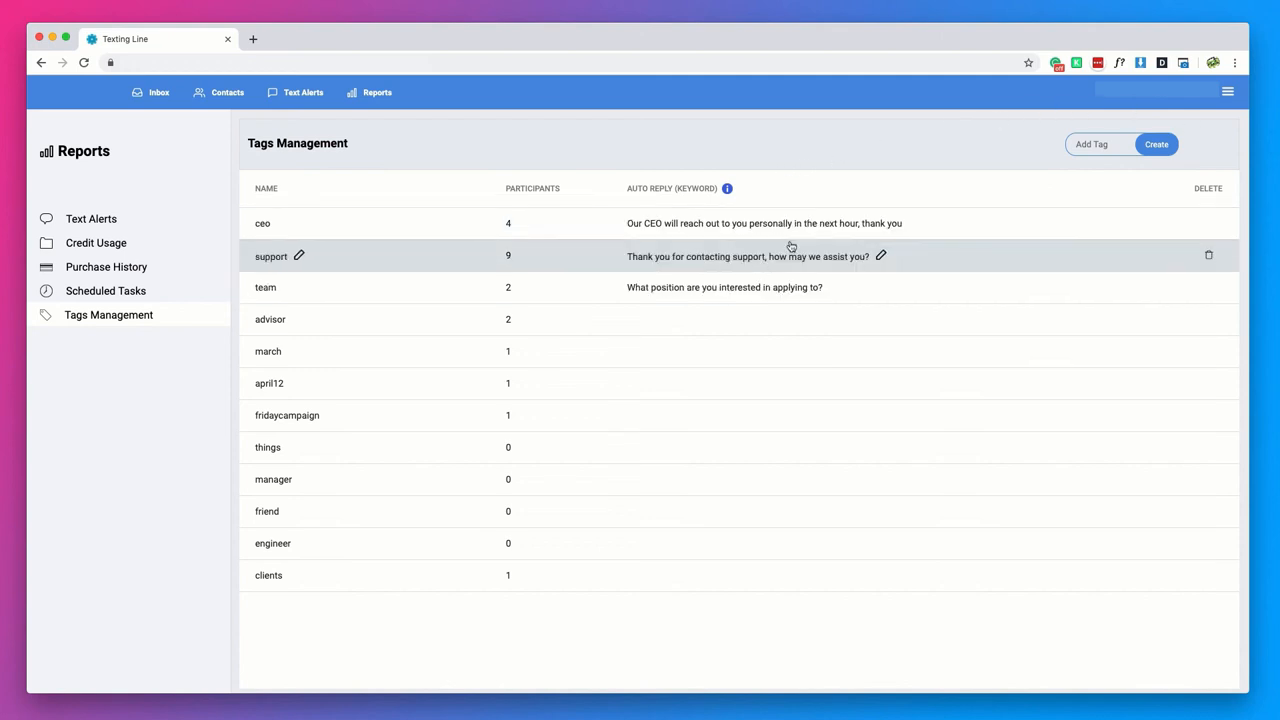
type("a")
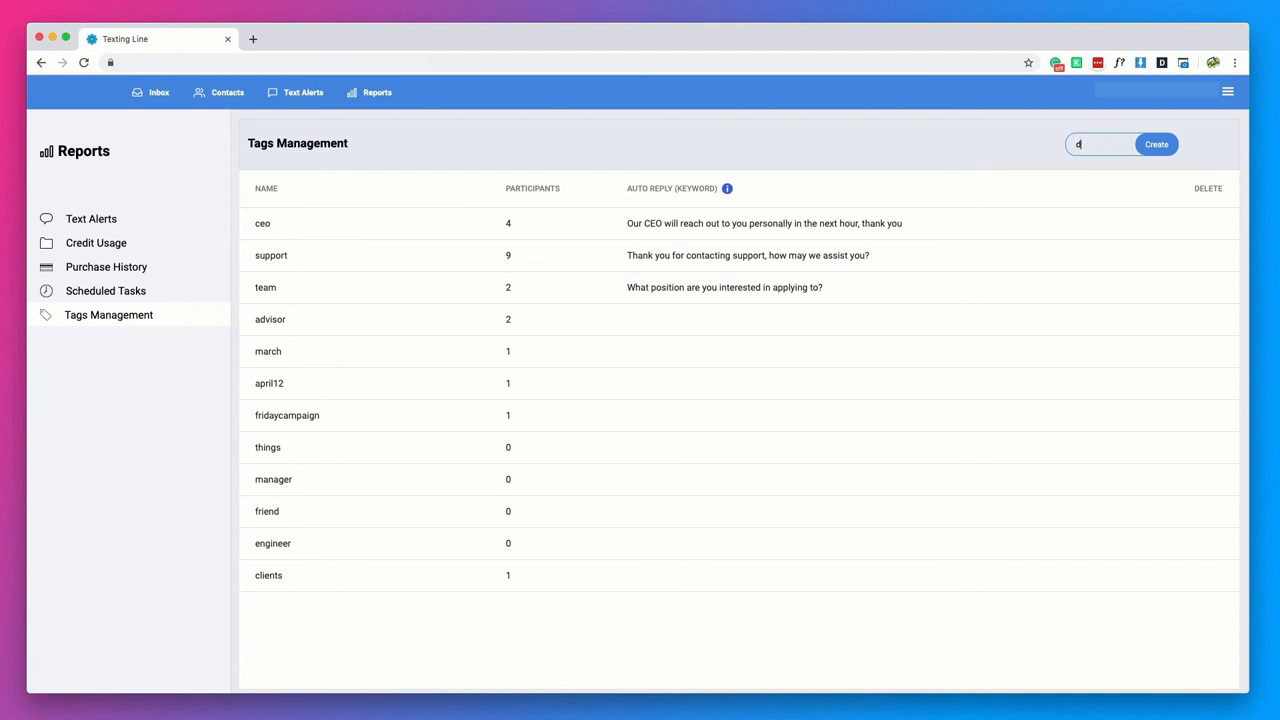
type("emo")
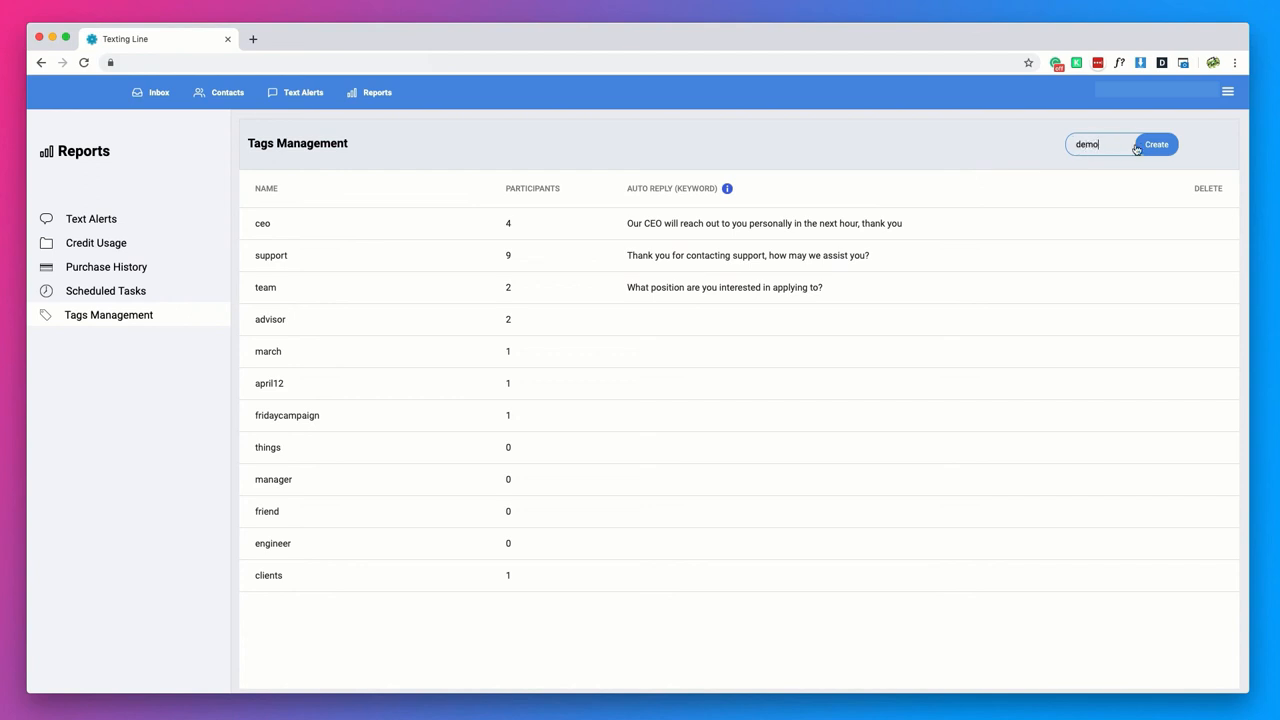
Create the demo tag and enter 'this will be your auto-response' as its auto-reply
left_click(1156, 144)
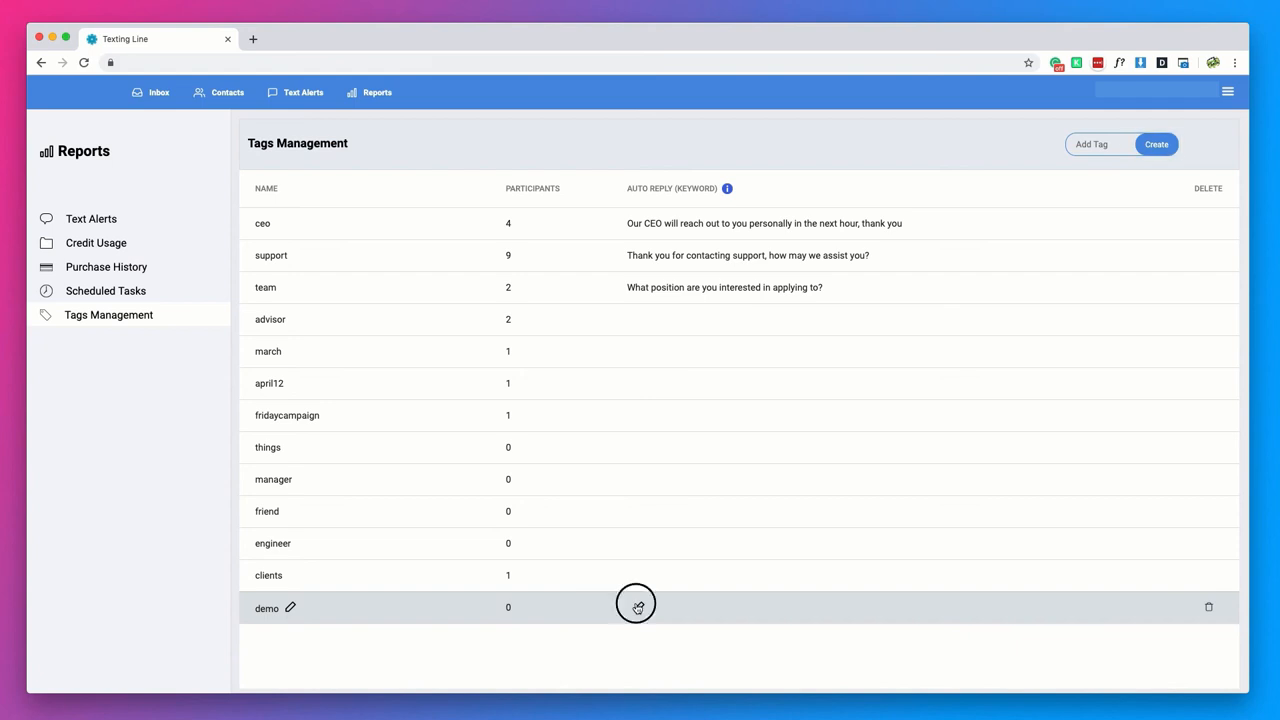
type("this will be your a")
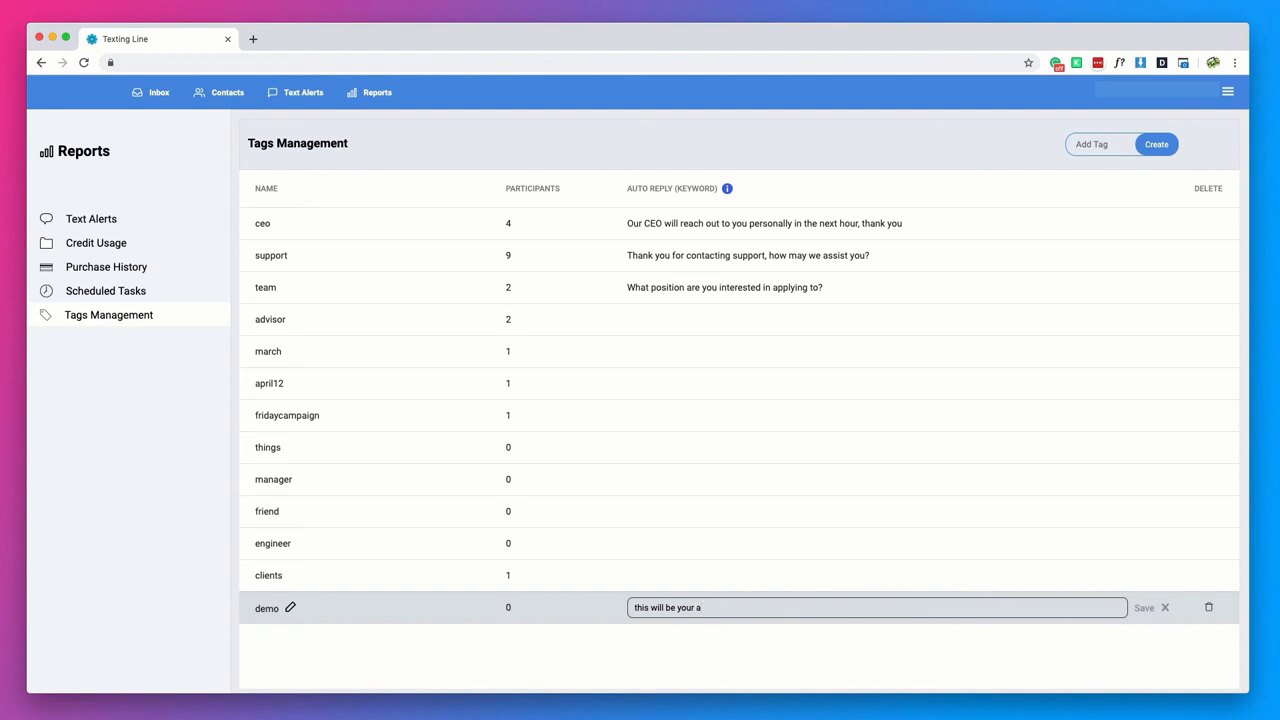
type("uto-resp")
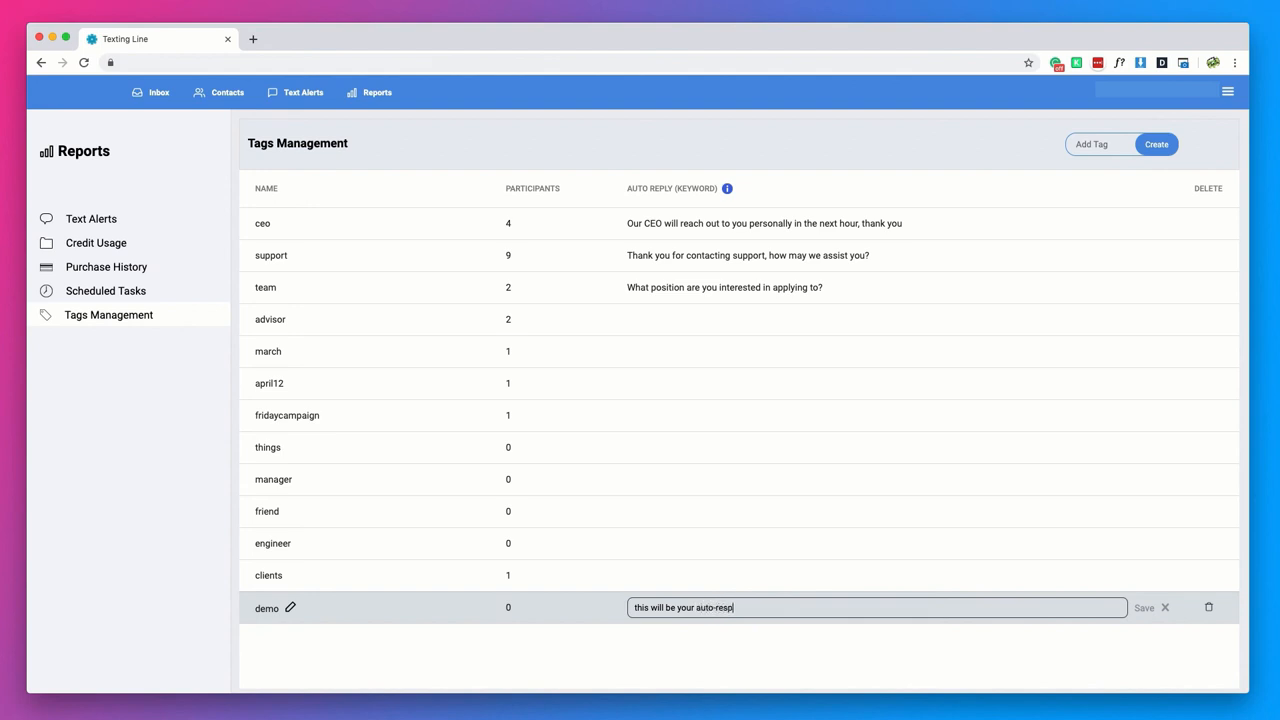
type("onse")
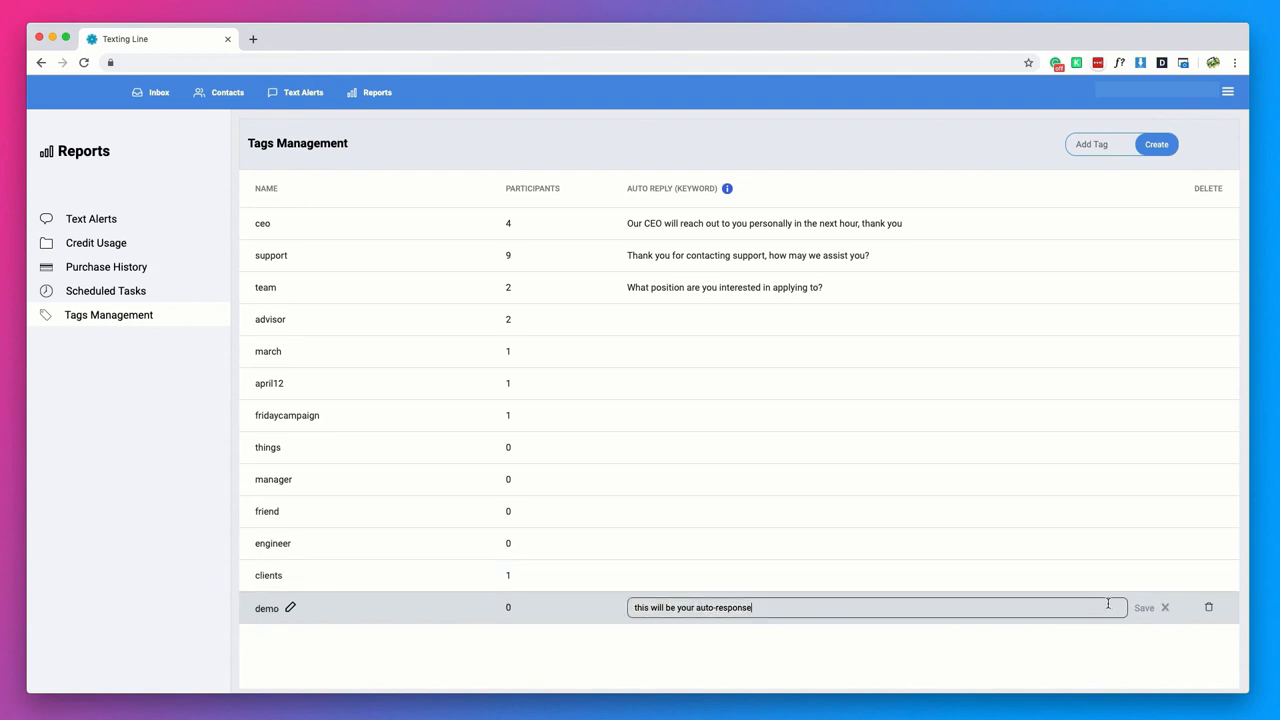
Save the demo tag's auto-reply and return to the inbox
left_click(1144, 608)
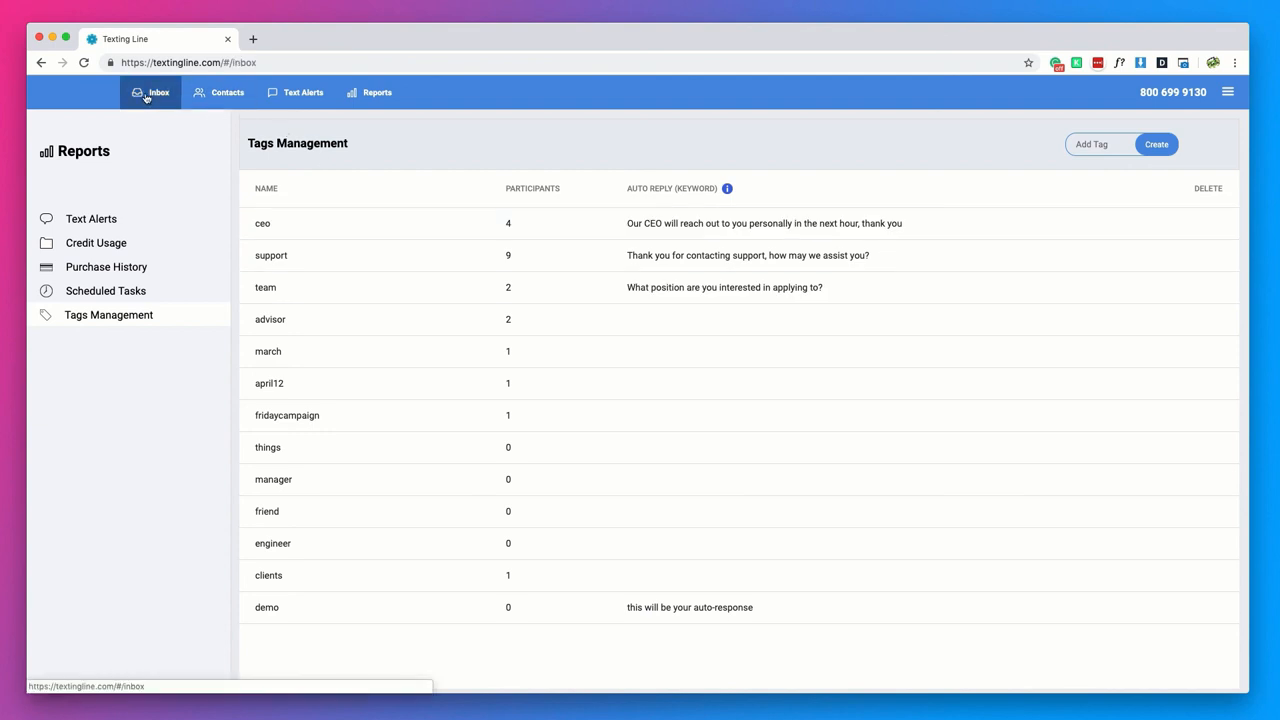
left_click(150, 92)
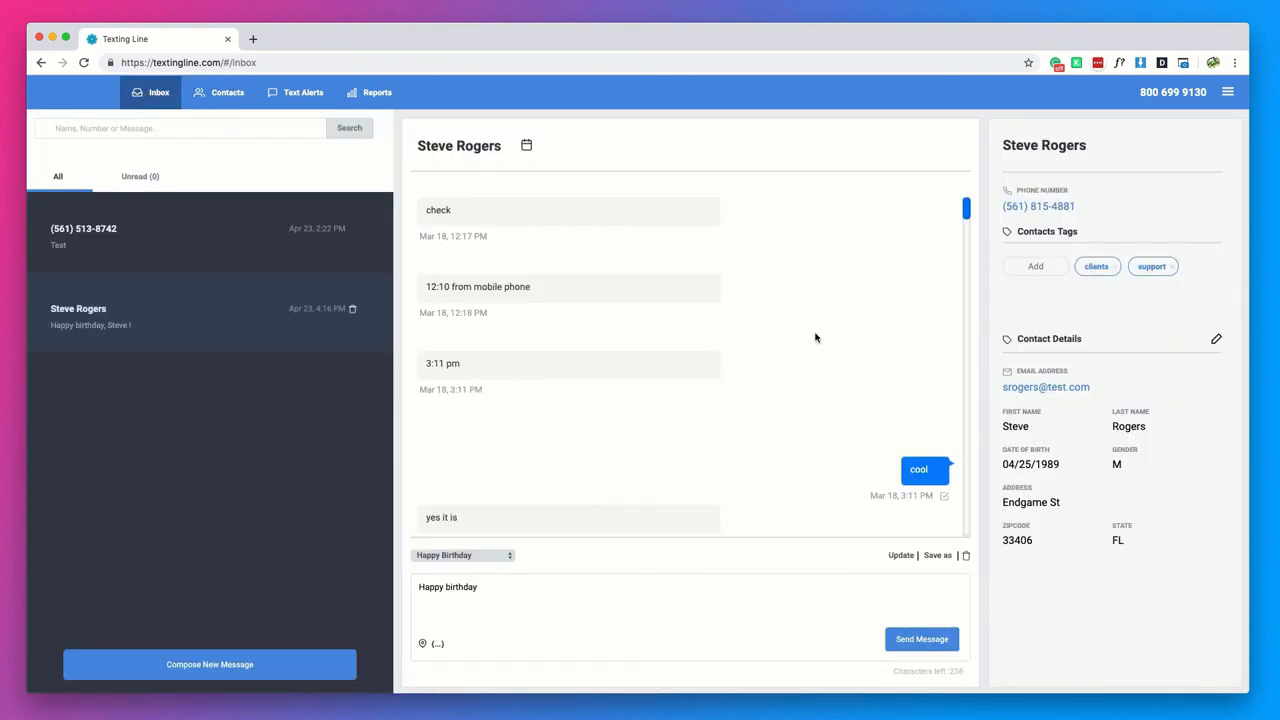
mouse_move(820, 340)
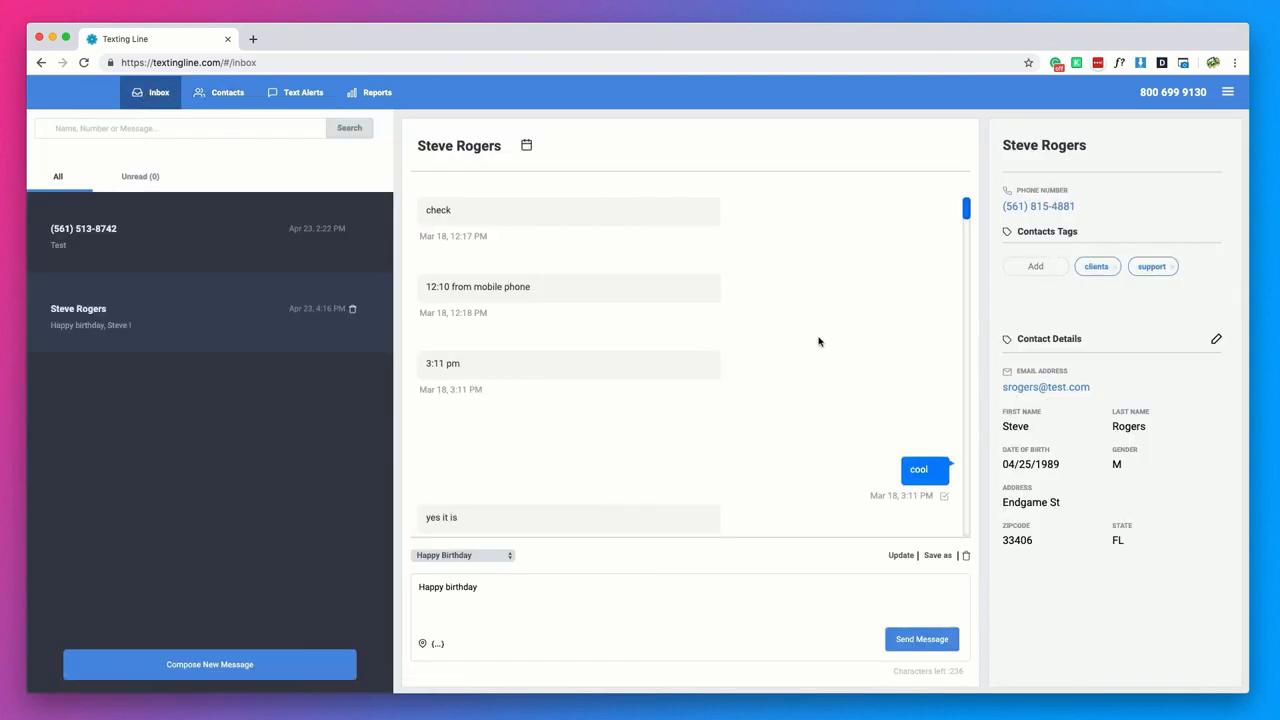